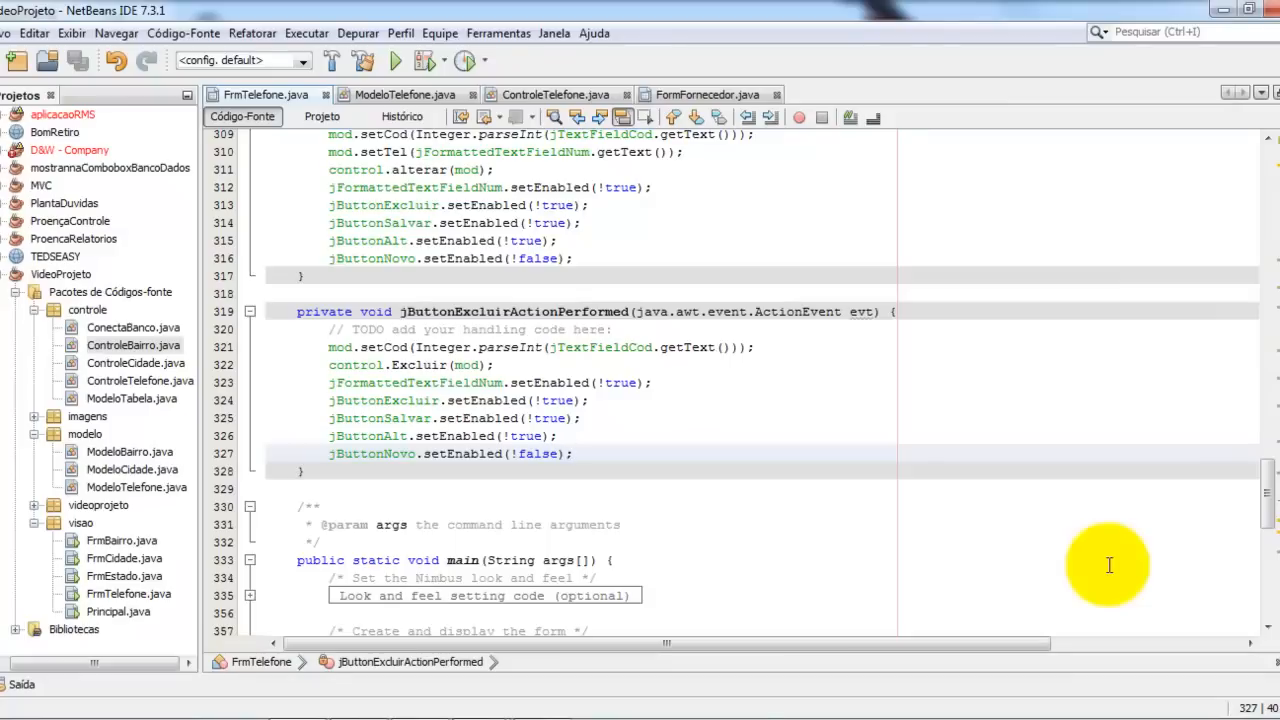
Switch FrmTelefone.java to Projeto view to show the Cadastro de Telefone form.
left_click(573, 453)
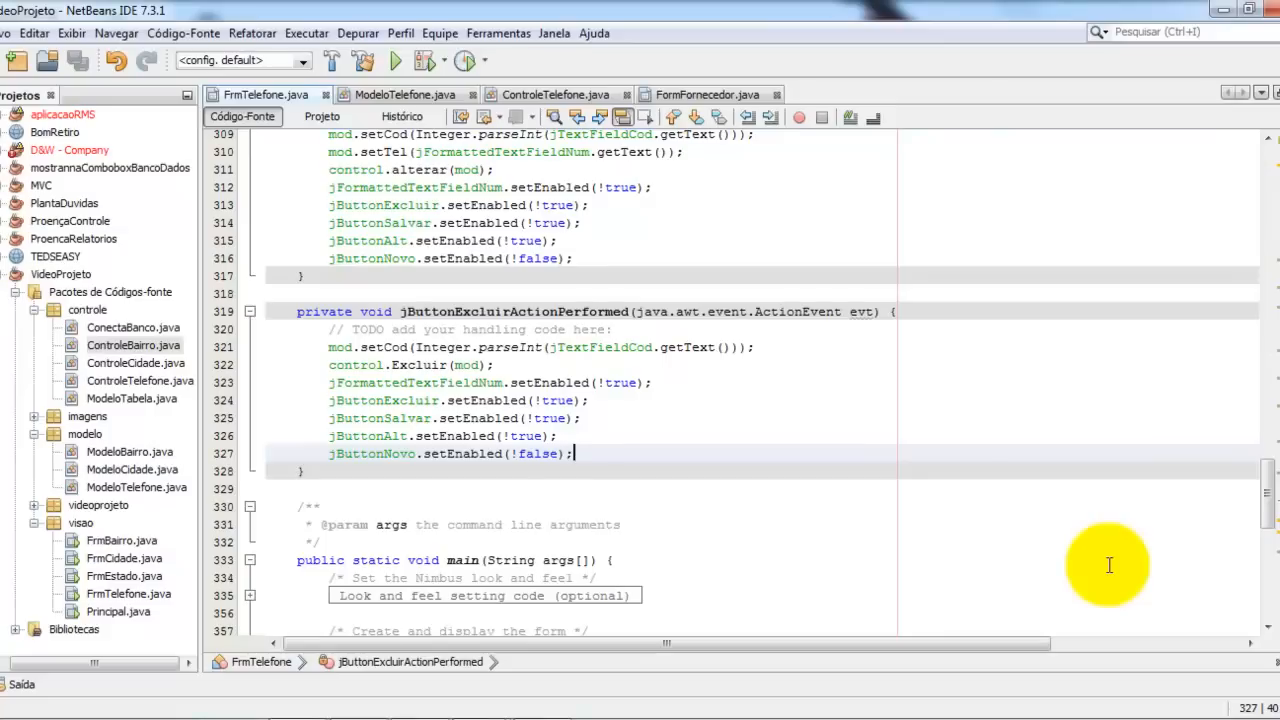
mouse_move(573, 453)
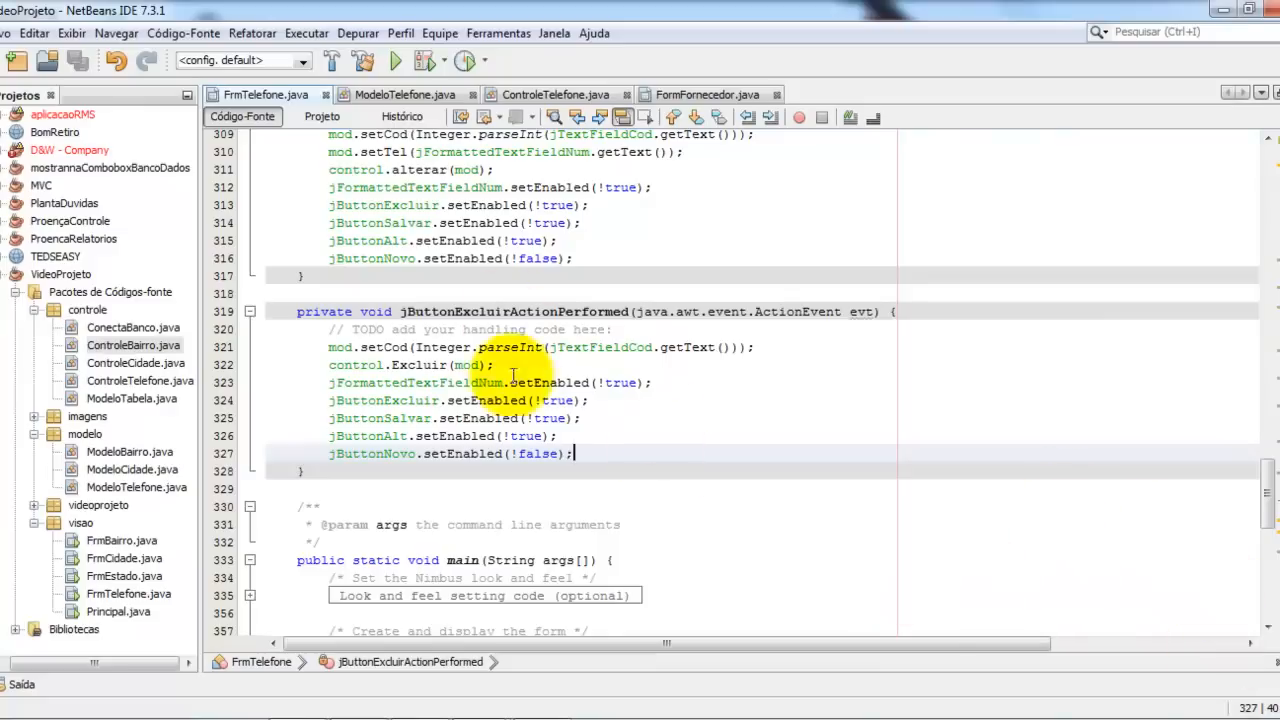
mouse_move(993, 443)
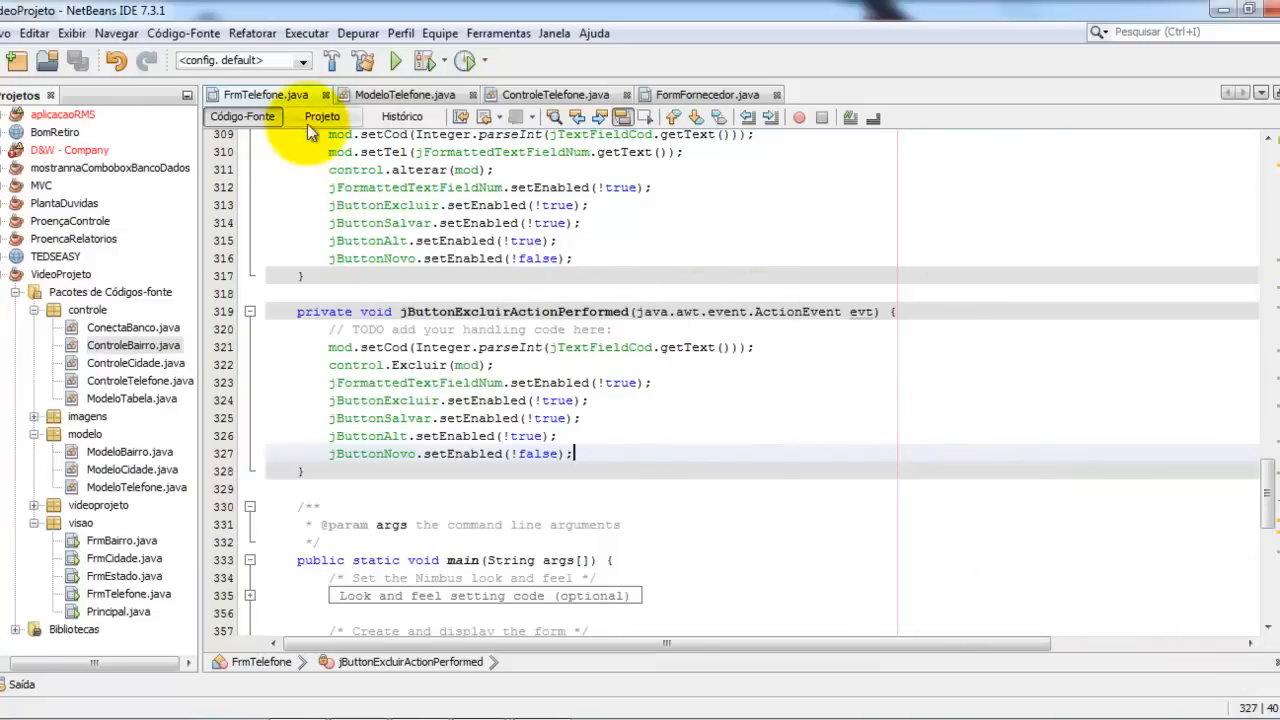
left_click(395, 61)
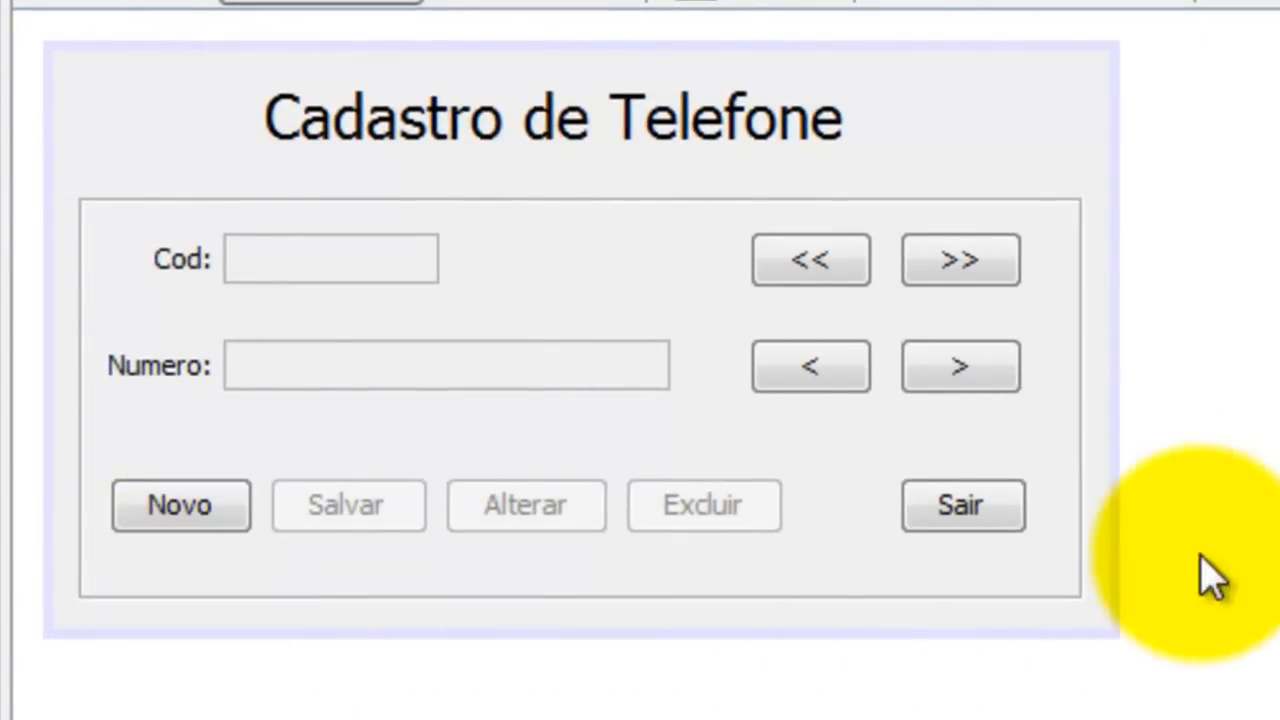
mouse_move(347, 520)
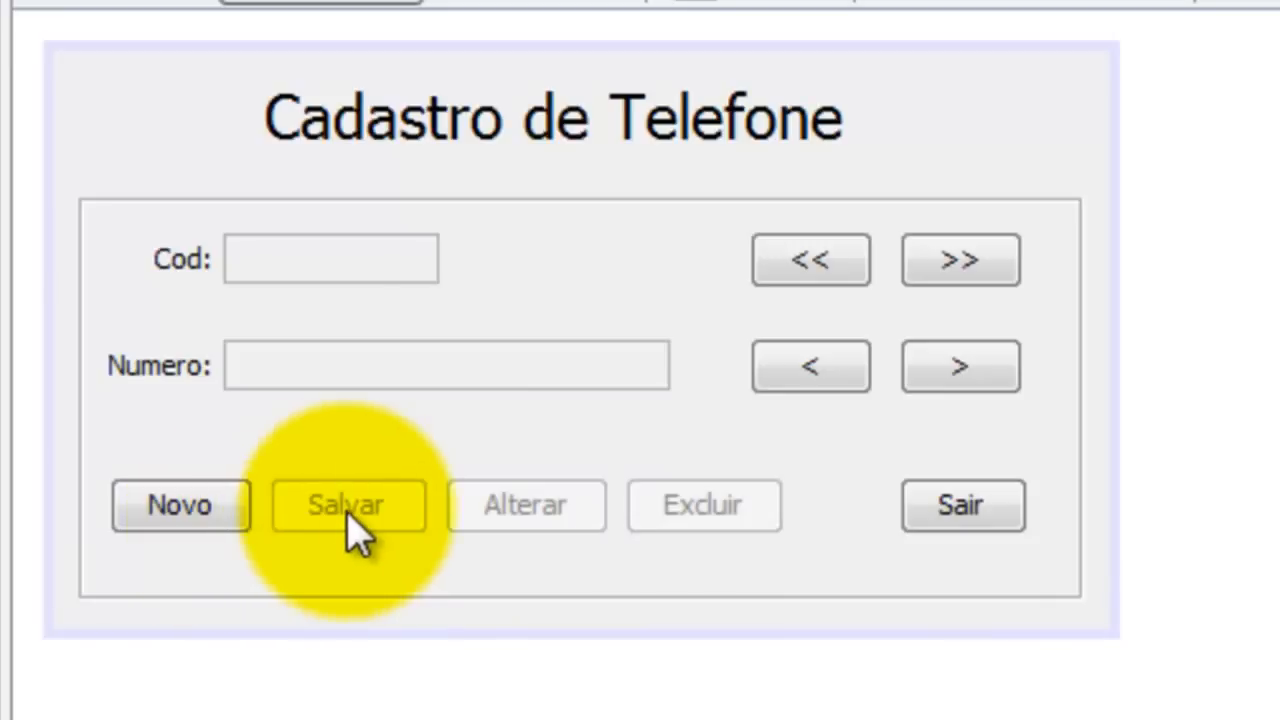
mouse_move(1140, 390)
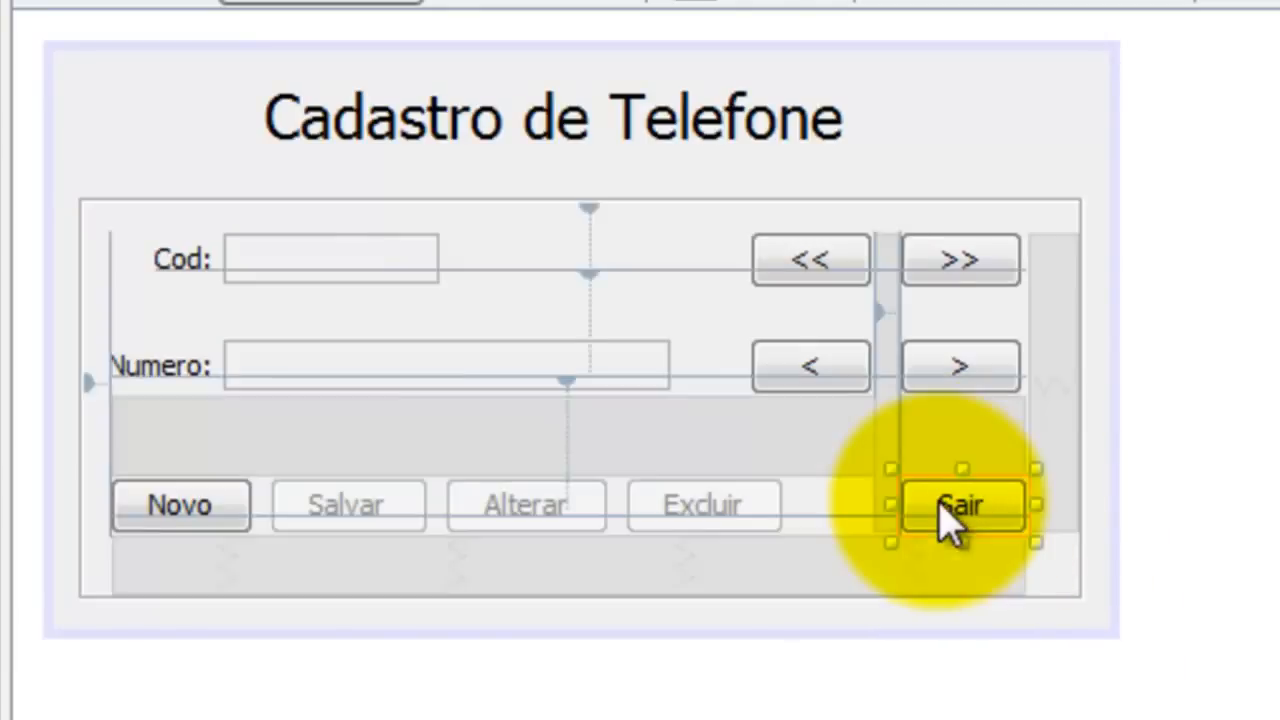
mouse_move(300, 70)
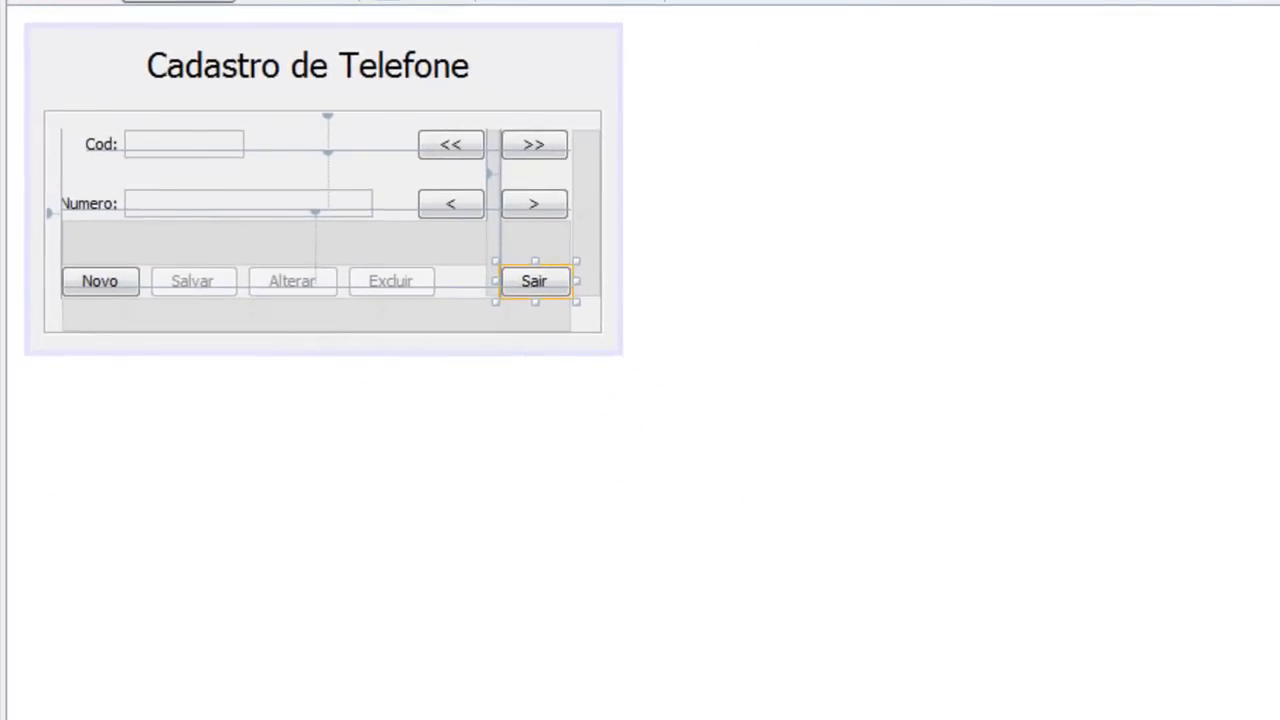
Expand pgAdmin's telefone table to show id_telefone, numero_tel and its CREATE TABLE script.
left_click(297, 439)
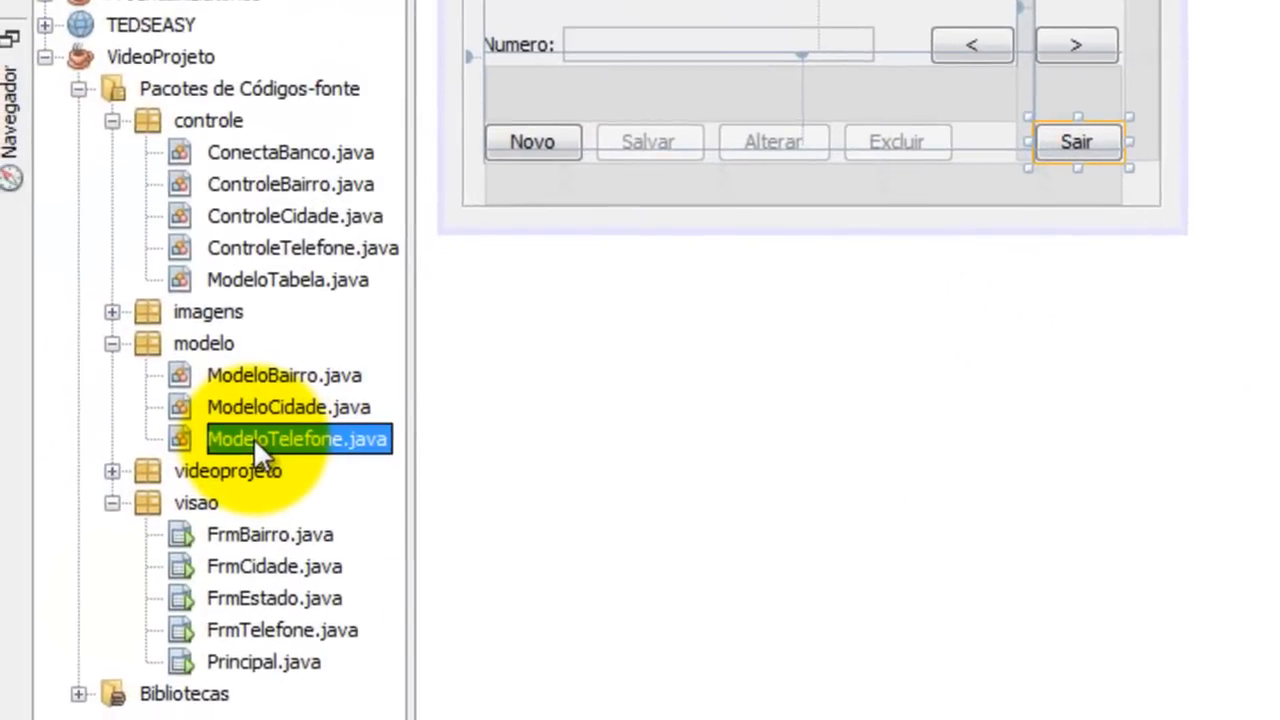
double_click(296, 438)
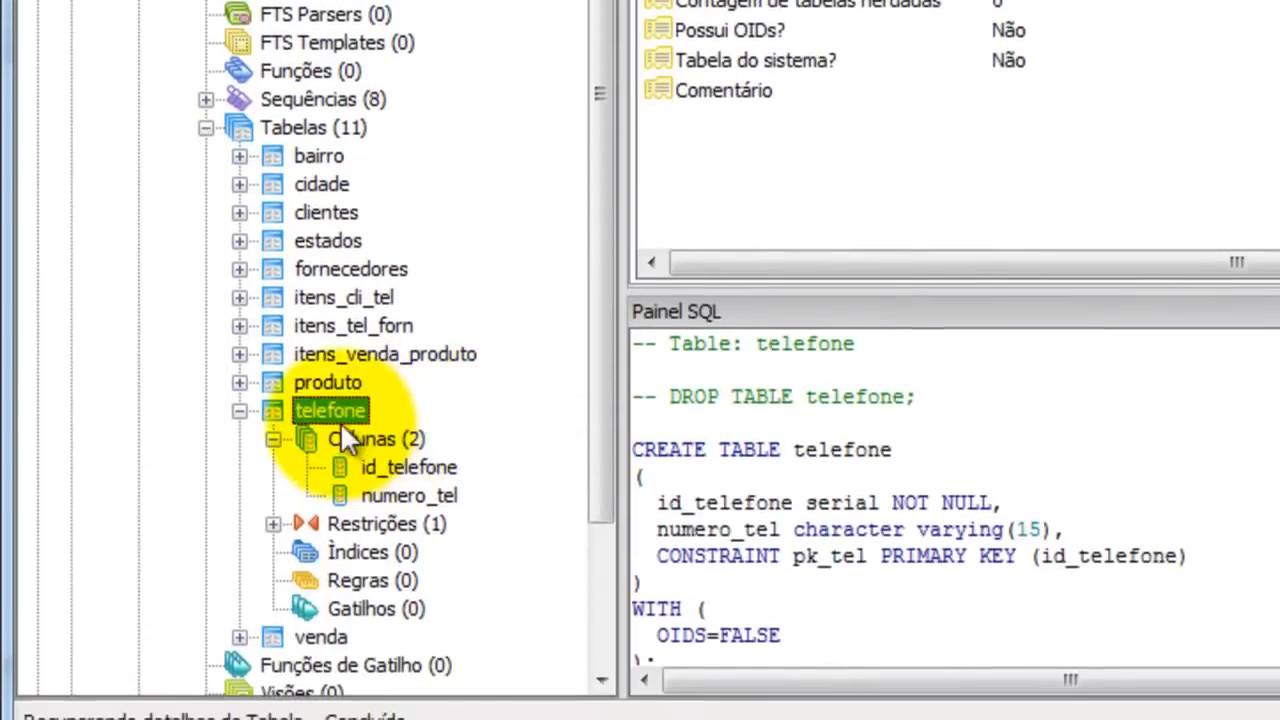
mouse_move(400, 485)
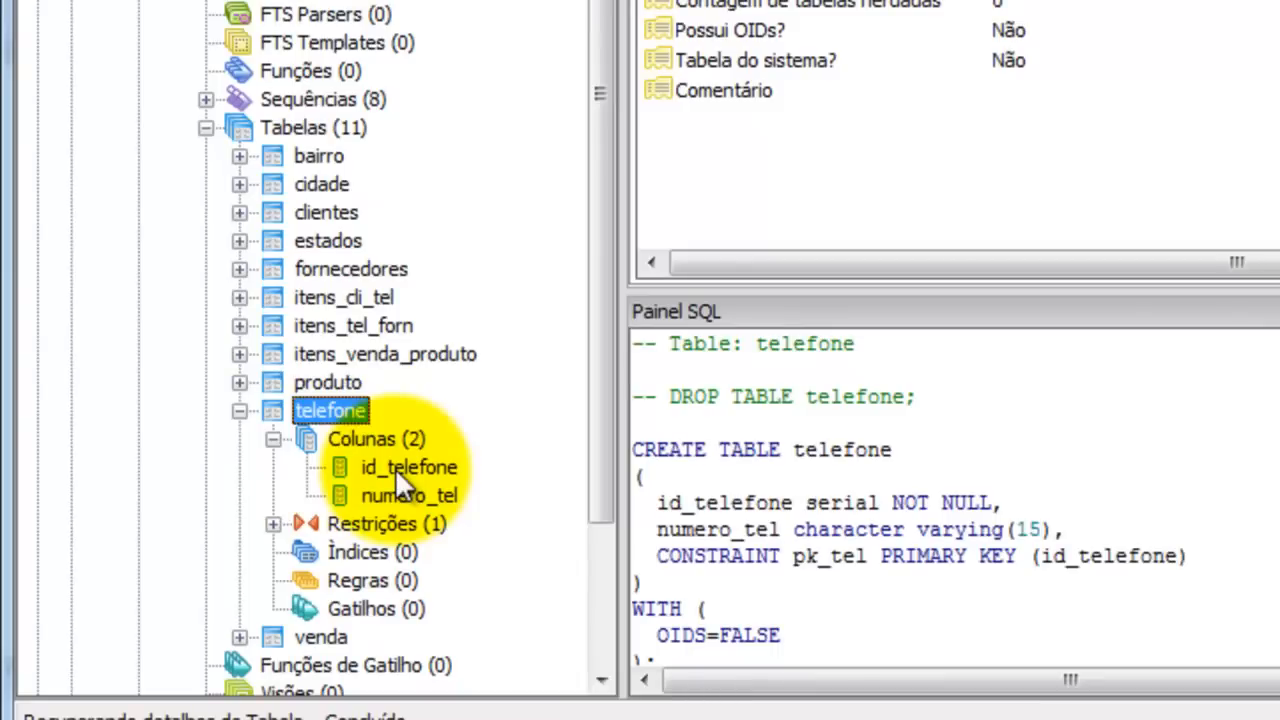
Review ModeloTelefone's cod and tel fields, then return to FrmTelefone's design view.
left_click(408, 495)
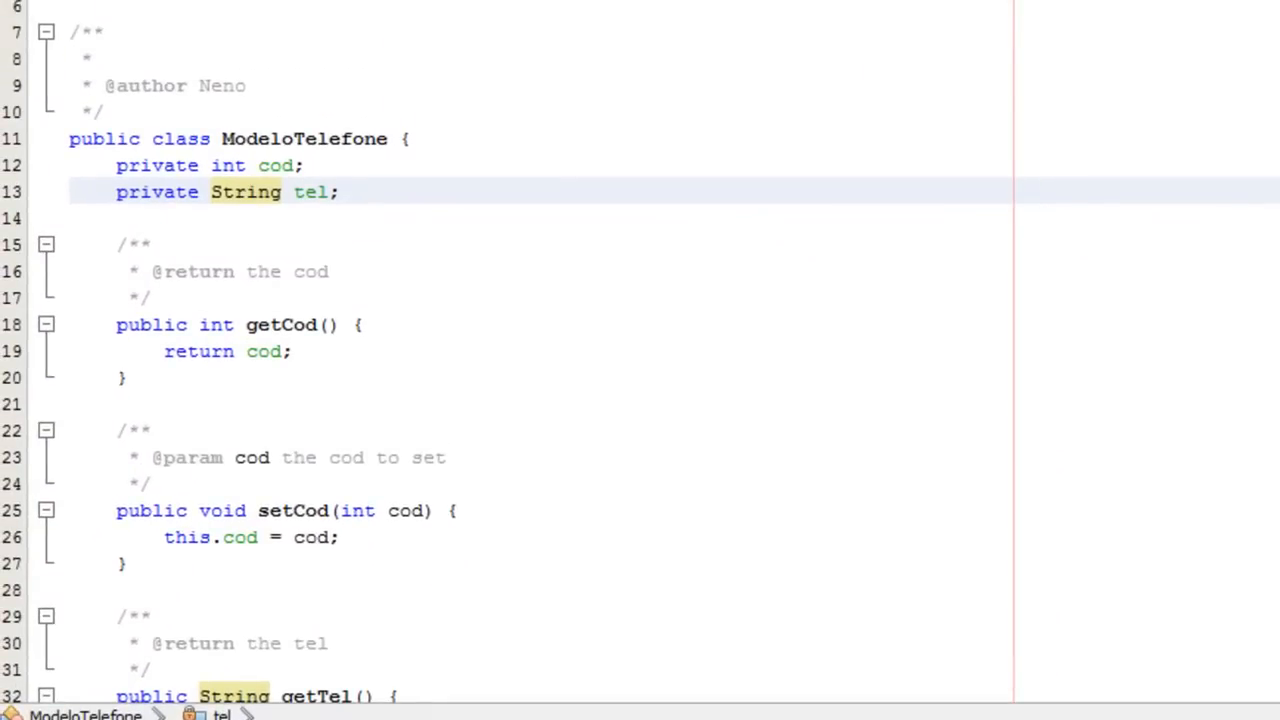
left_click(877, 35)
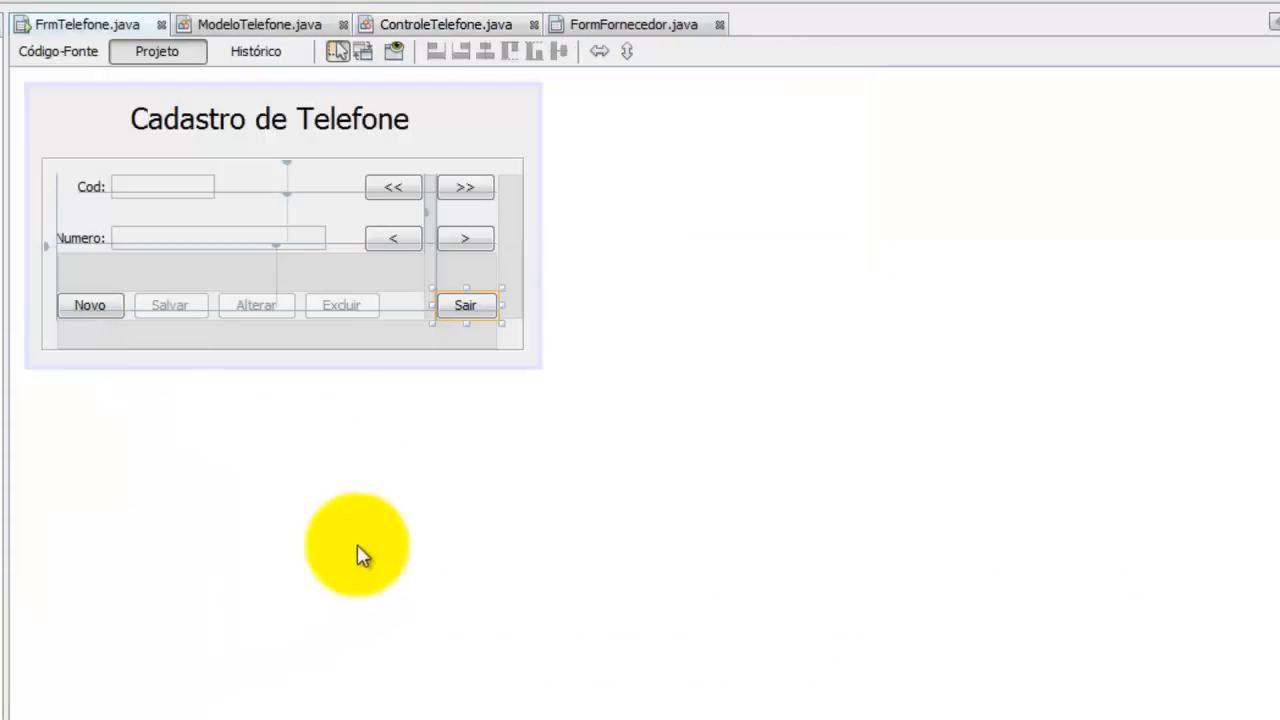
View FrmTelefone's New-button handler source, then go back to the form design.
left_click(57, 51)
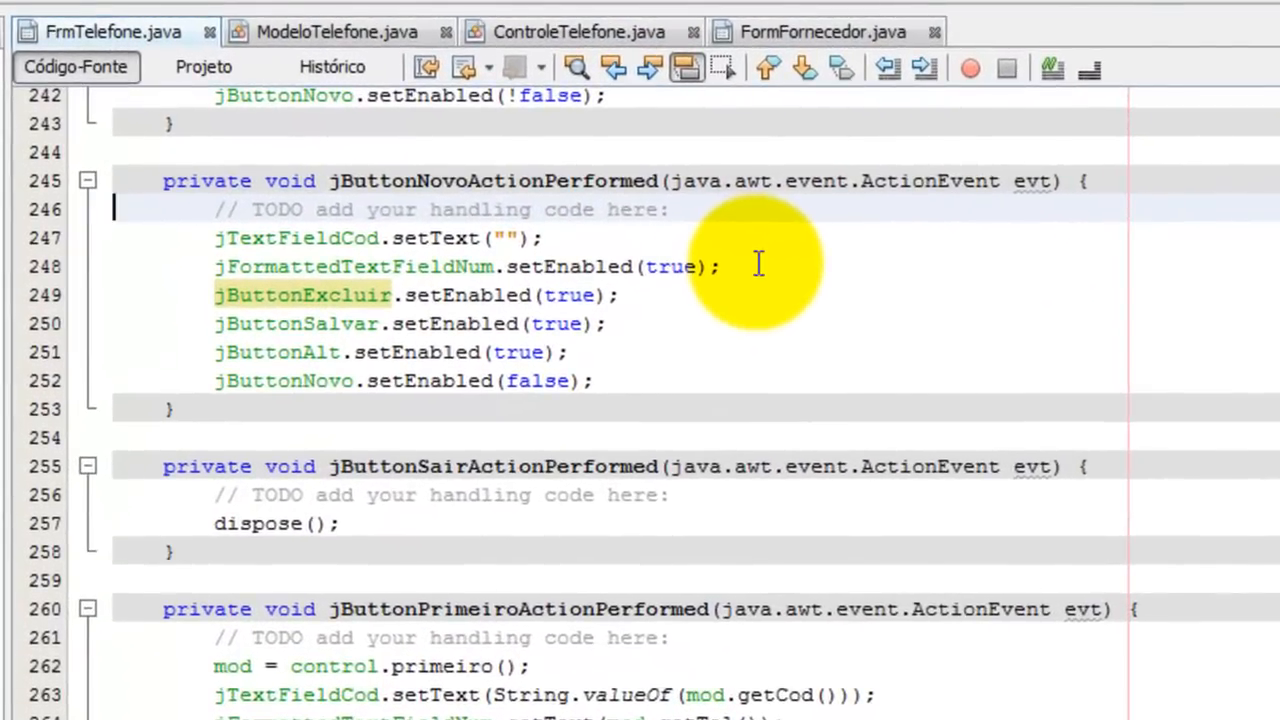
mouse_move(710, 356)
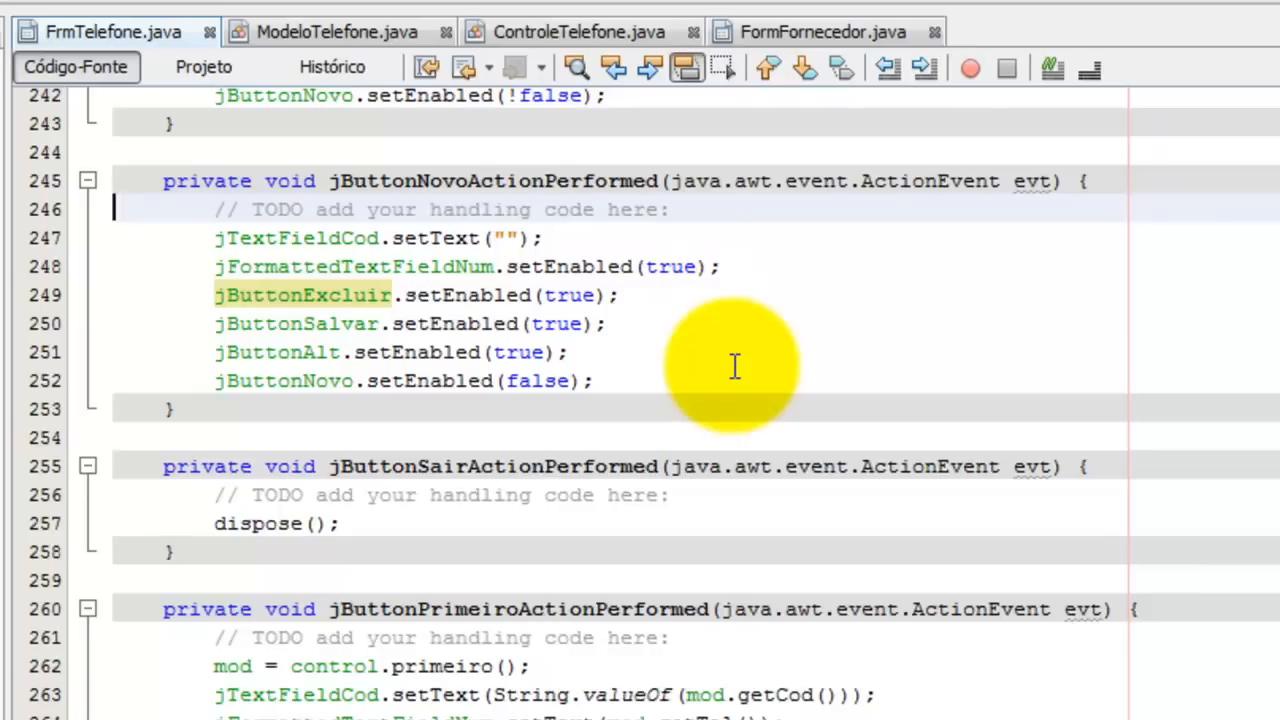
left_click(204, 67)
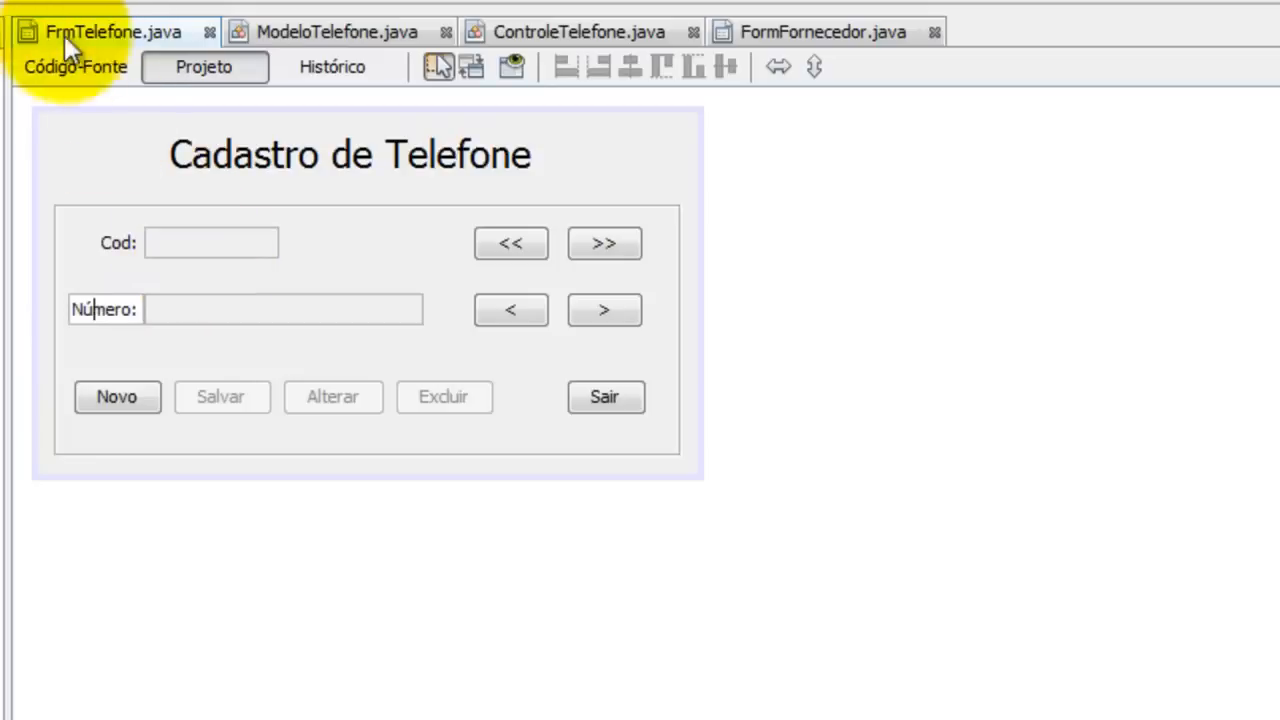
Confirm the Número label edit and bring up the Paleta's Swing components.
left_click(103, 309)
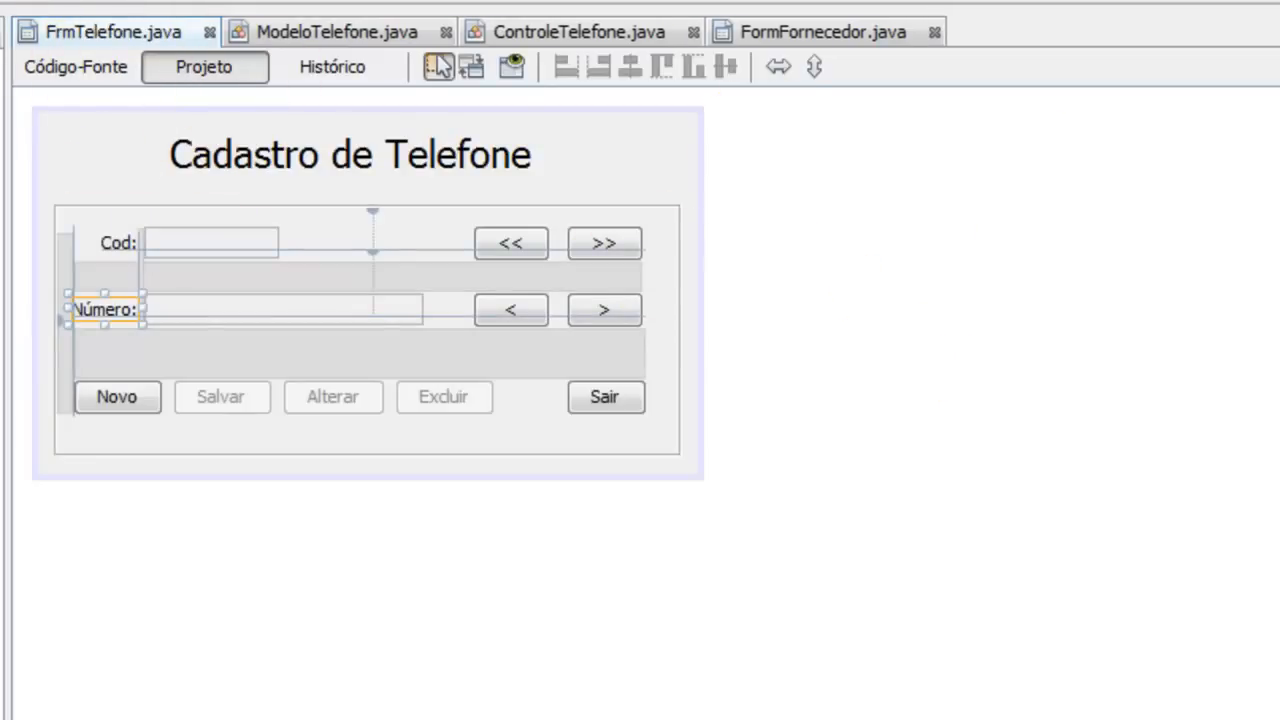
left_click(1262, 420)
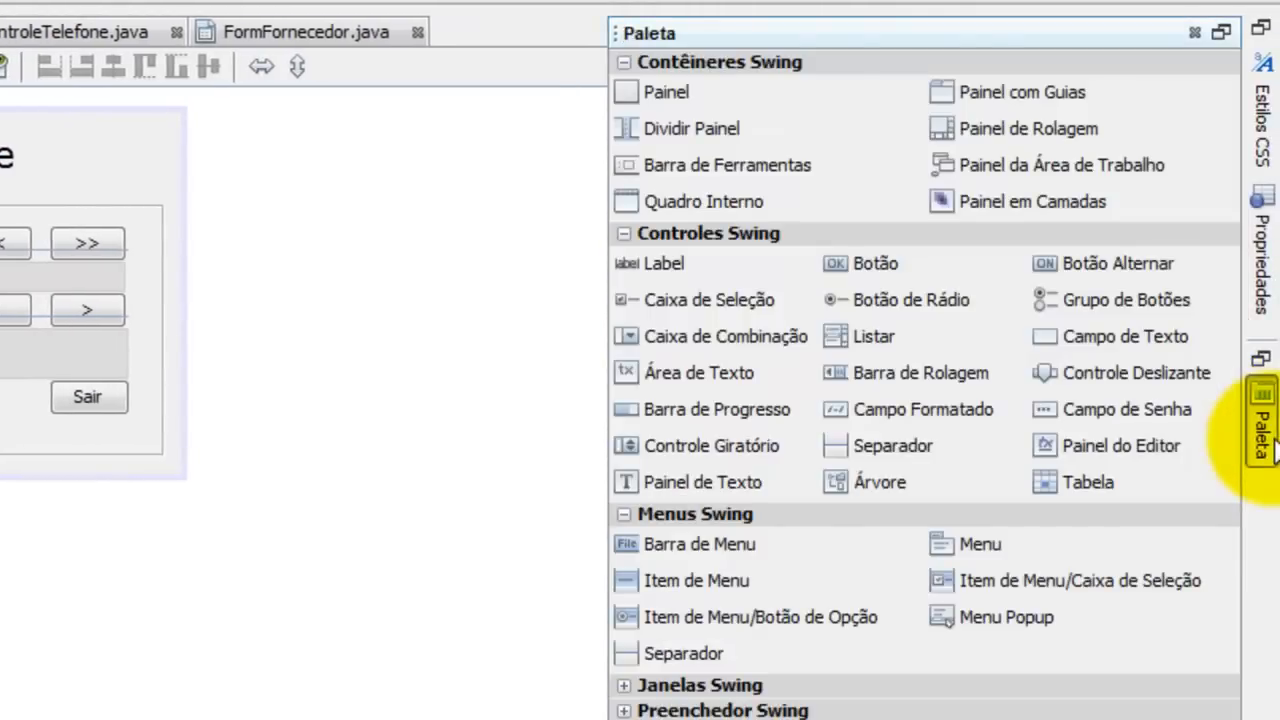
mouse_move(912, 409)
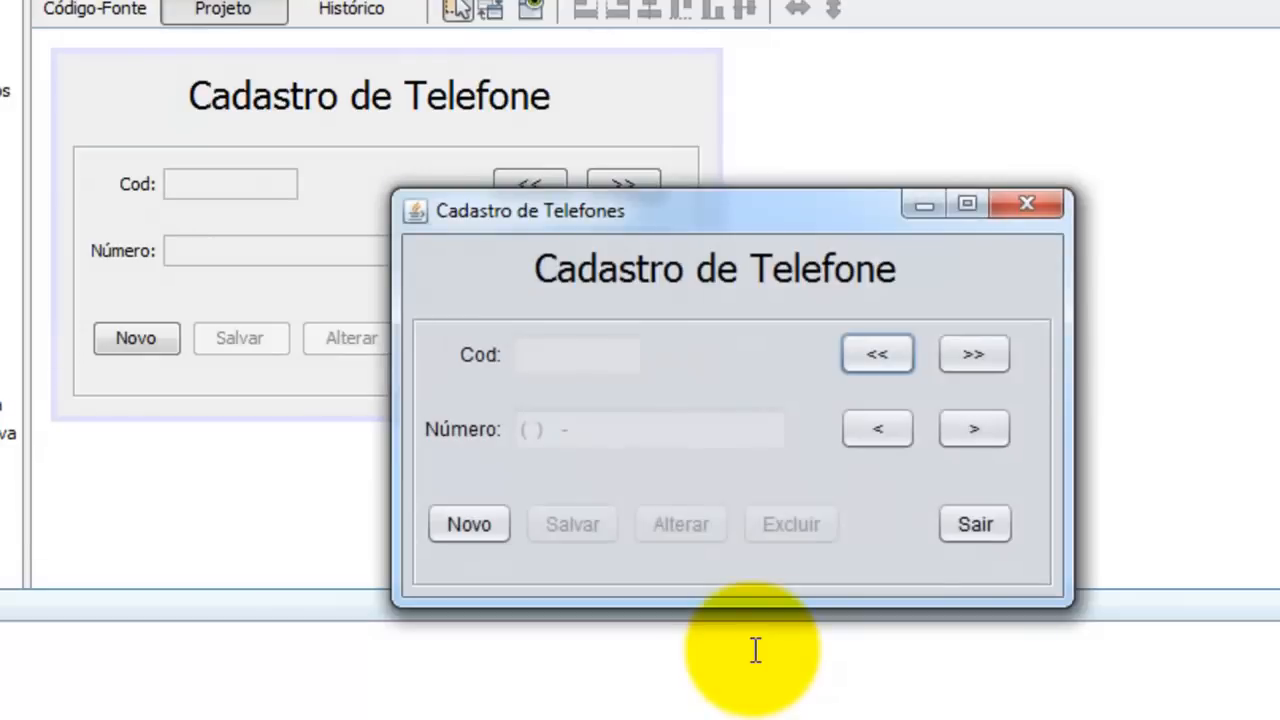
mouse_move(550, 435)
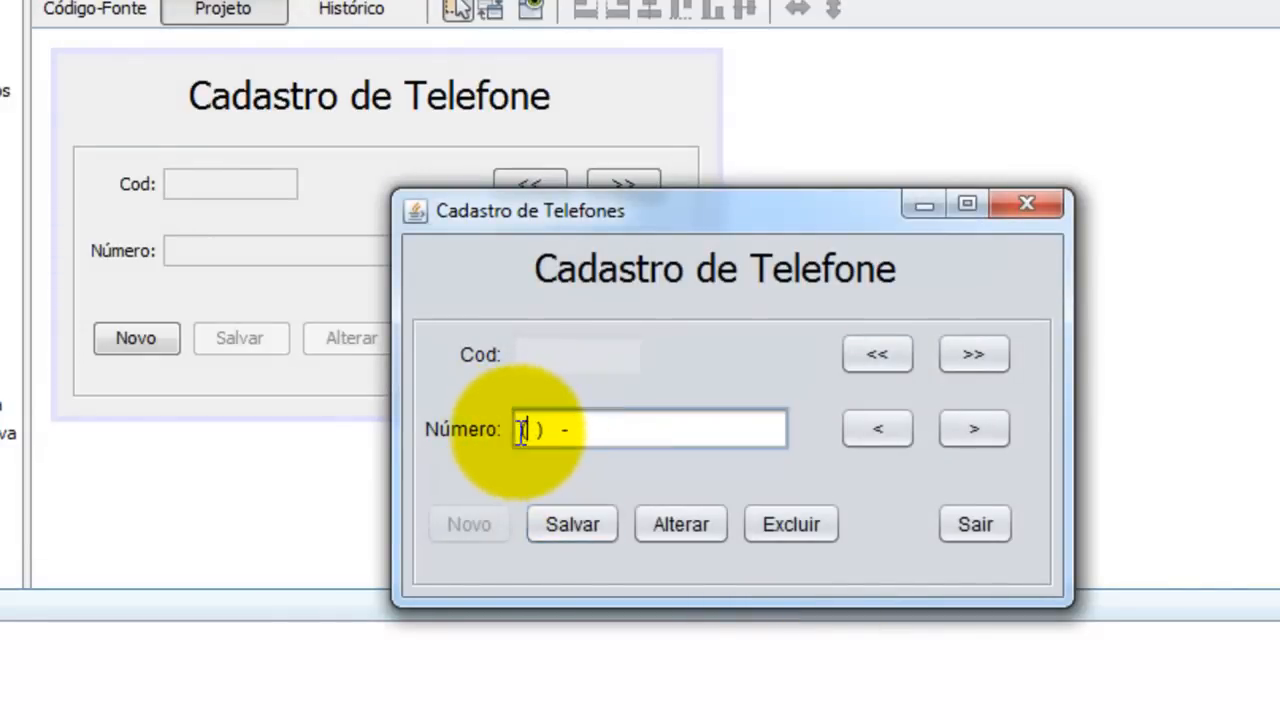
Enter digits 8 and 888 into the running form's masked Número field.
type("87)6666-6")
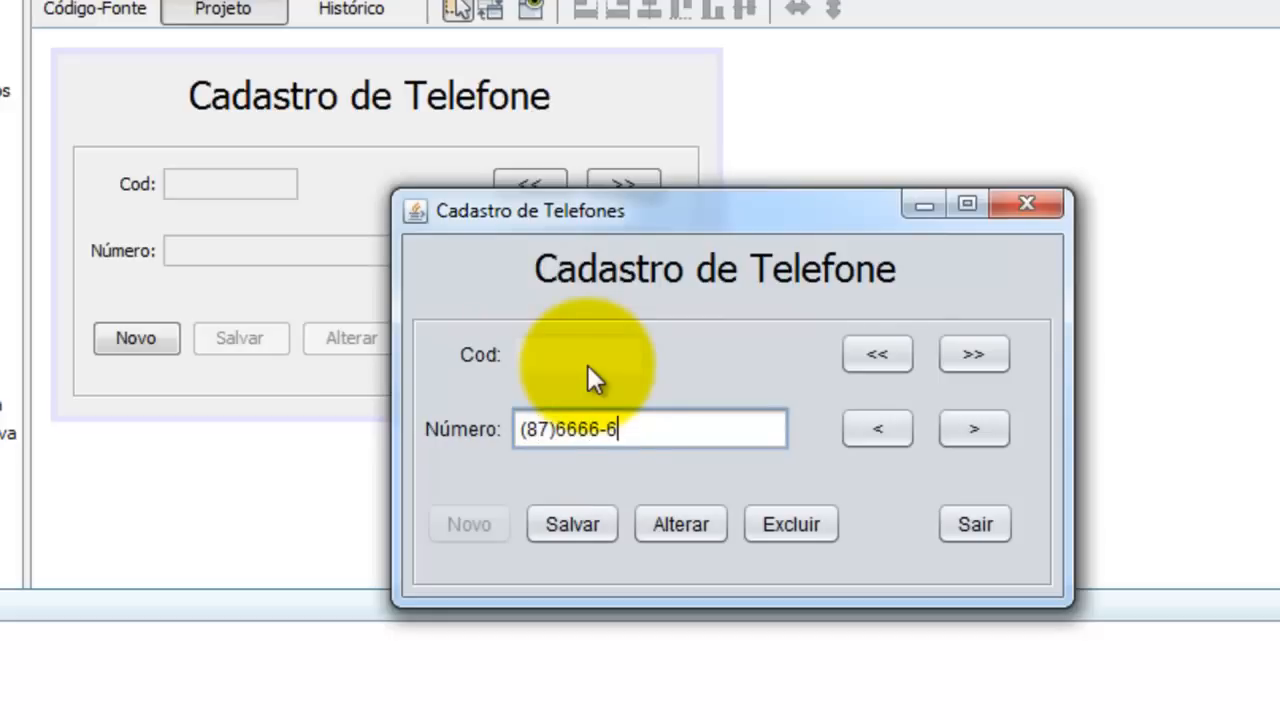
type("888")
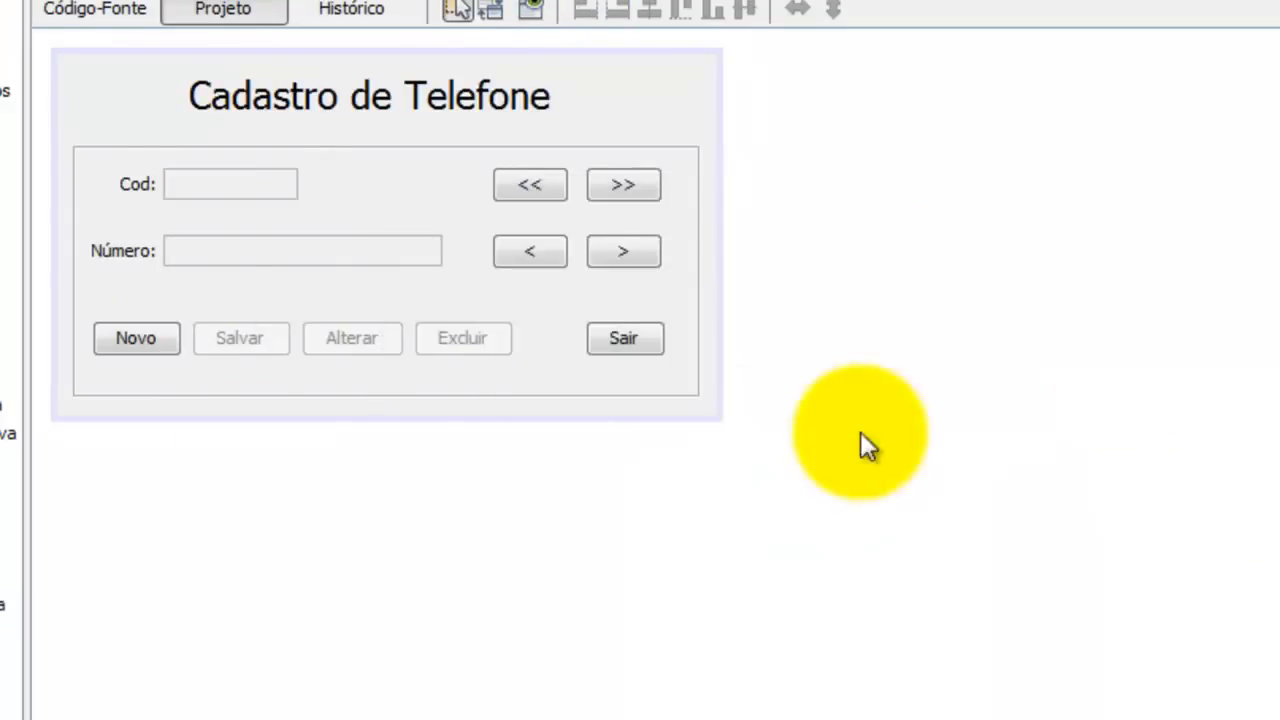
mouse_move(205, 145)
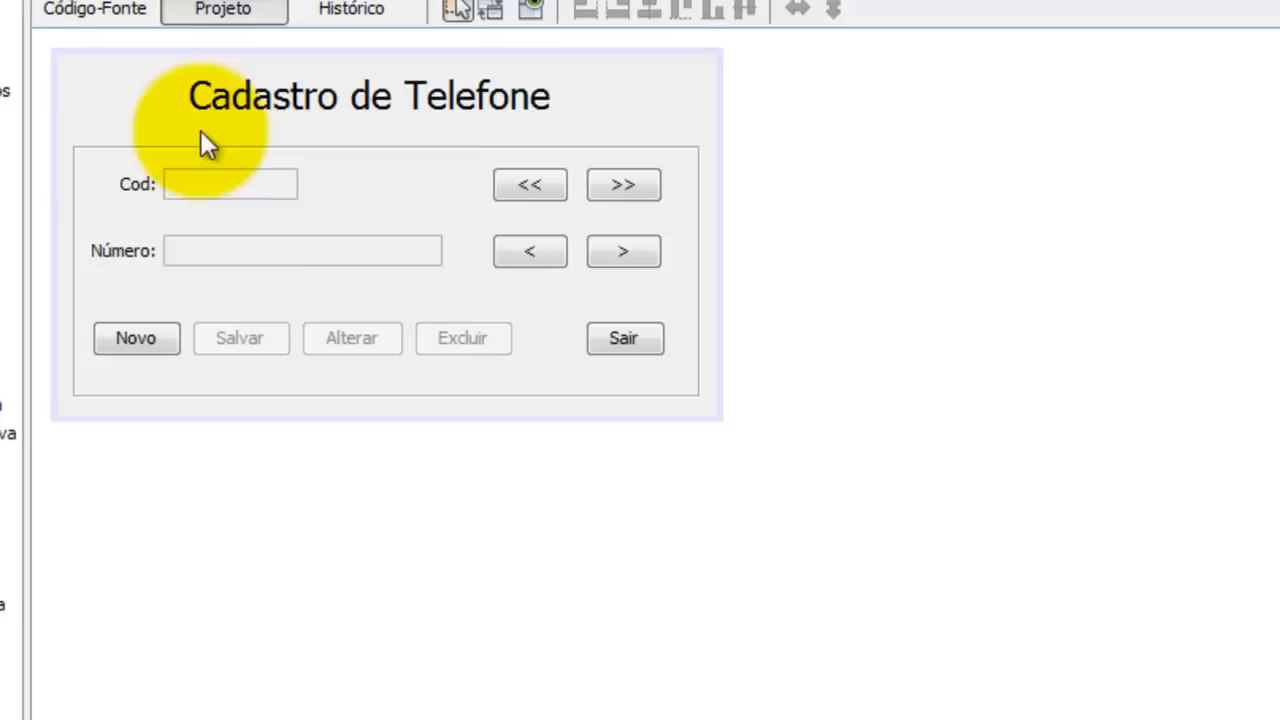
mouse_move(195, 375)
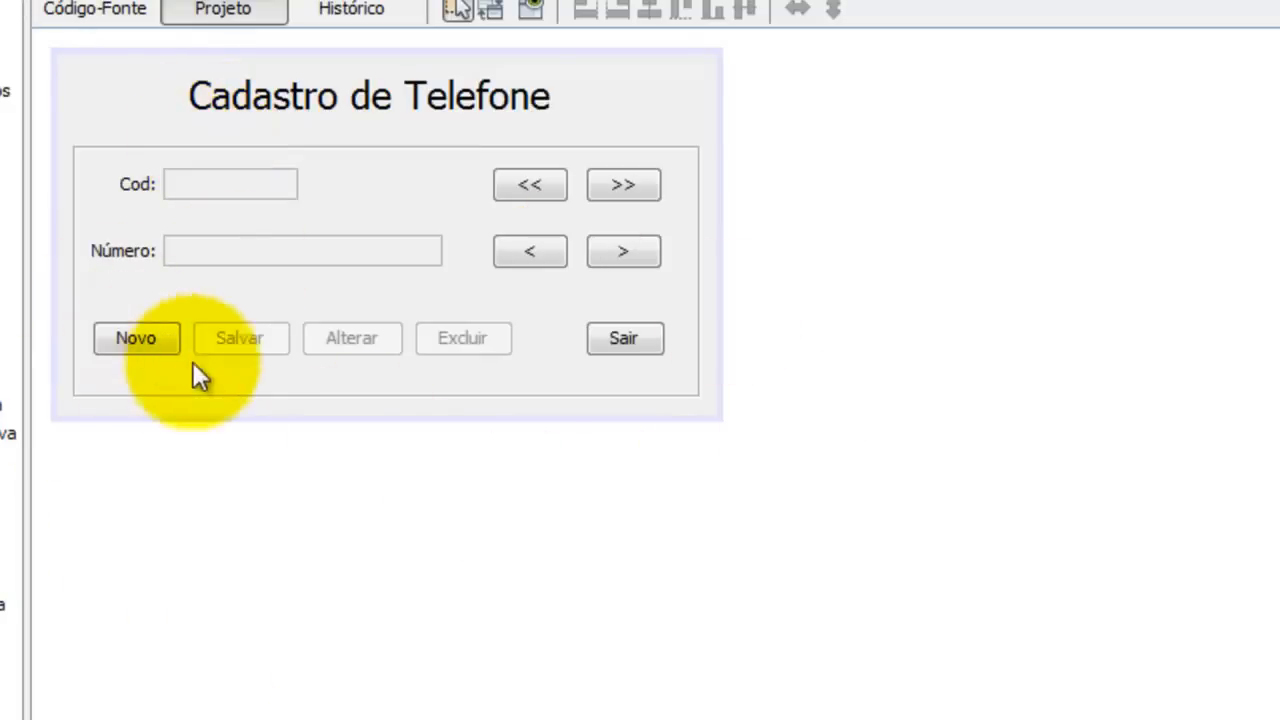
mouse_move(529, 251)
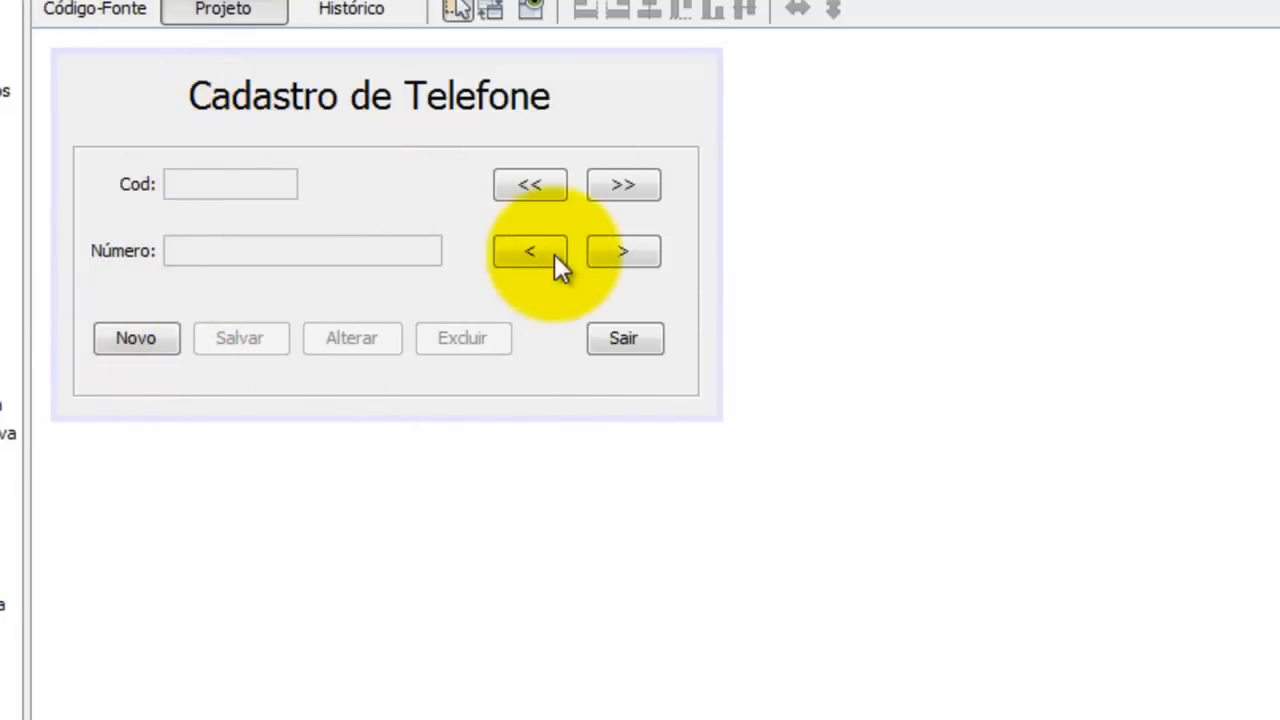
left_click(94, 9)
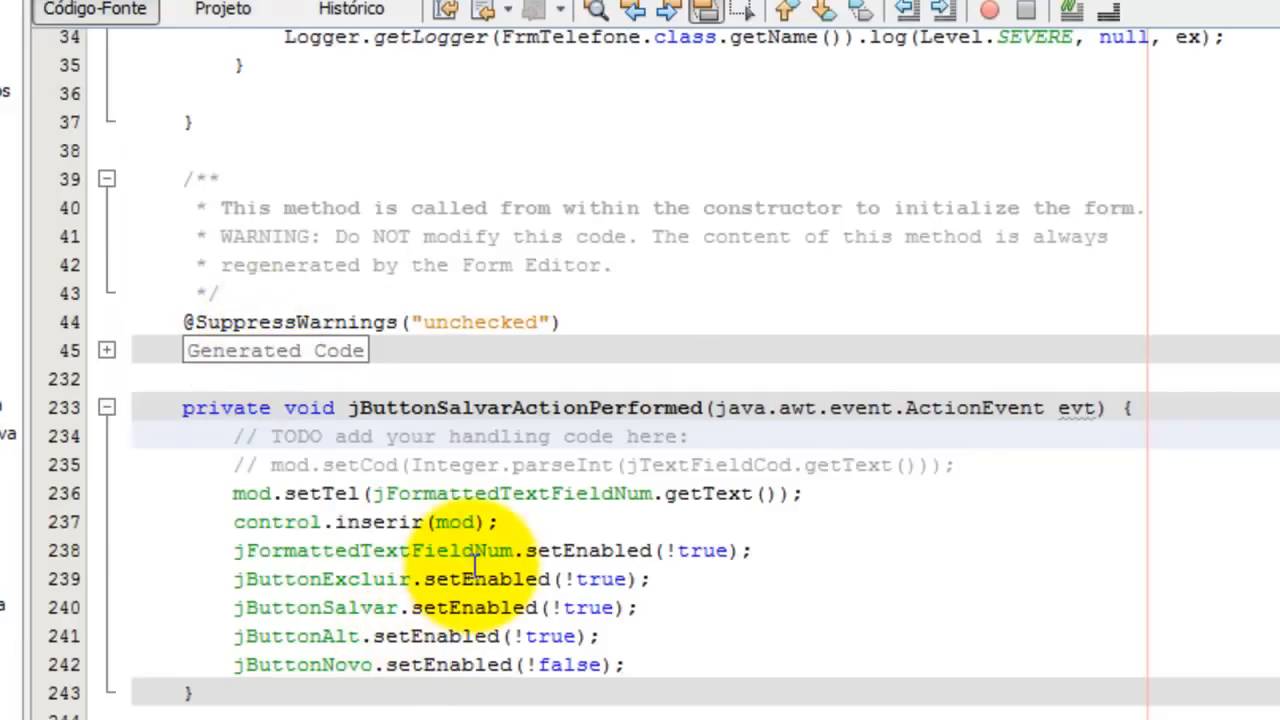
scroll("down", 3)
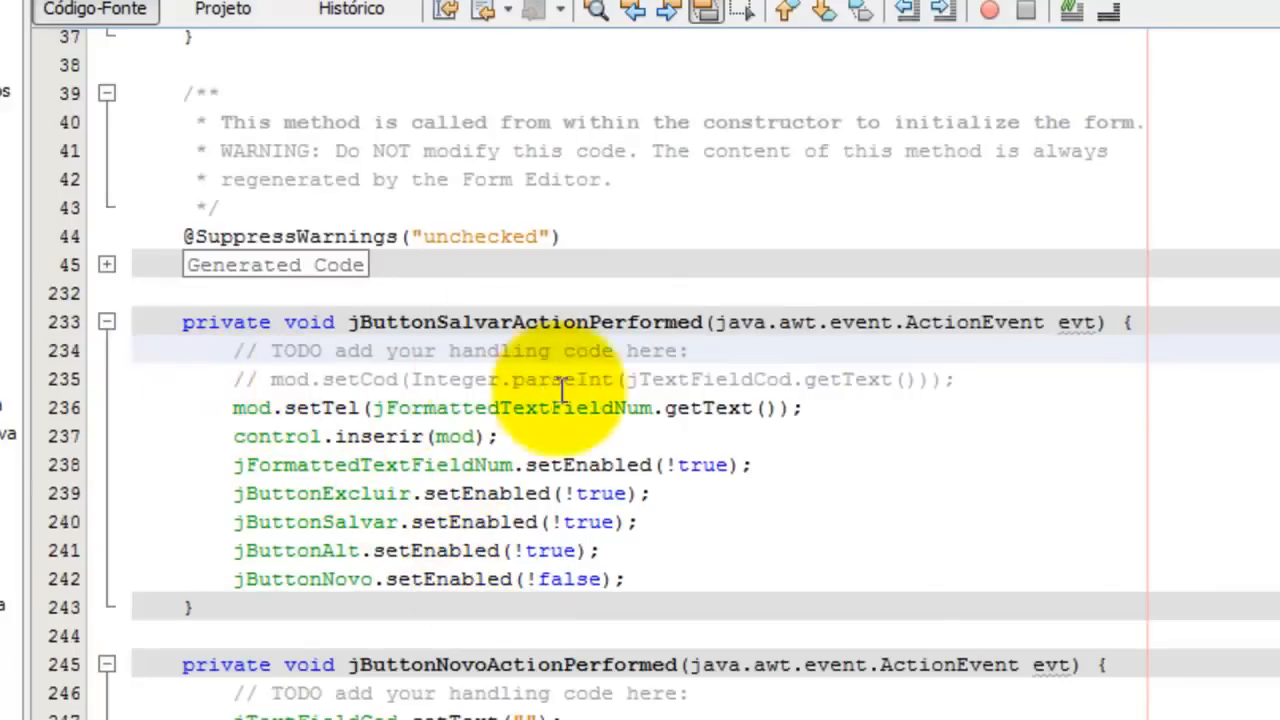
scroll("up", 3)
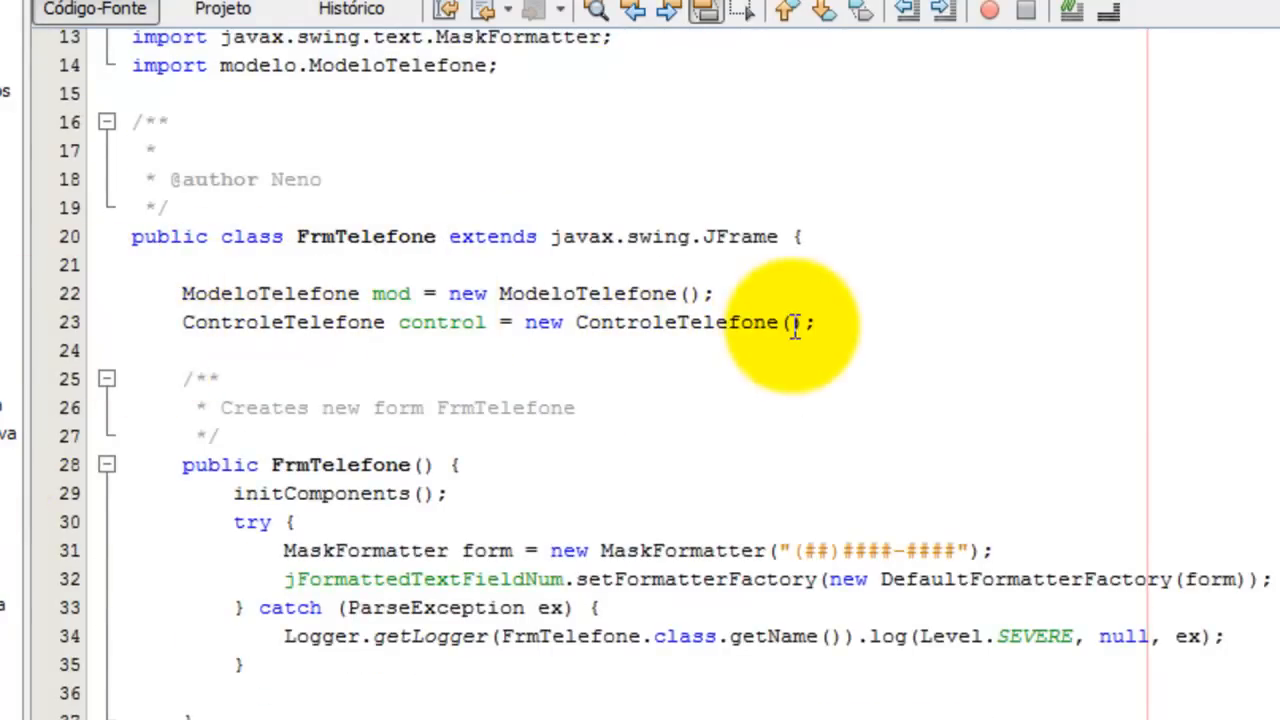
scroll("down", 3)
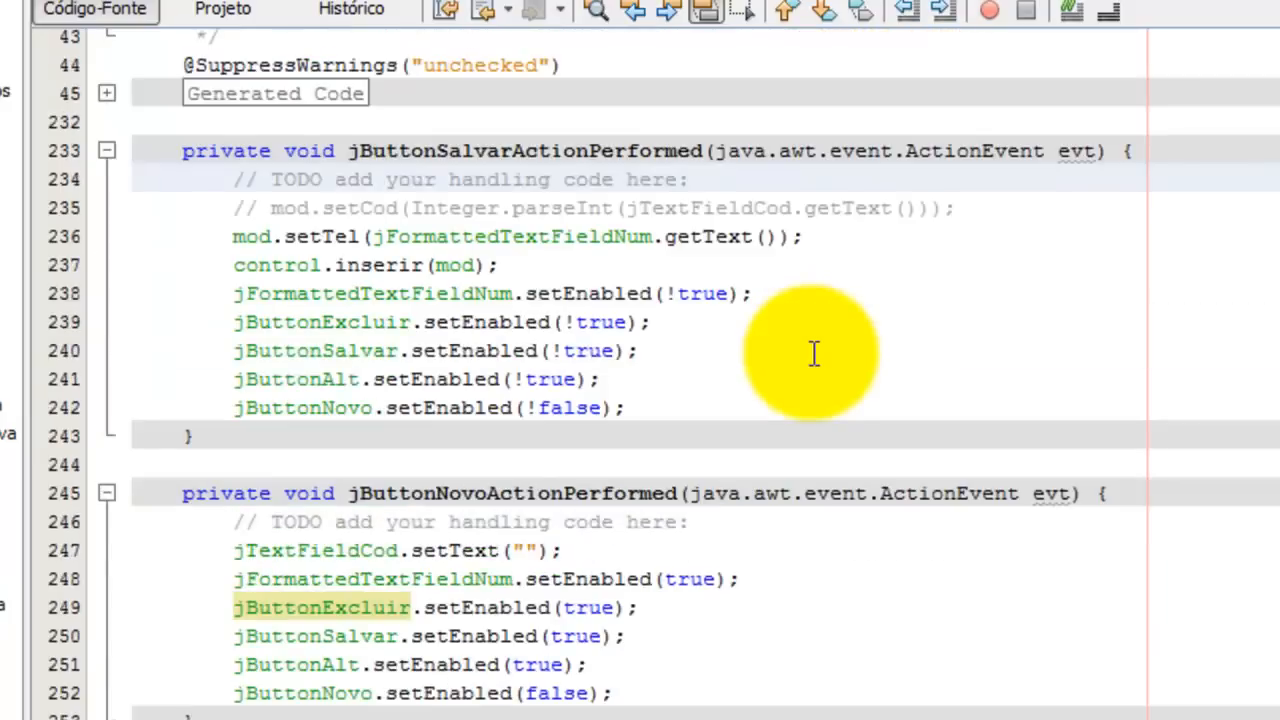
mouse_move(335, 236)
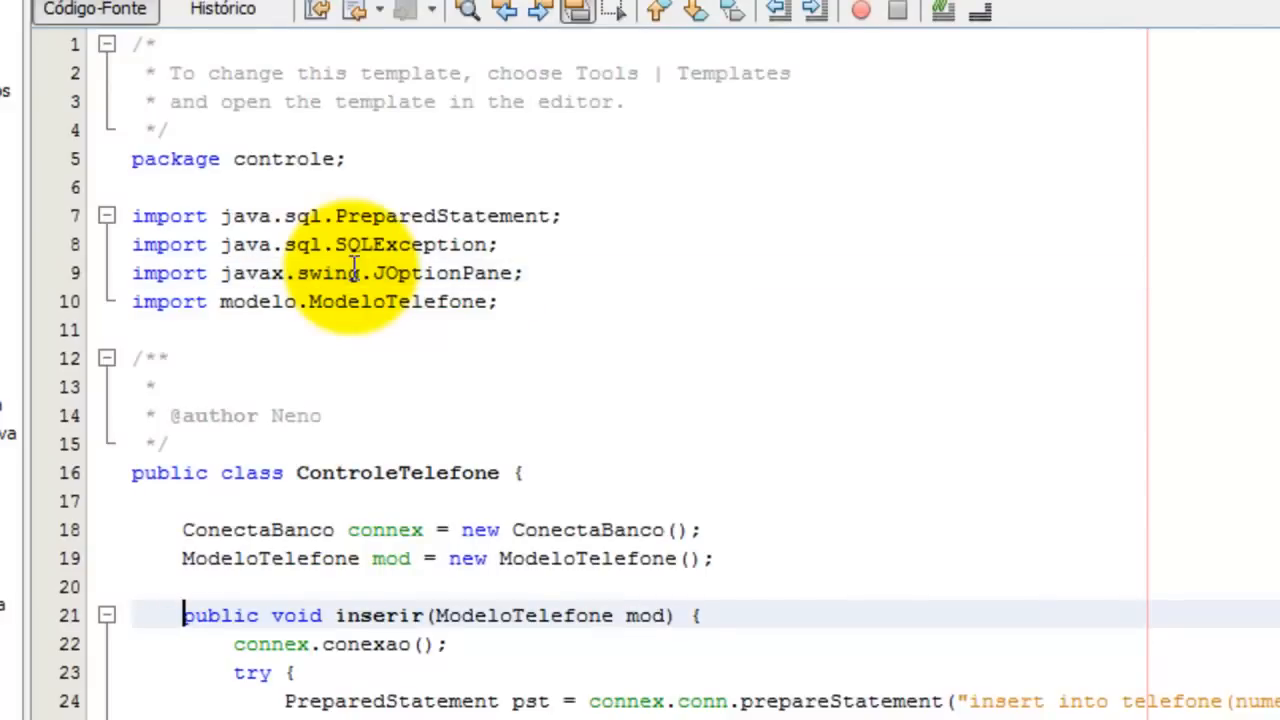
Scroll through ControleTelefone's inserir method before returning to the alter-button handler.
scroll("down", 3)
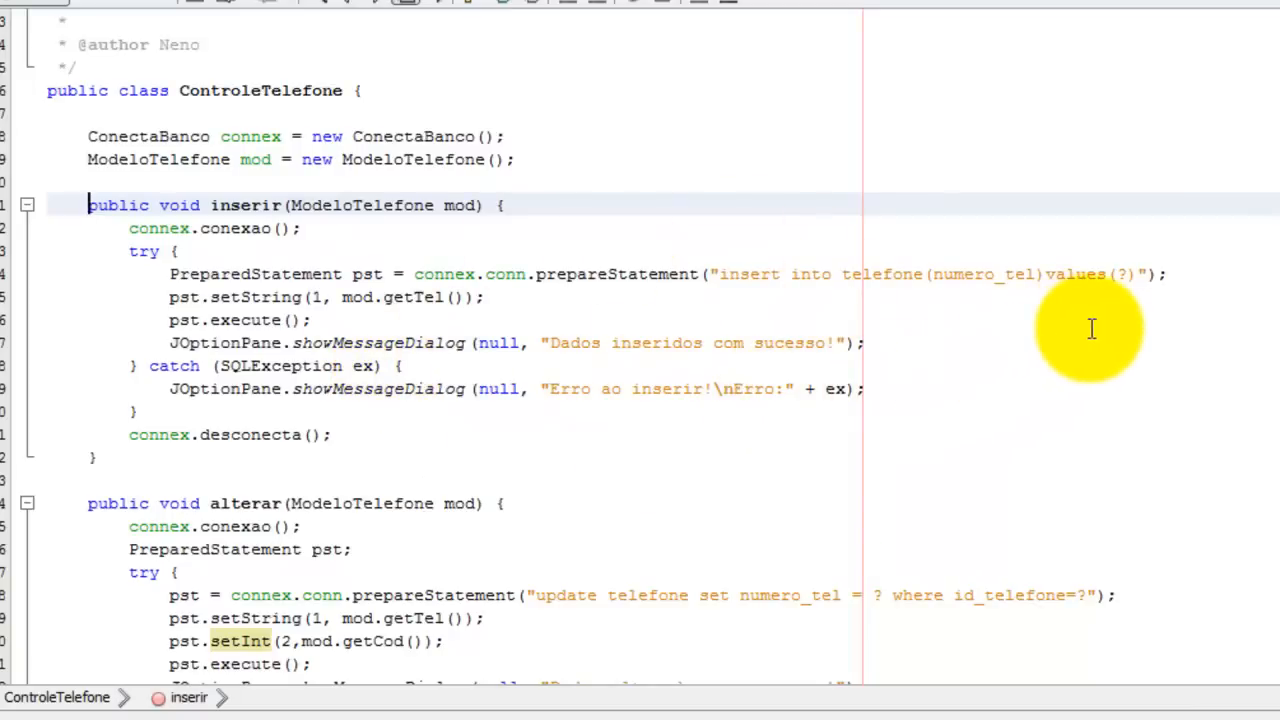
mouse_move(1127, 277)
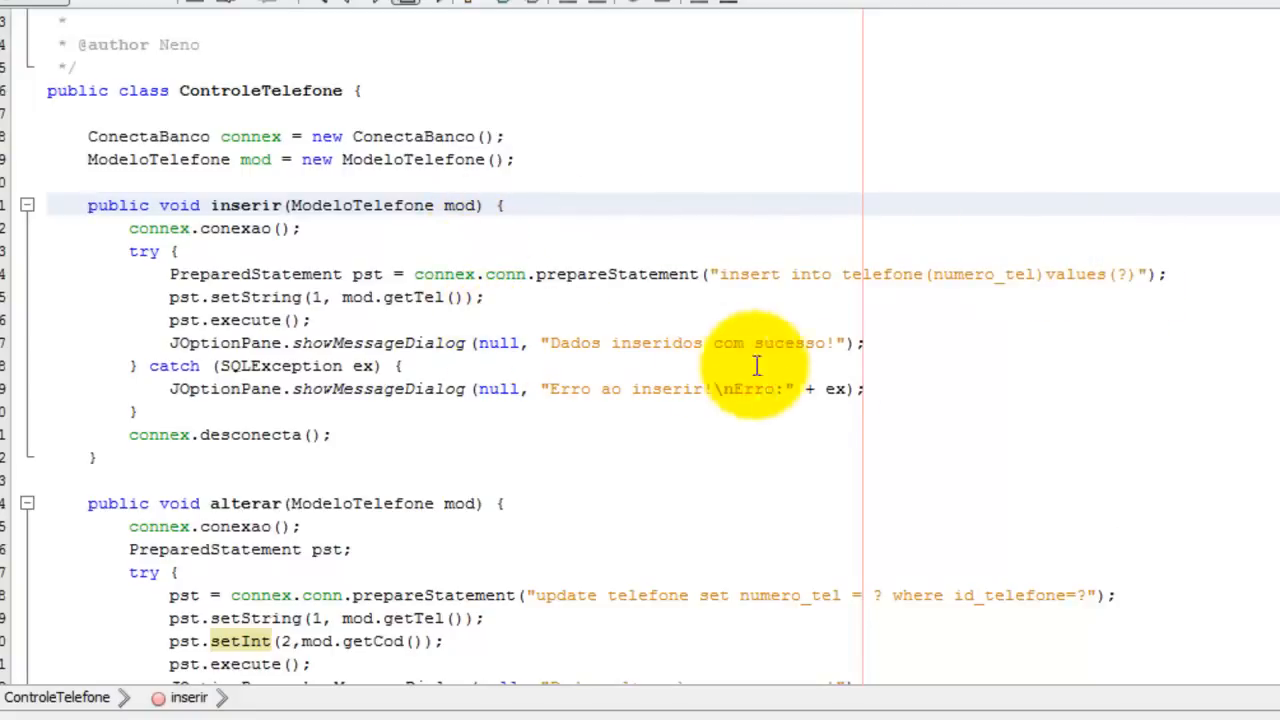
scroll("down", 3)
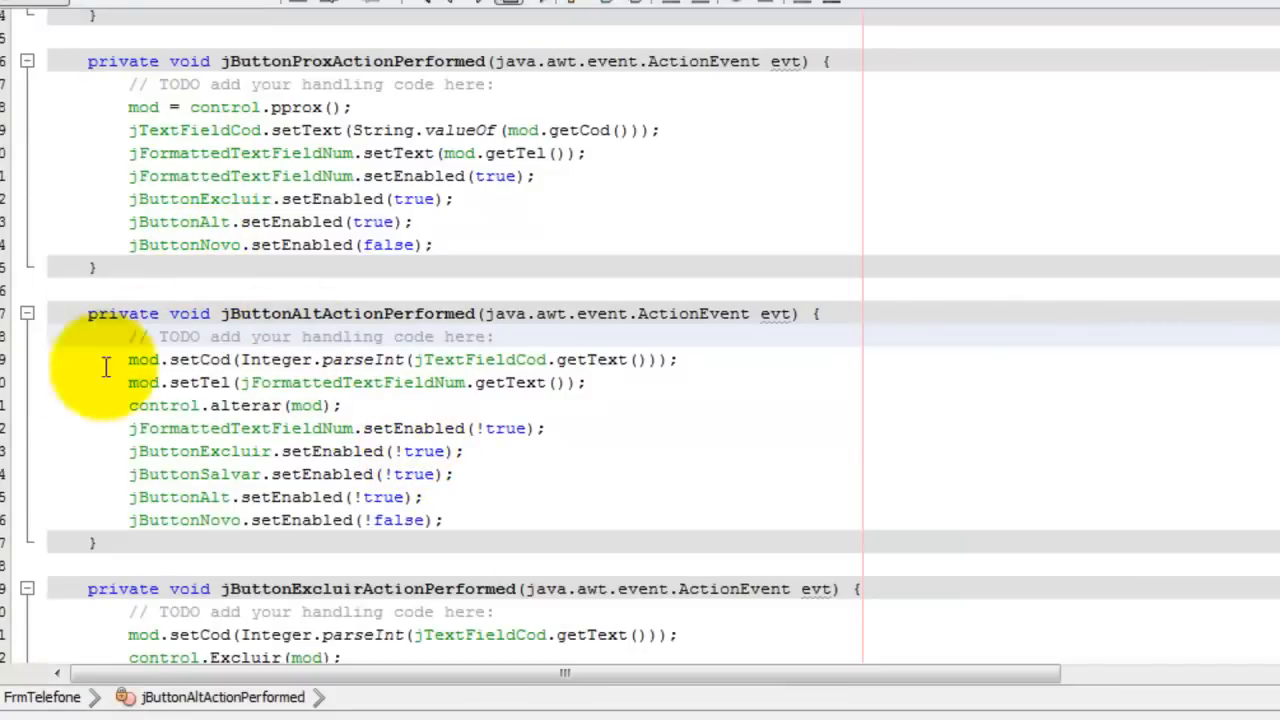
mouse_move(575, 430)
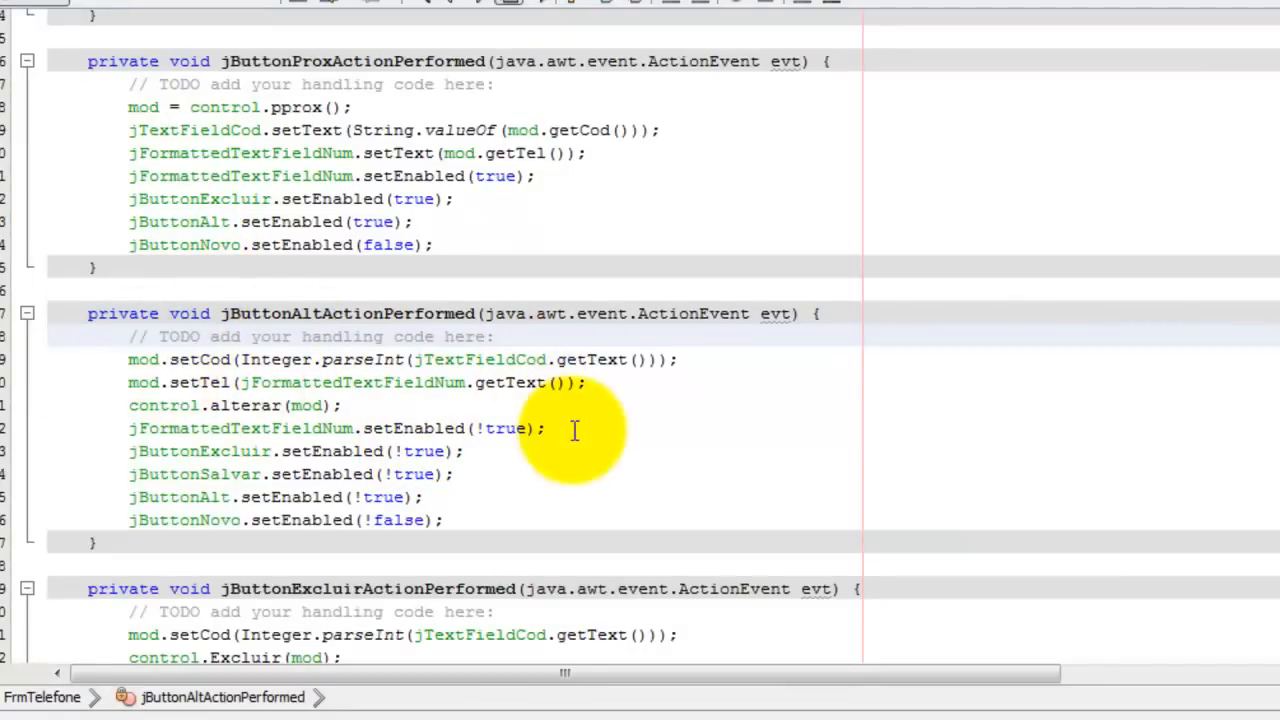
mouse_move(278, 432)
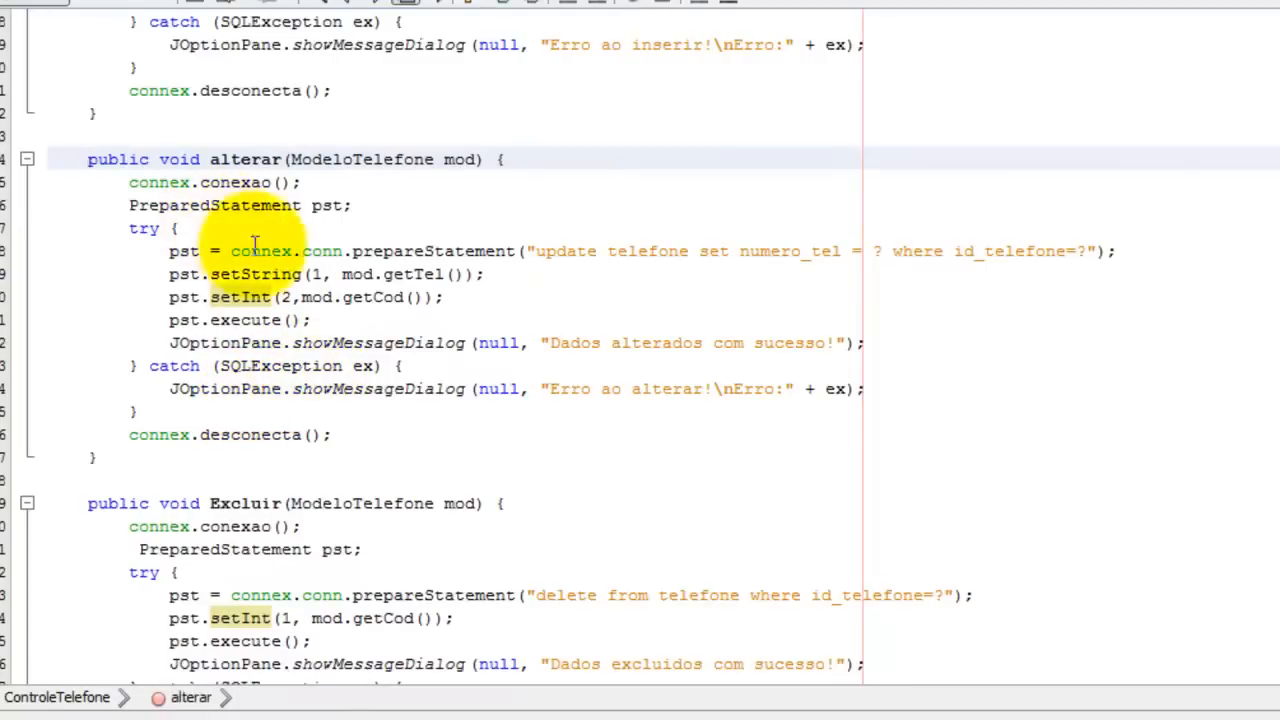
mouse_move(730, 473)
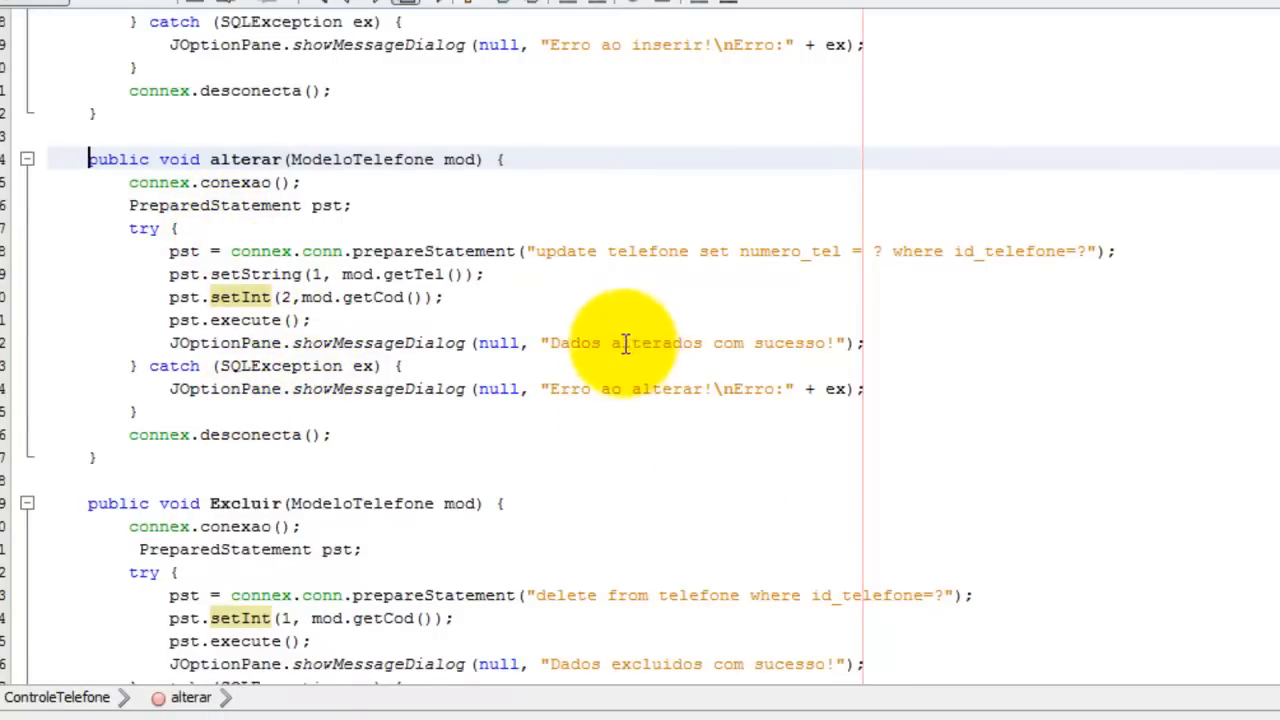
mouse_move(400, 8)
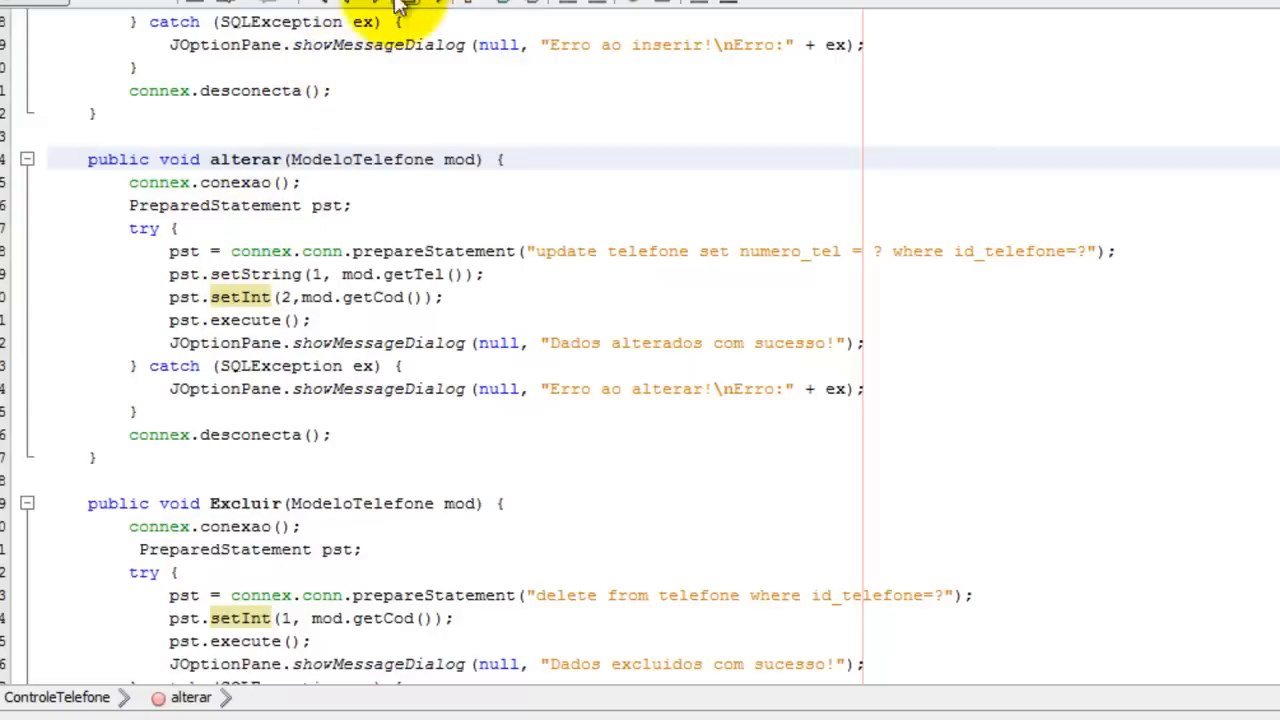
Scroll past ControleTelefone's alterar update method down to the Excluir method.
scroll("down", 3)
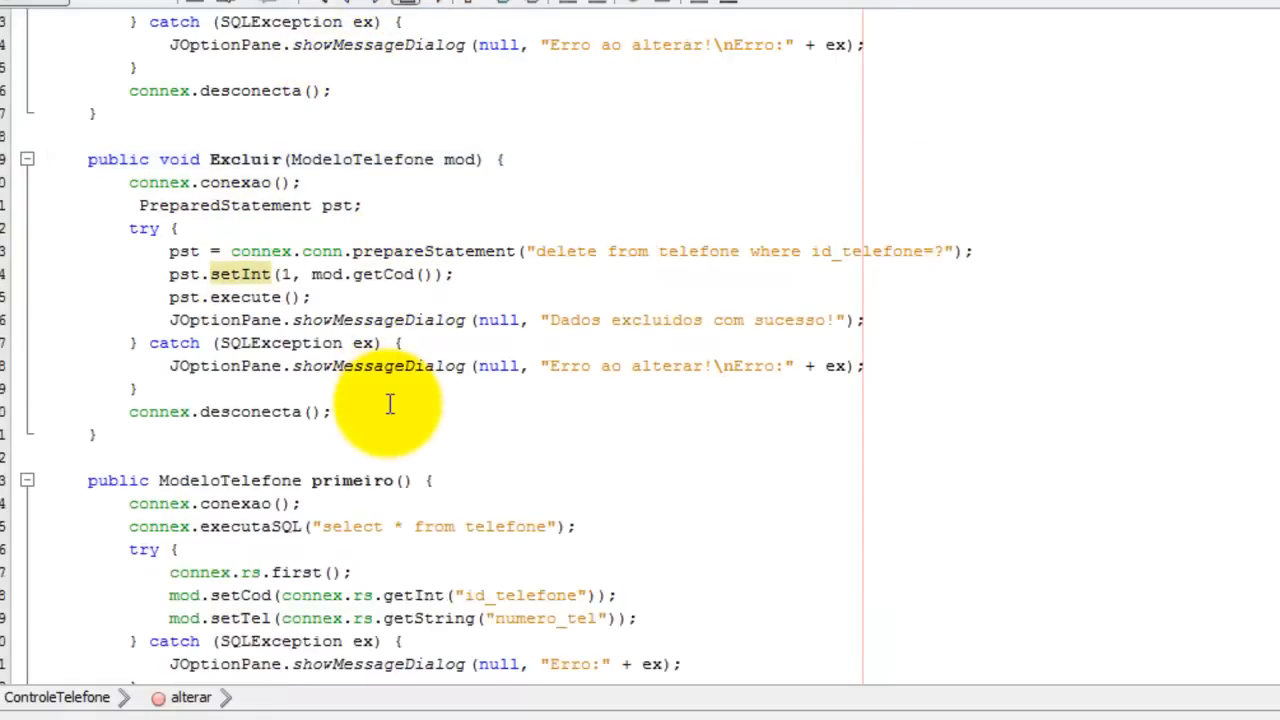
mouse_move(120, 15)
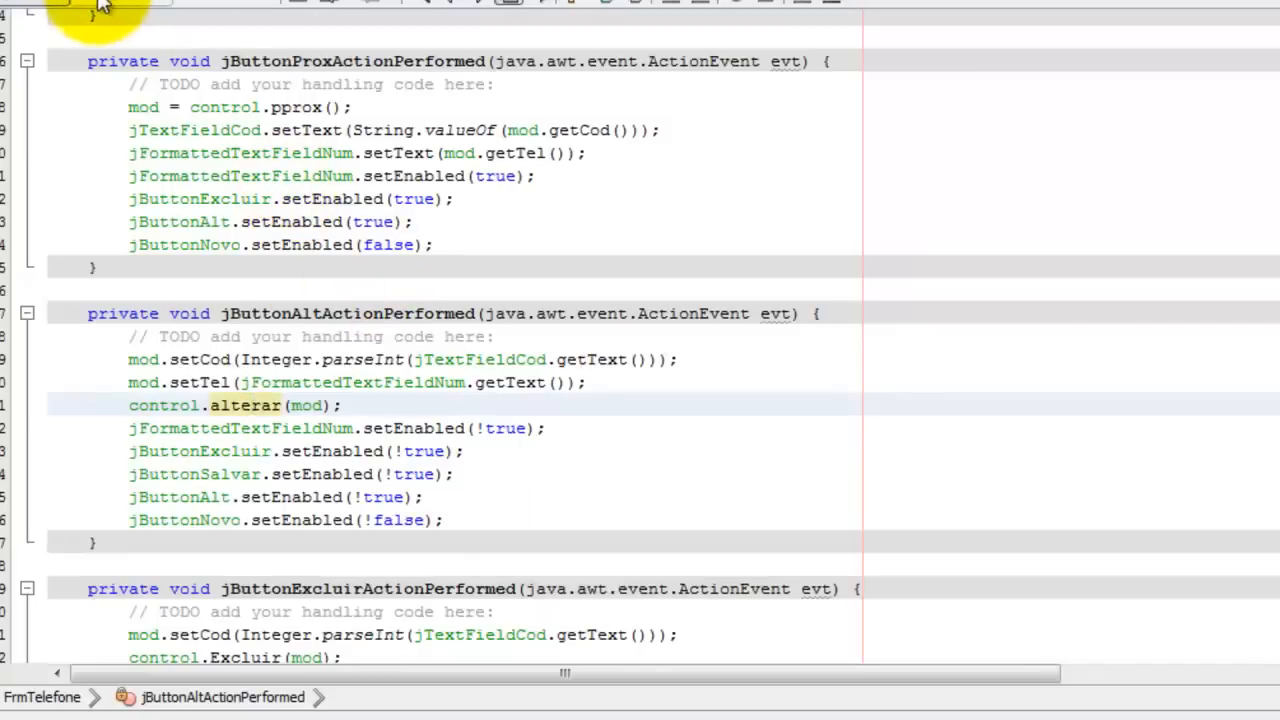
scroll("down", 3)
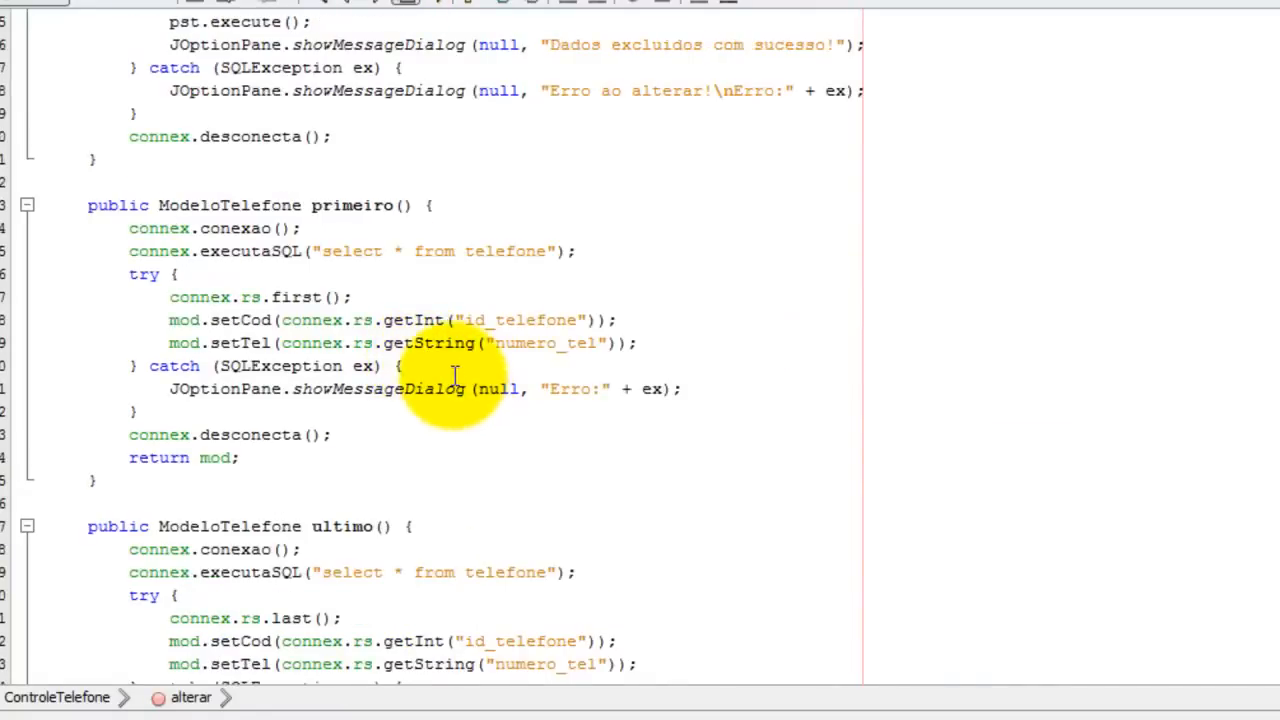
scroll("up", 3)
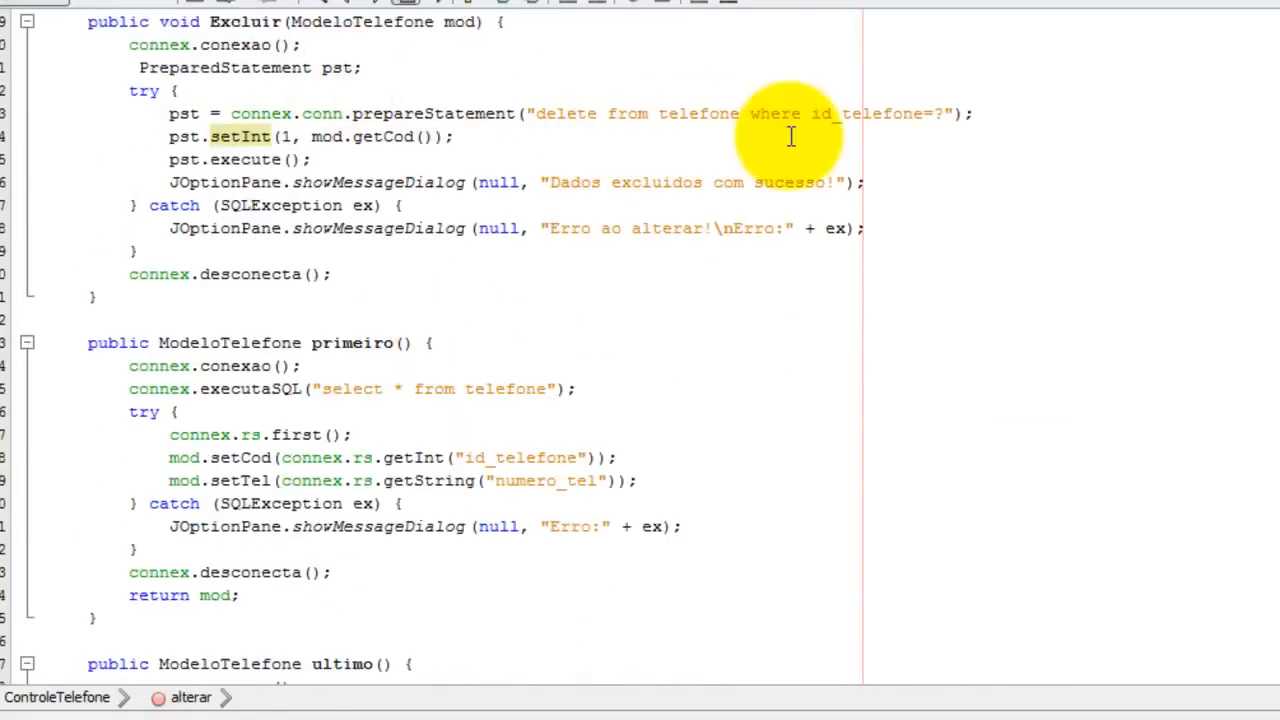
mouse_move(845, 145)
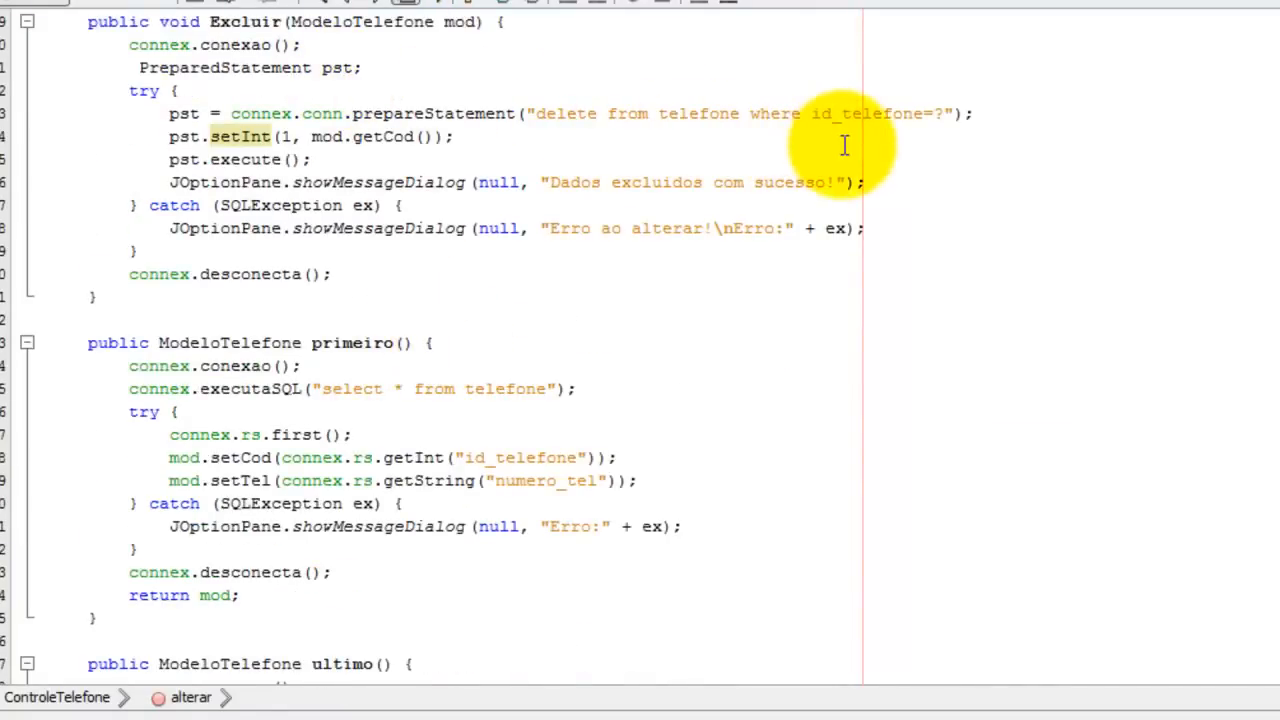
mouse_move(957, 255)
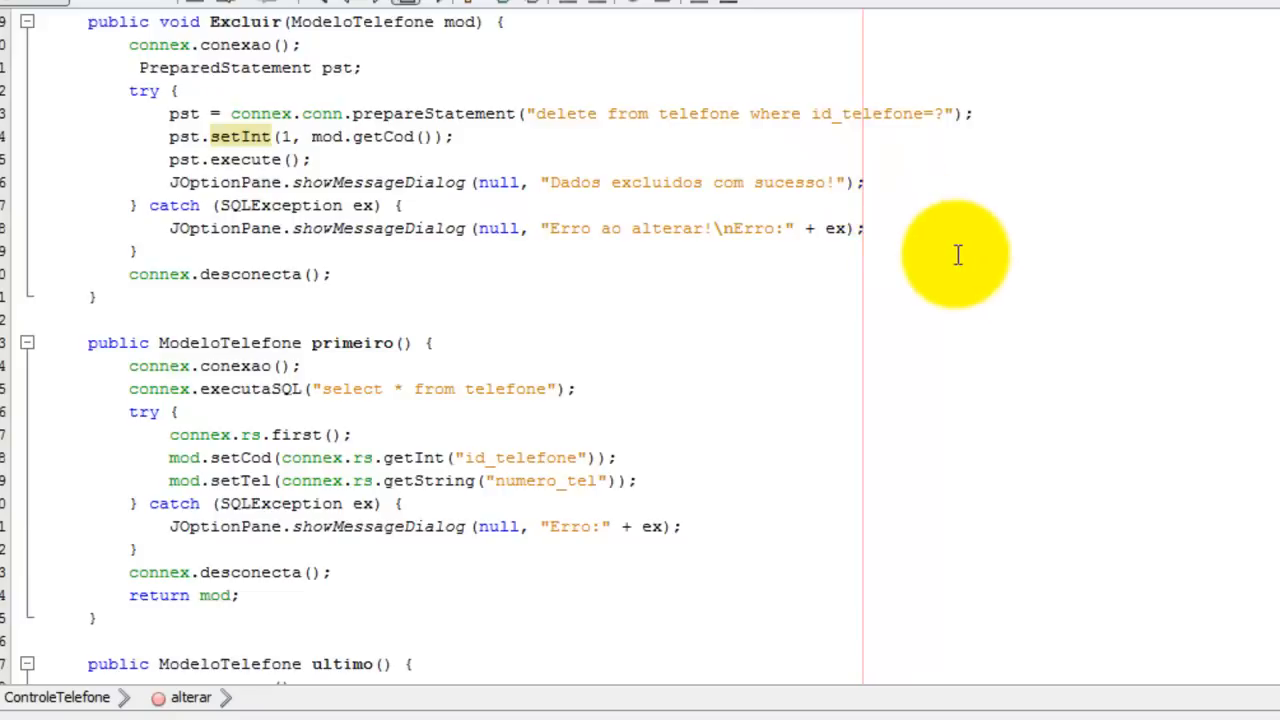
mouse_move(925, 125)
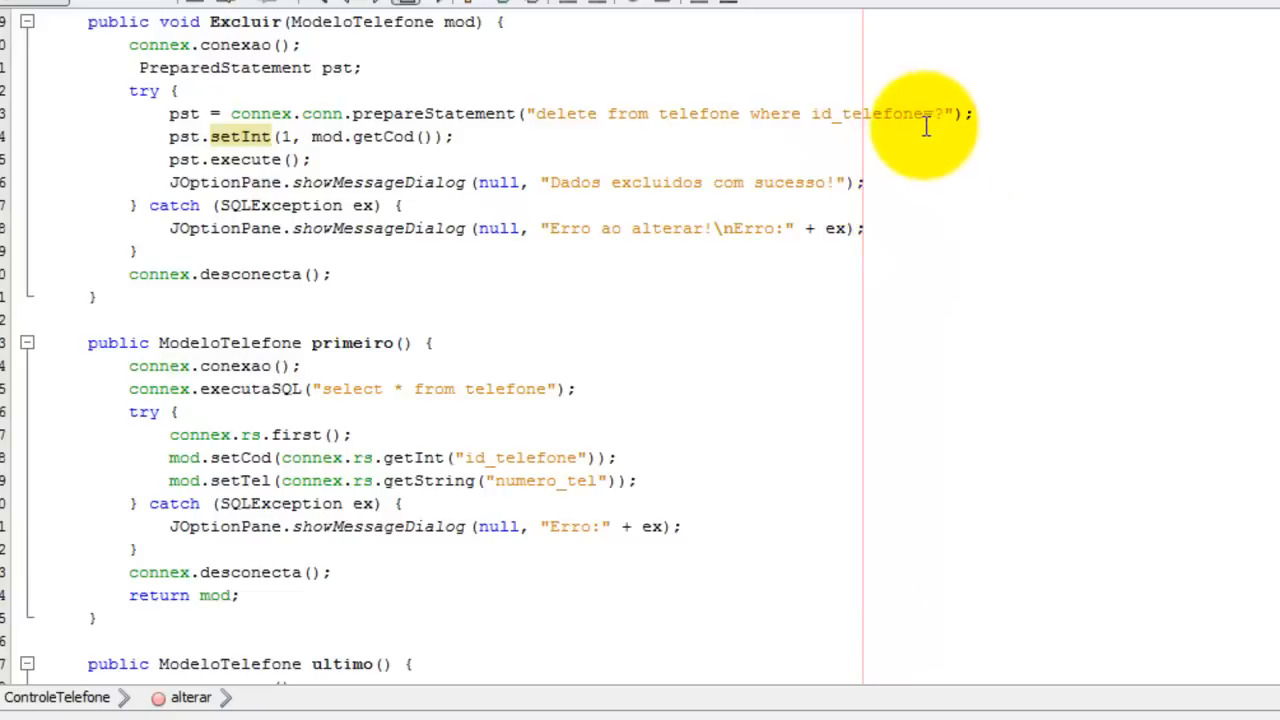
mouse_move(150, 110)
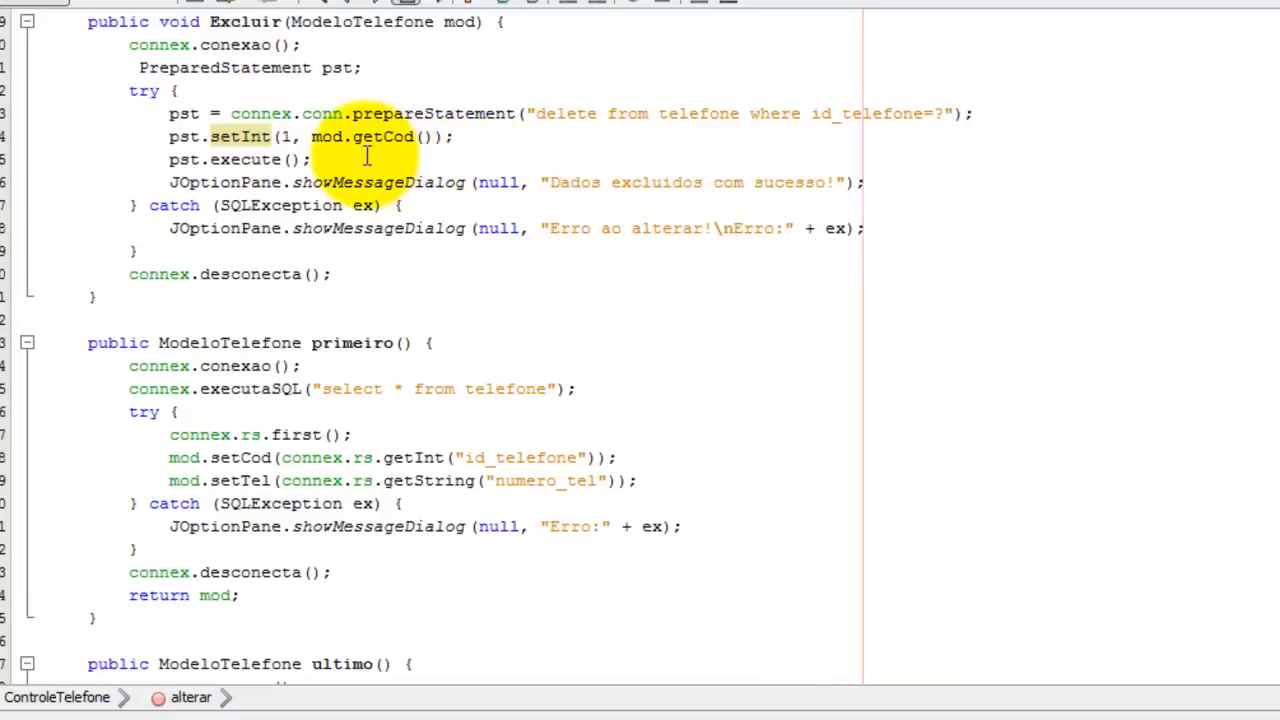
mouse_move(458, 157)
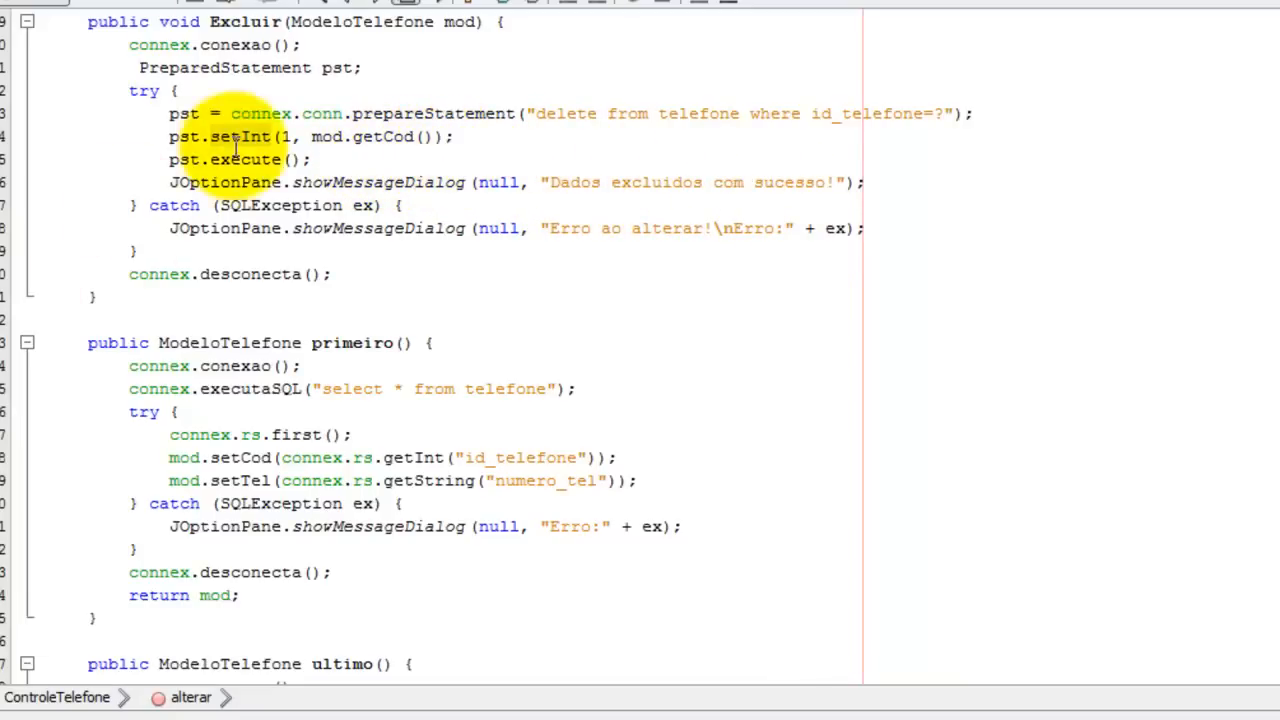
mouse_move(600, 182)
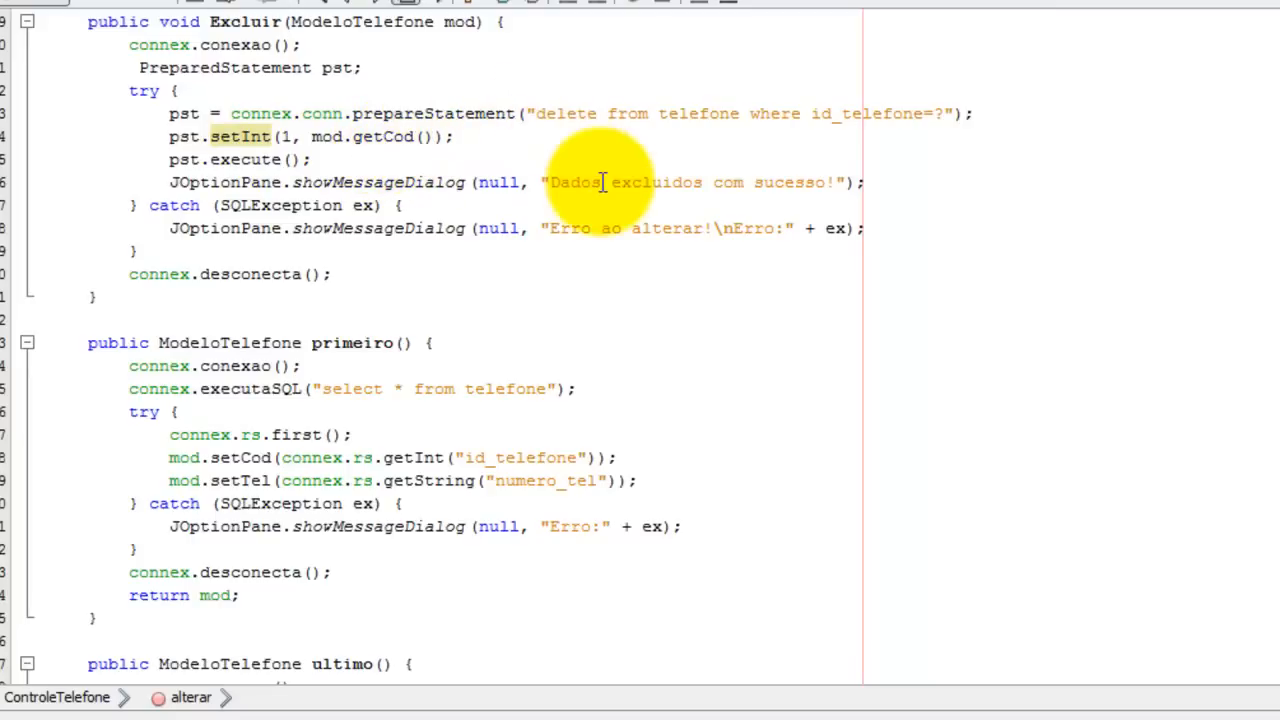
mouse_move(525, 162)
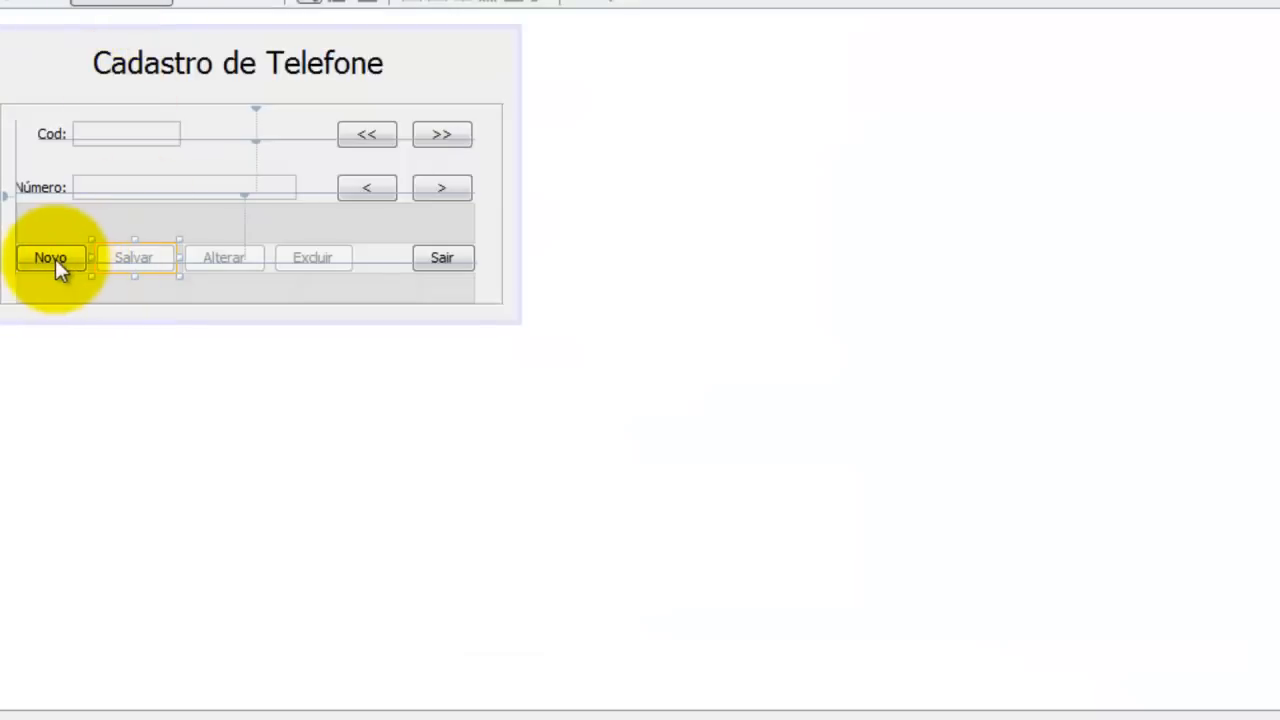
mouse_move(205, 275)
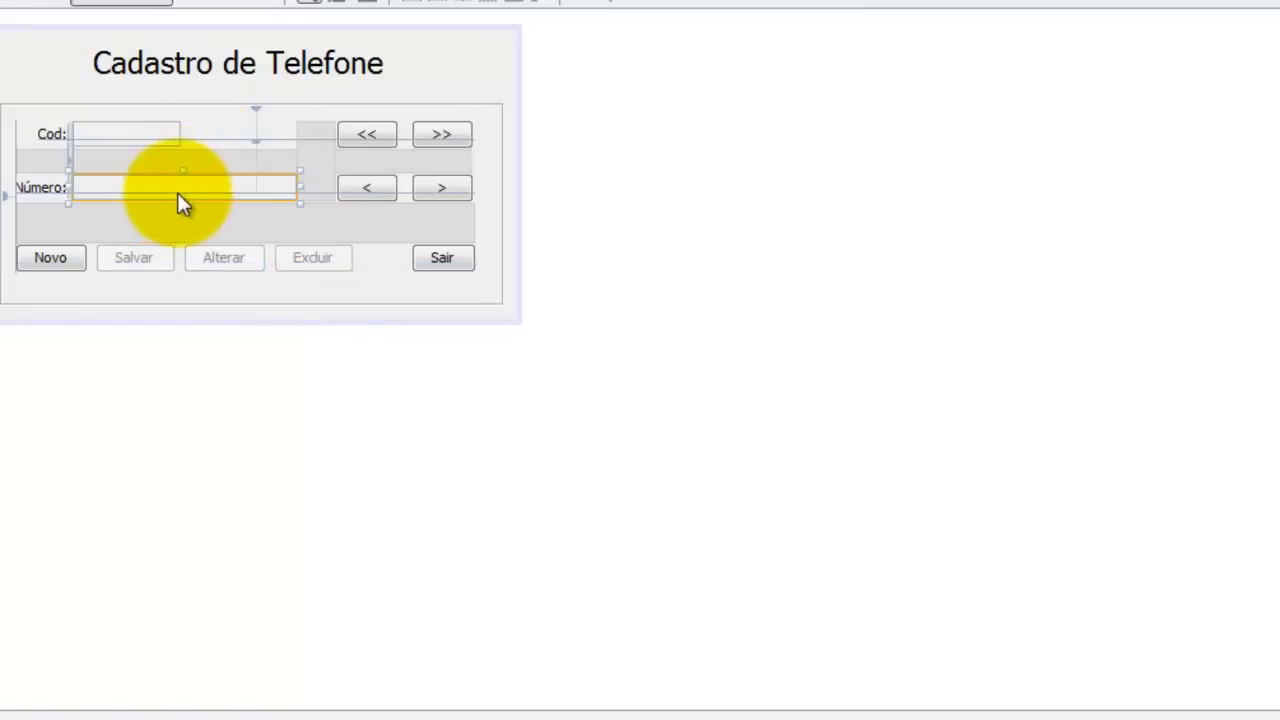
mouse_move(198, 218)
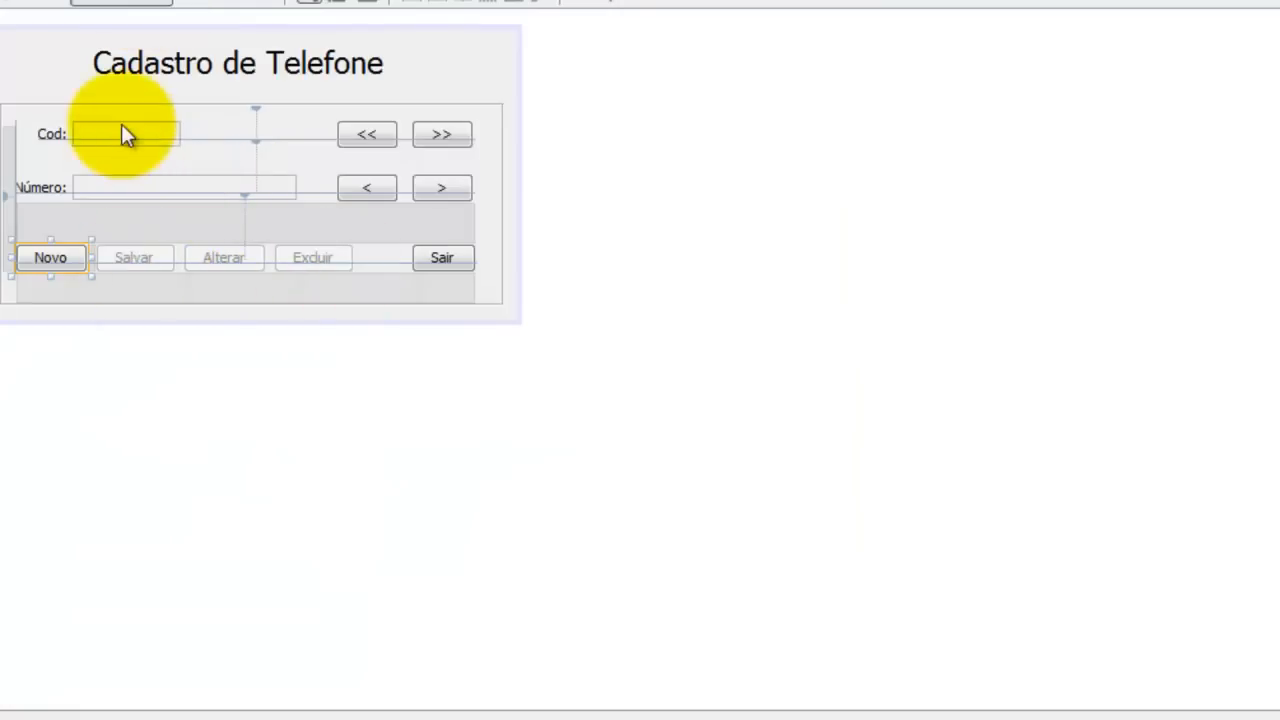
mouse_move(178, 210)
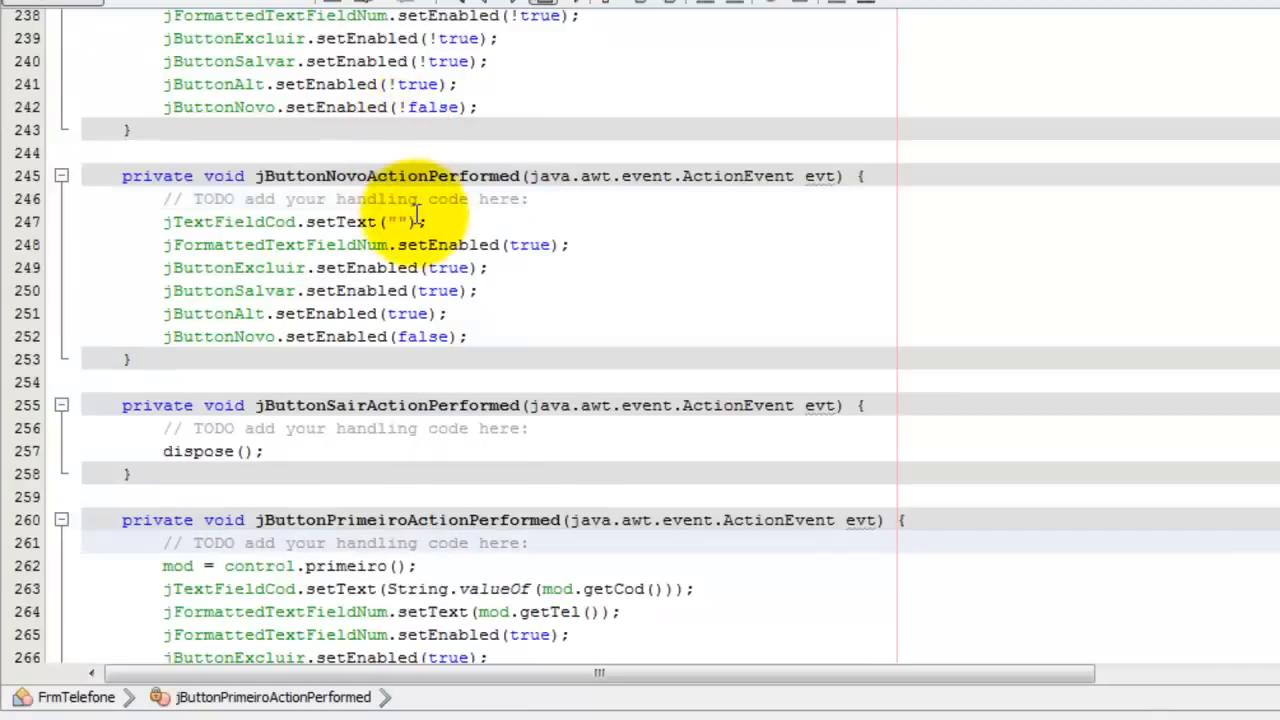
scroll("down", 3)
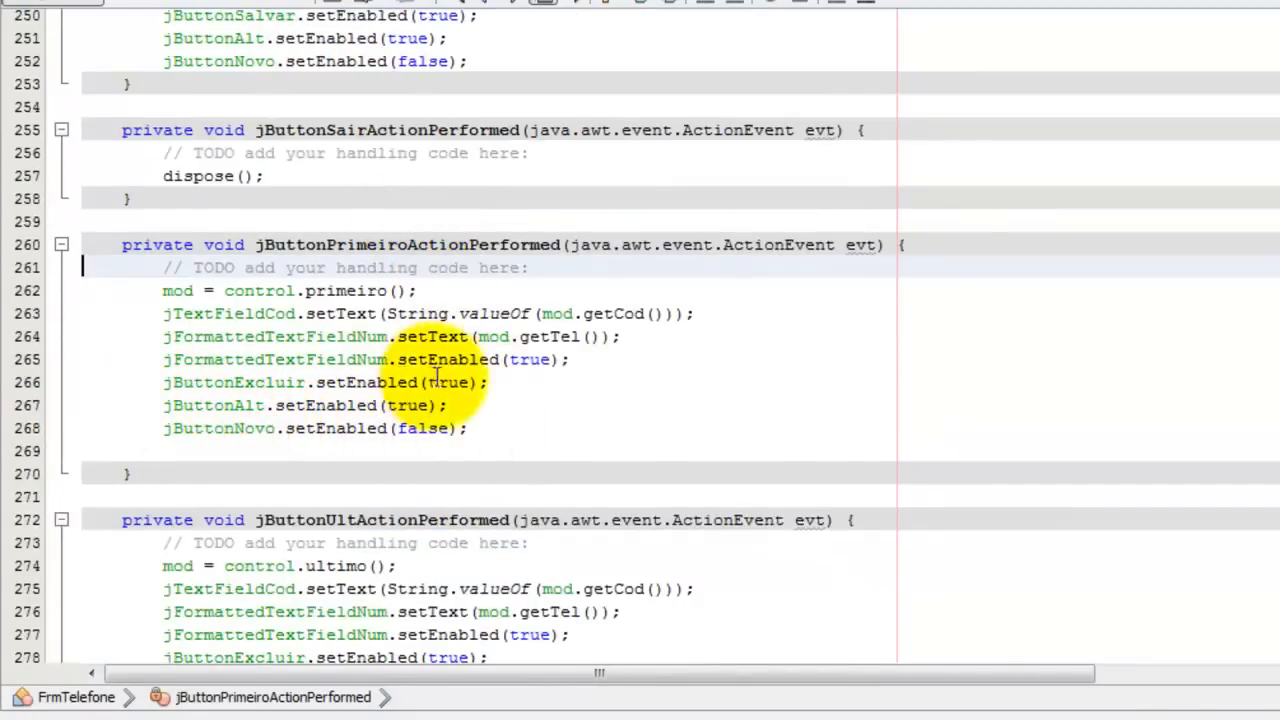
scroll("down", 3)
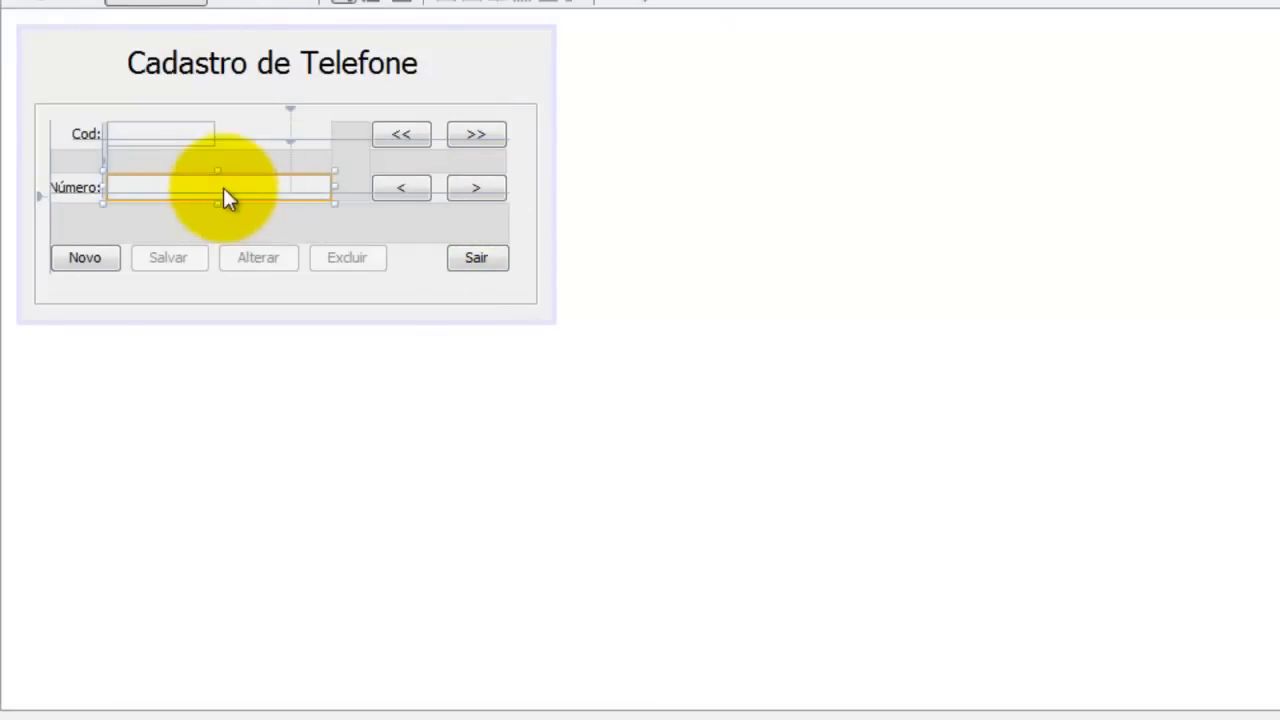
mouse_move(558, 410)
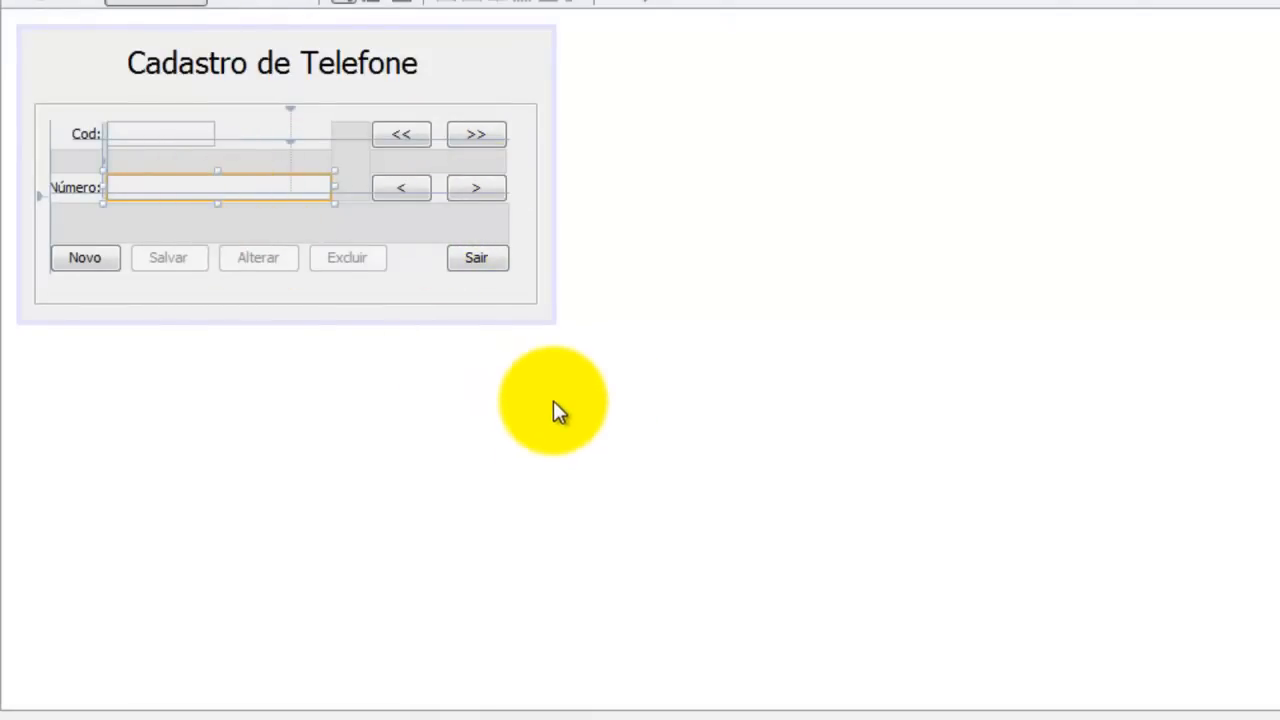
mouse_move(700, 477)
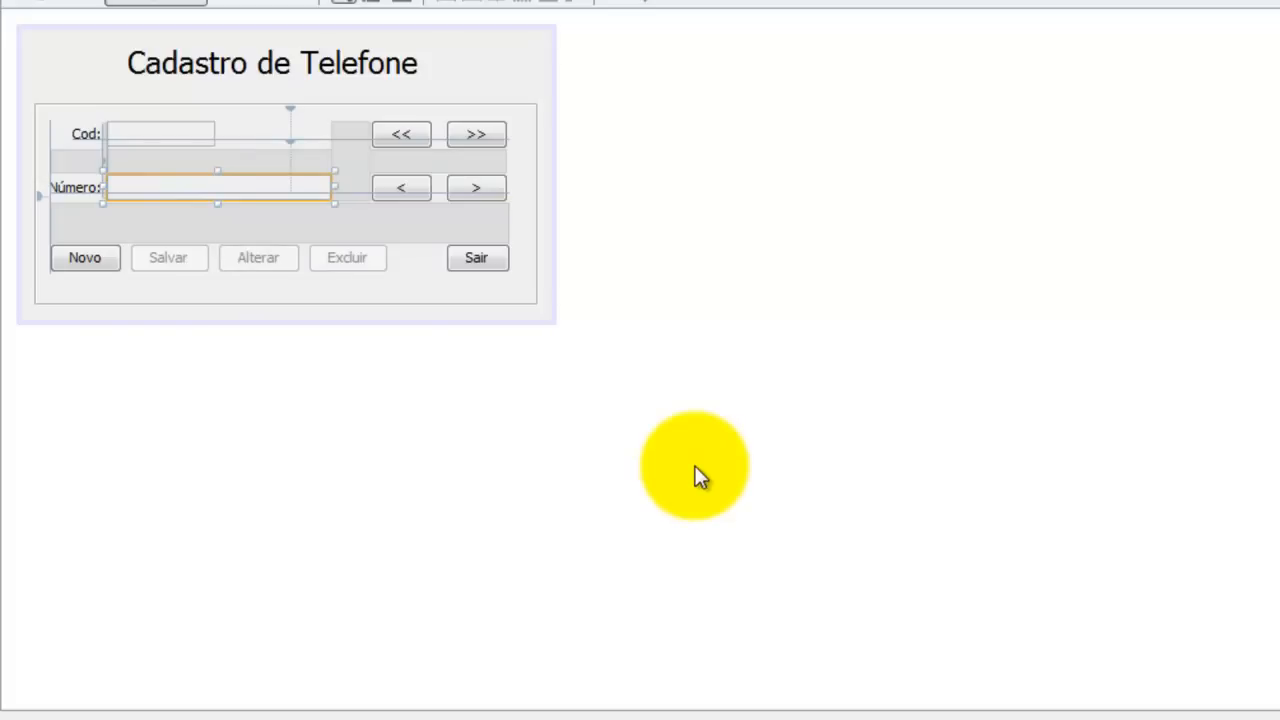
mouse_move(625, 550)
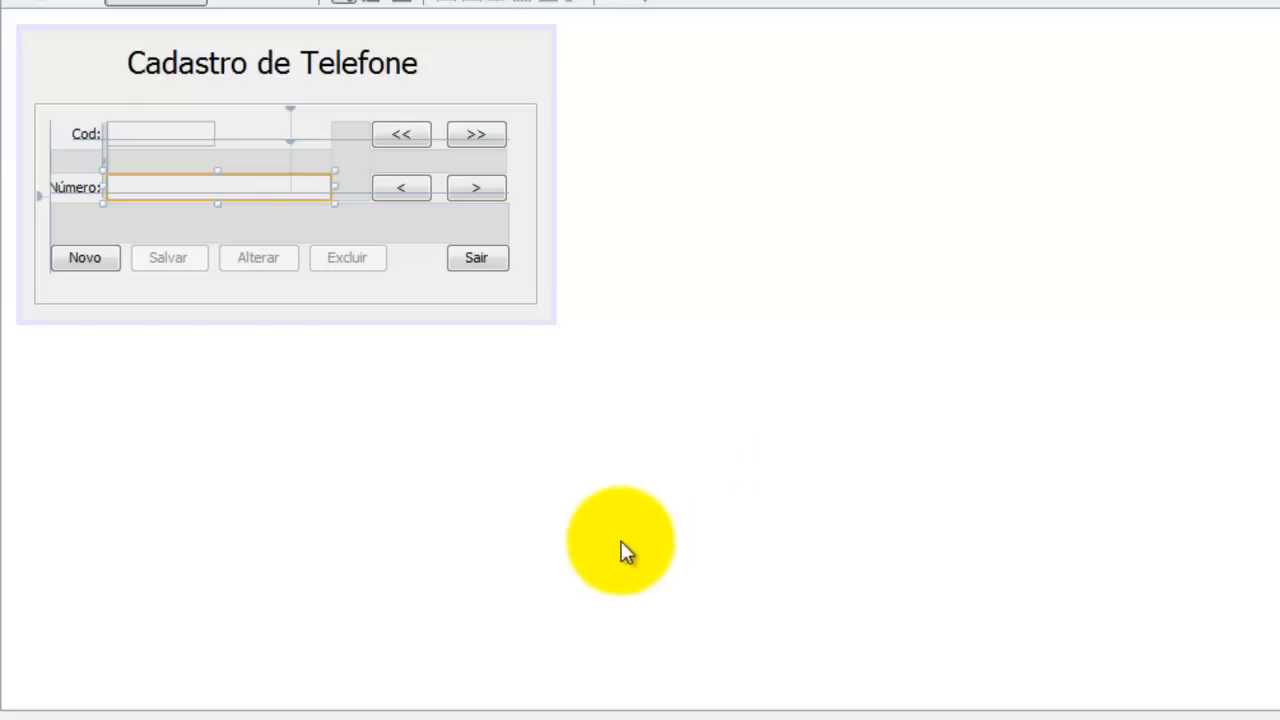
mouse_move(155, 200)
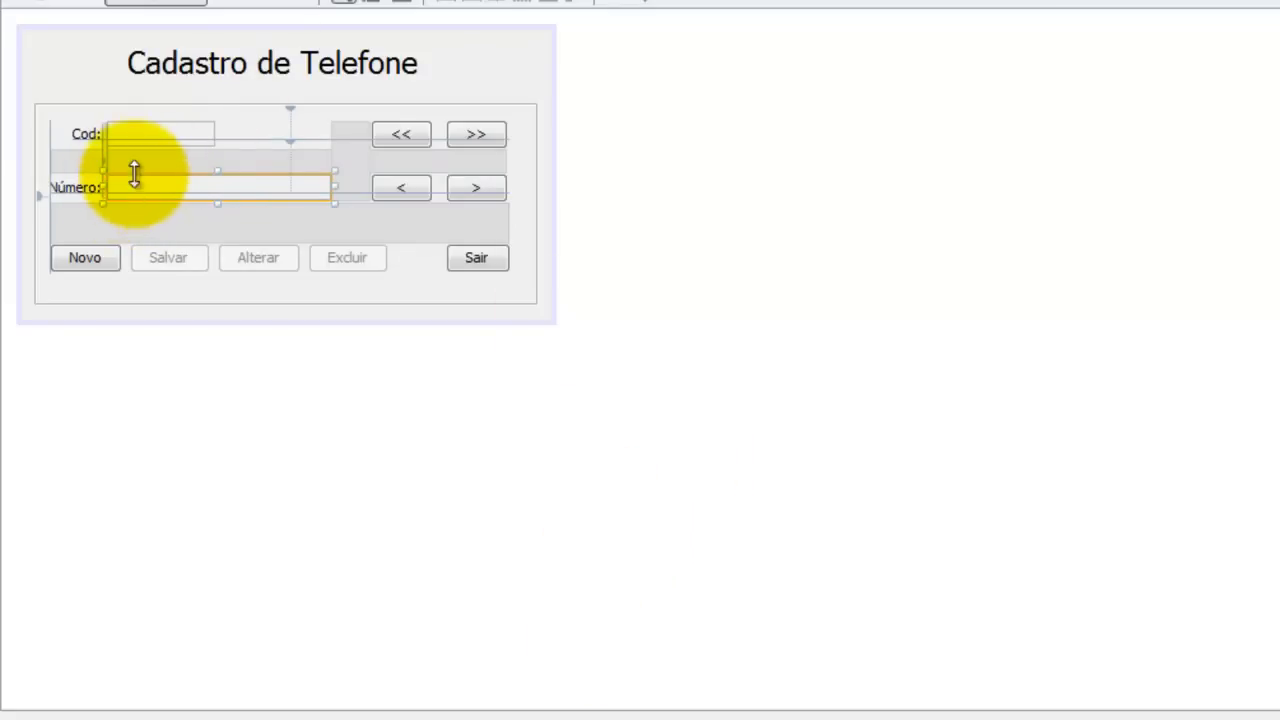
mouse_move(178, 193)
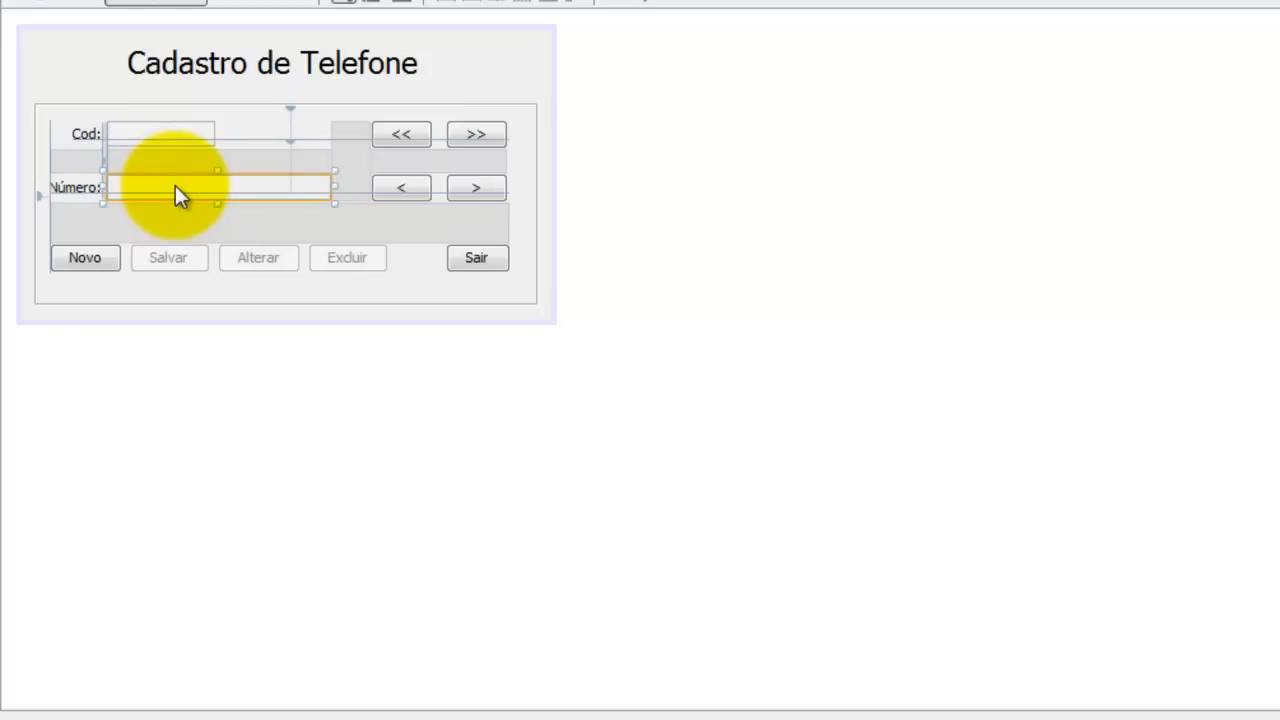
mouse_move(1218, 335)
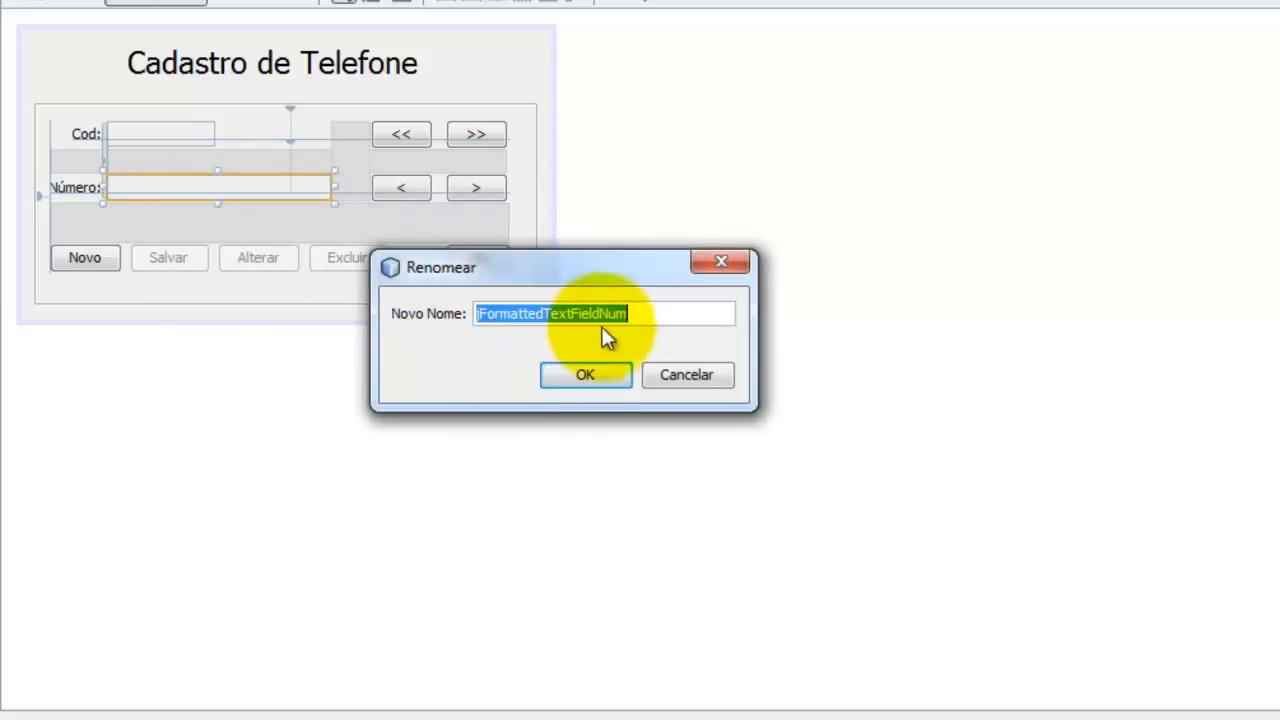
Close Change Variable Name, keeping the field named jFormattedTextFieldNum.
left_click(585, 374)
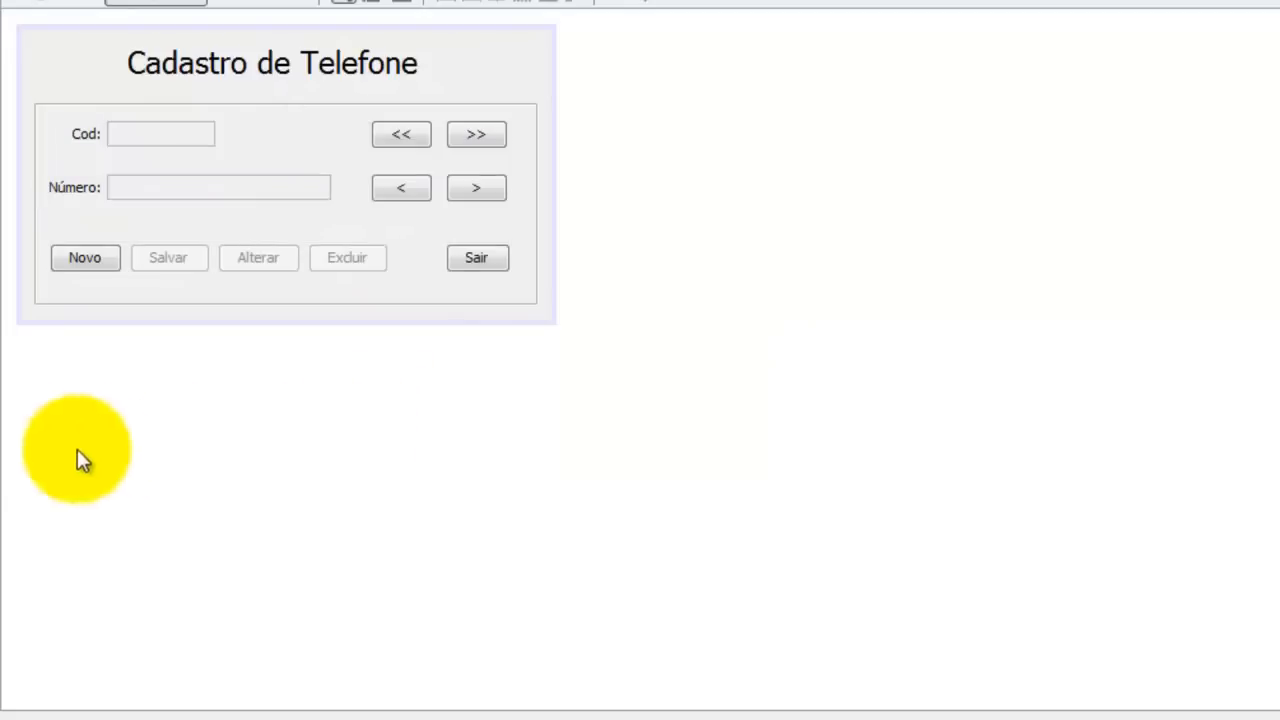
mouse_move(700, 130)
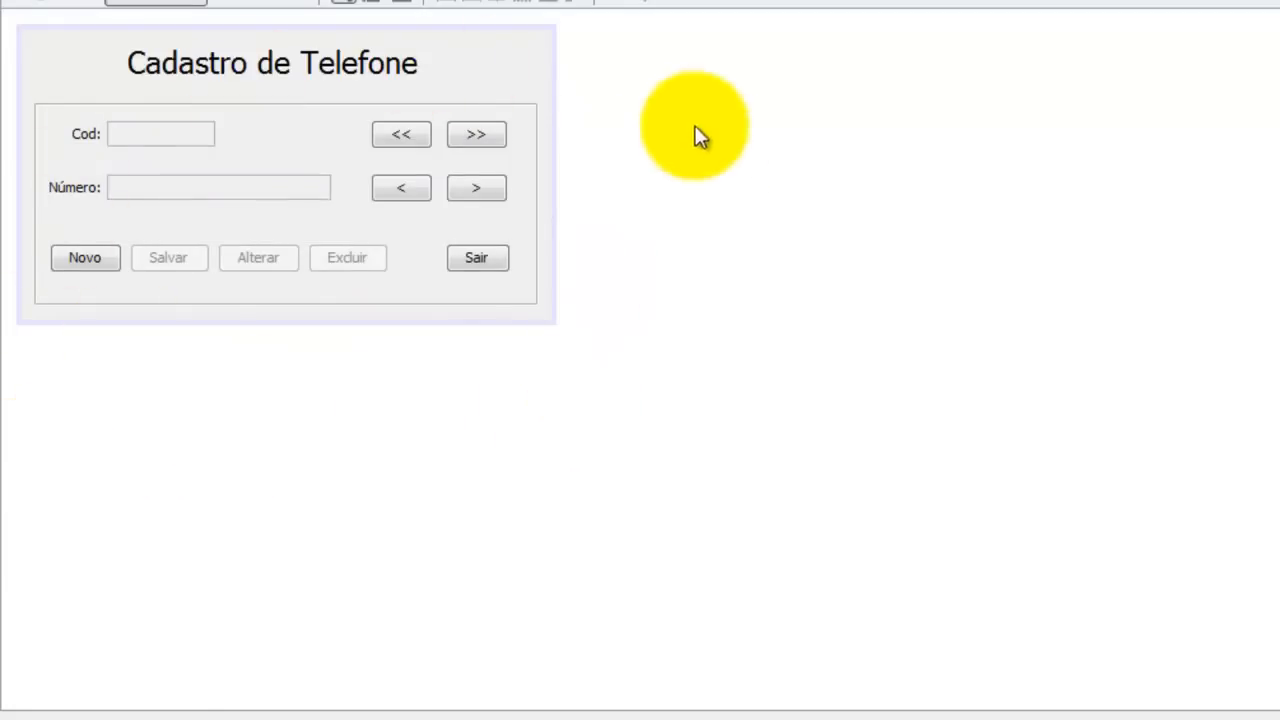
mouse_move(540, 375)
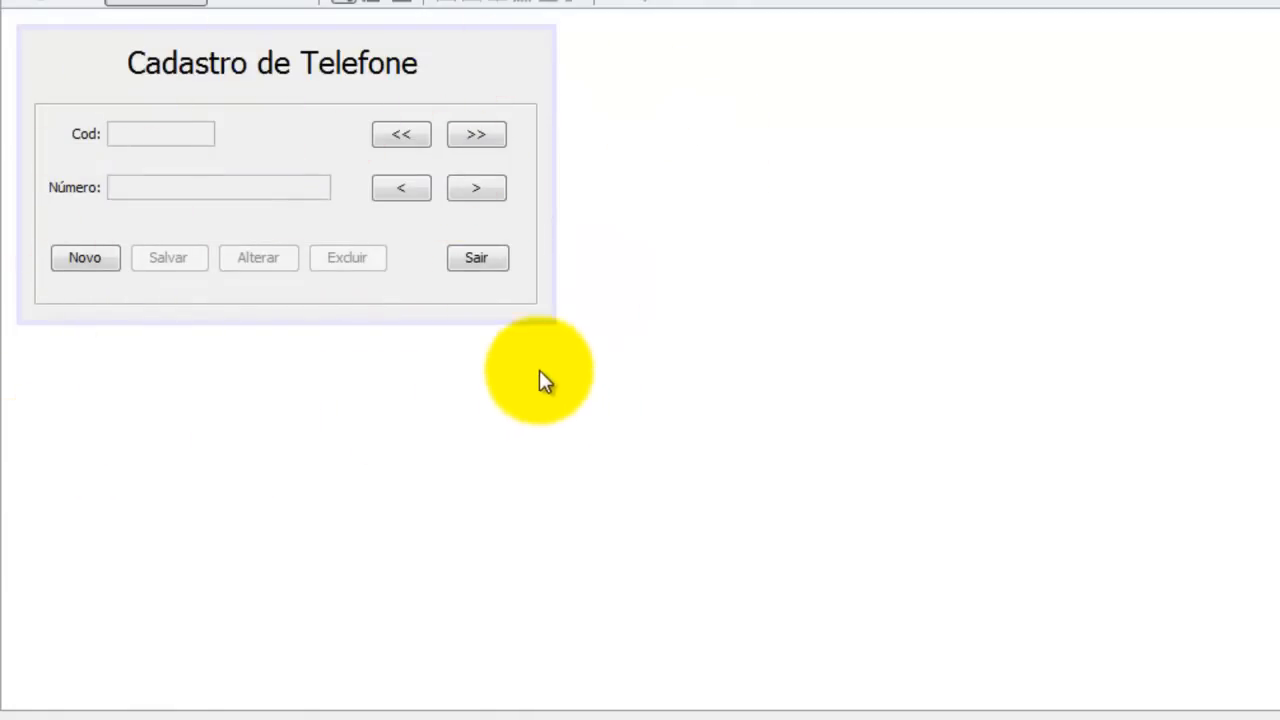
mouse_move(50, 40)
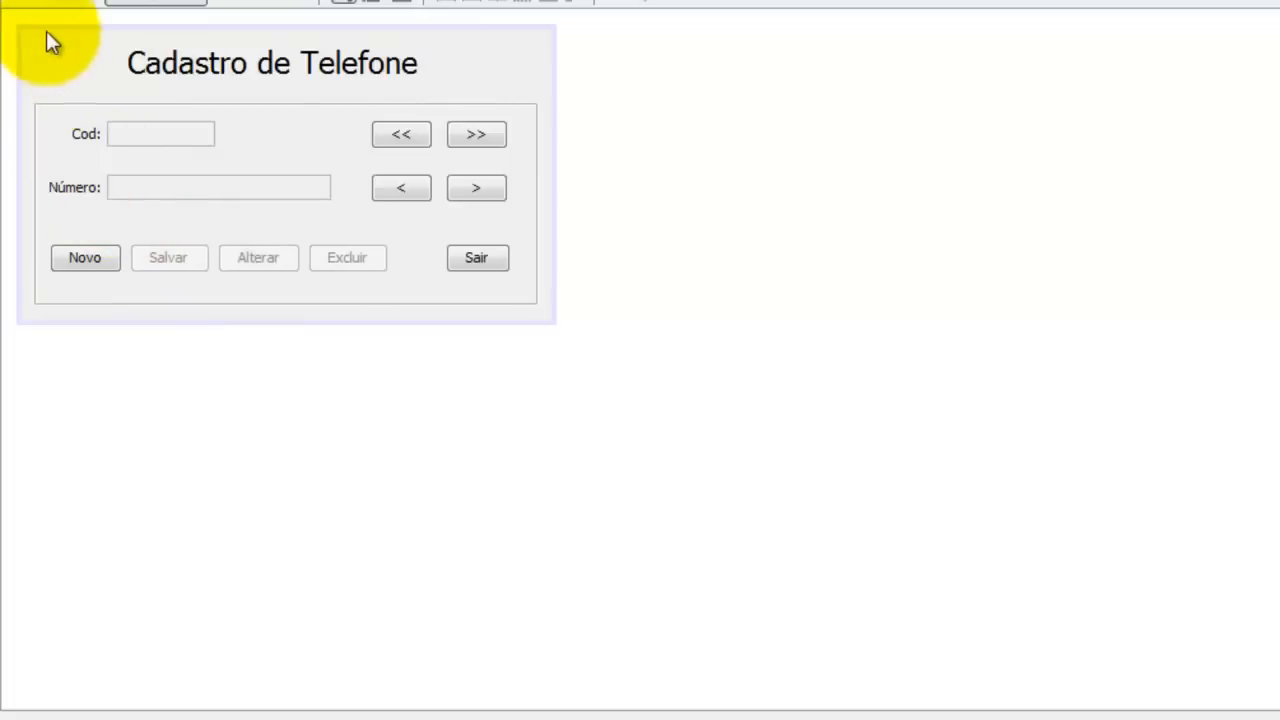
mouse_move(145, 207)
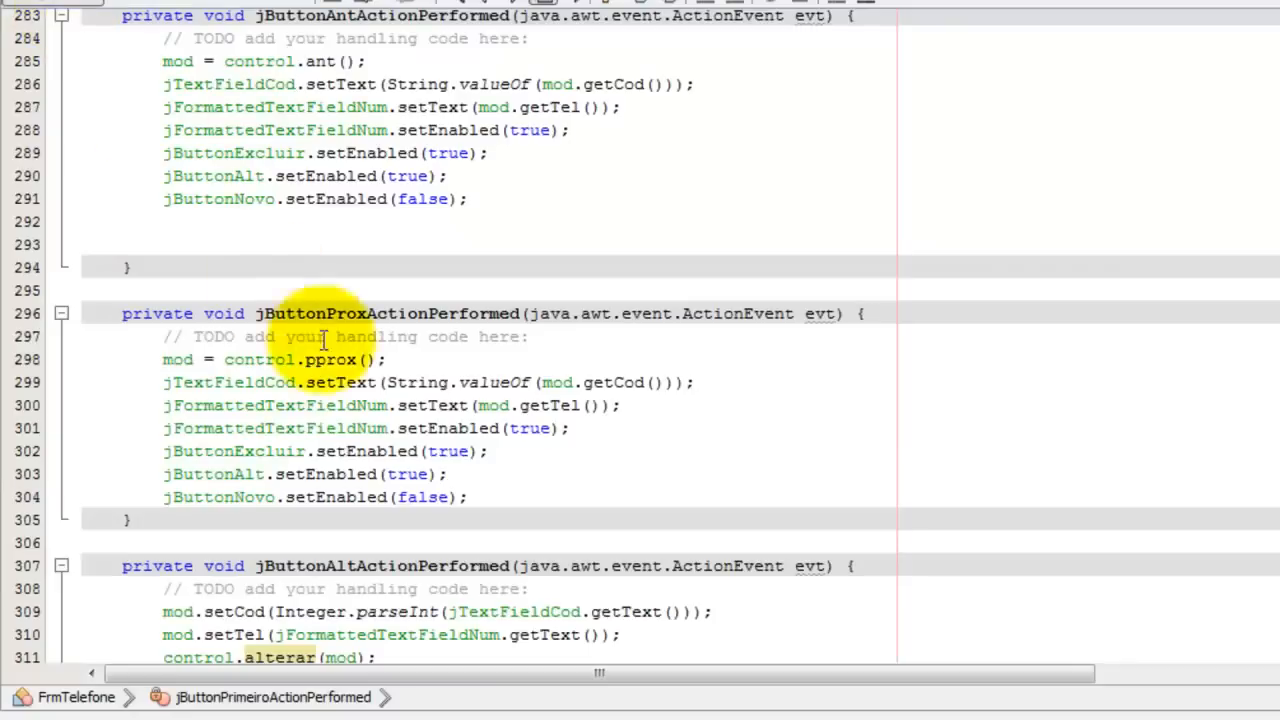
Add a // comment on the MaskFormatter line describing the mask creation.
scroll("up", 3)
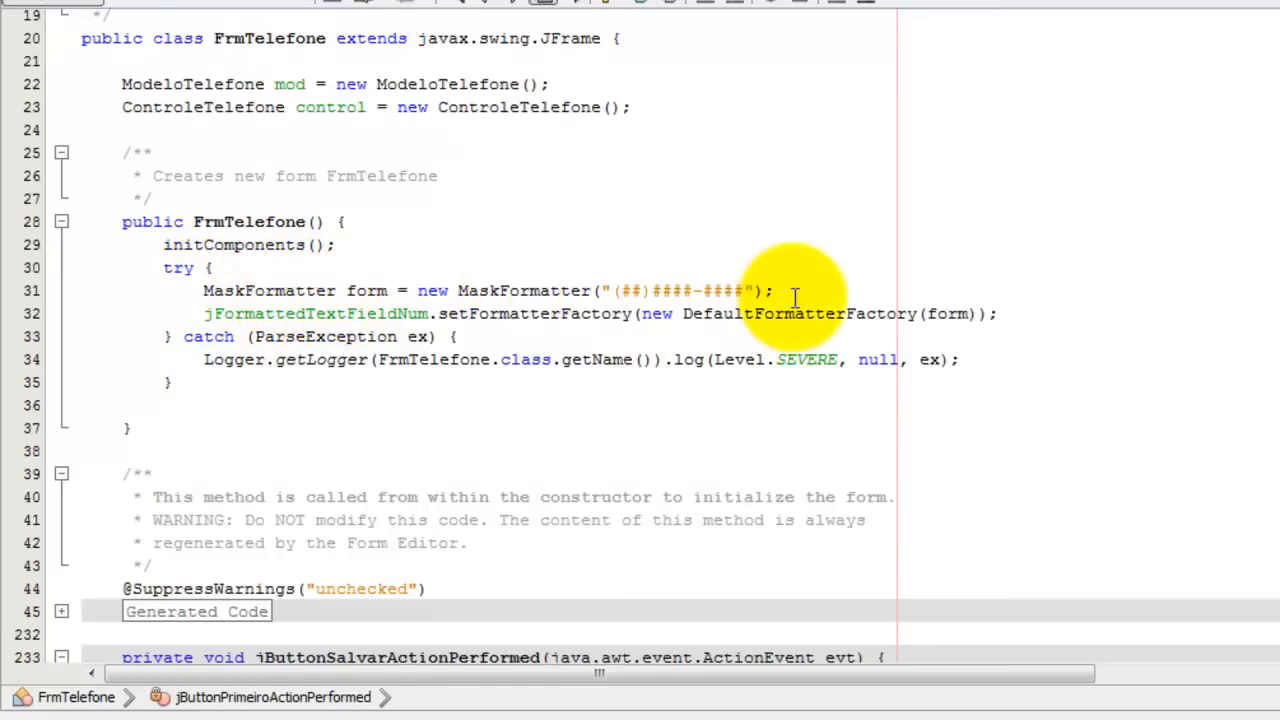
type("//")
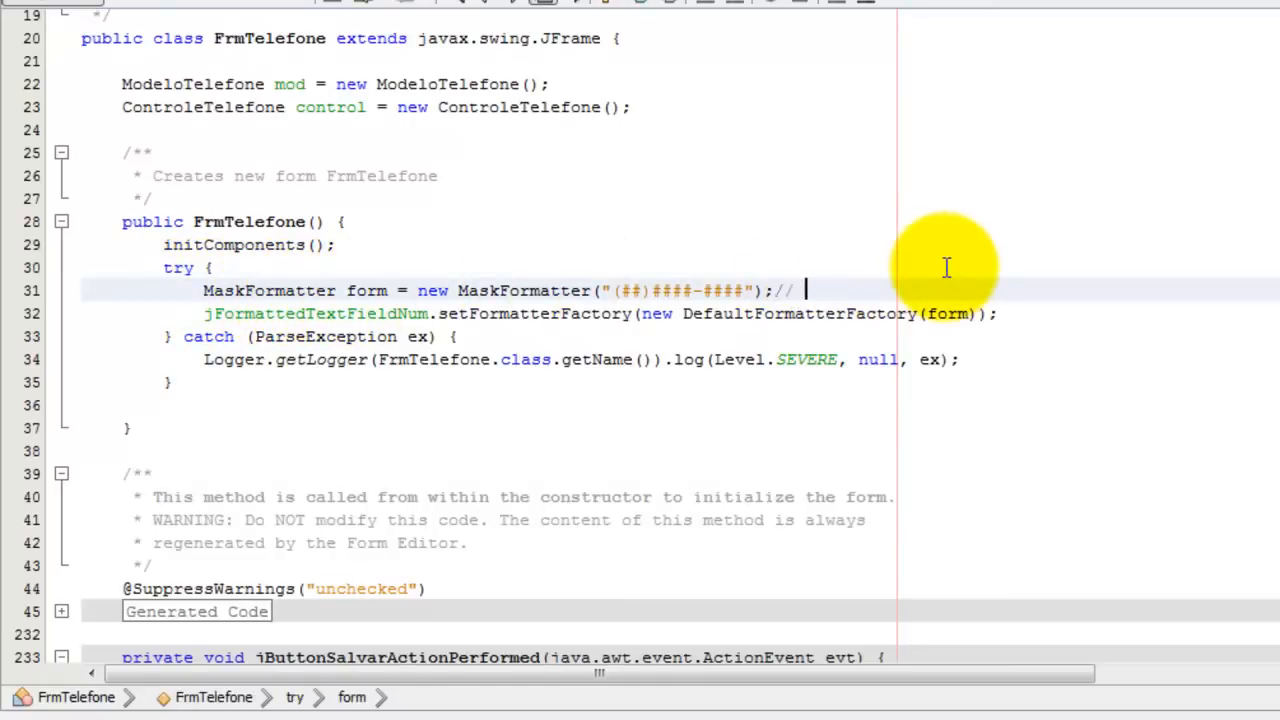
type("elemento q cri")
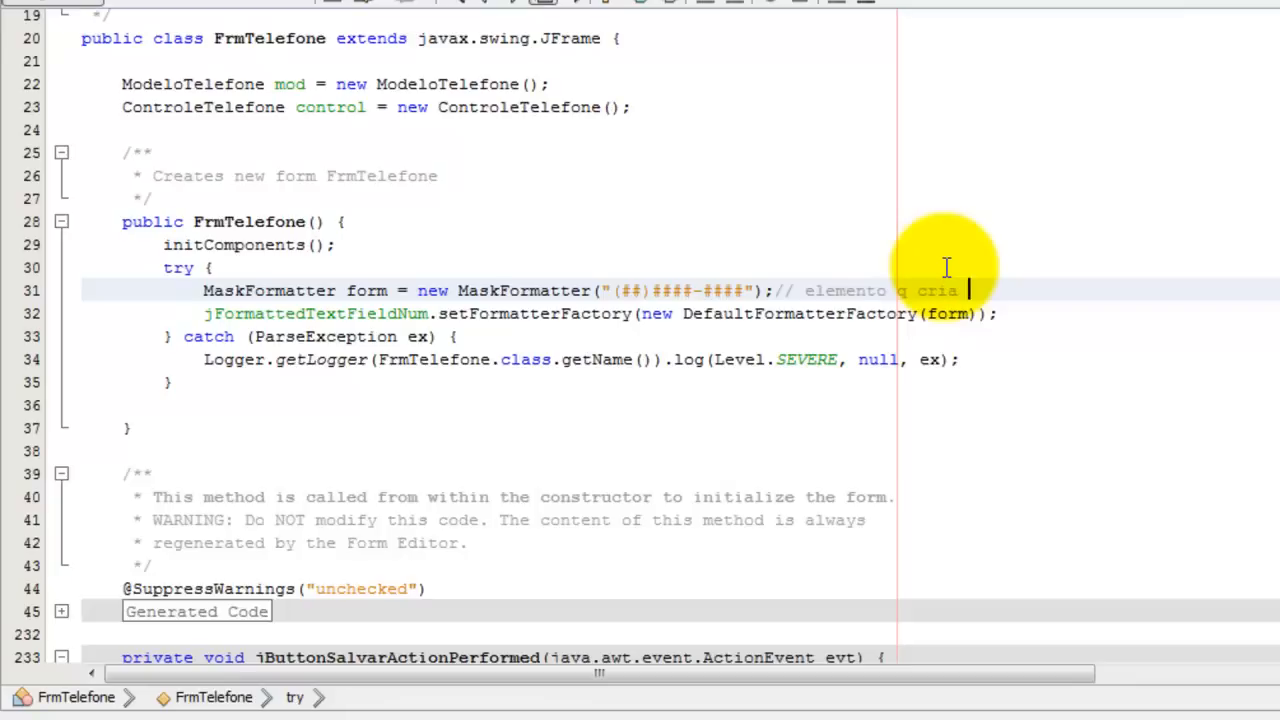
type("a mascara")
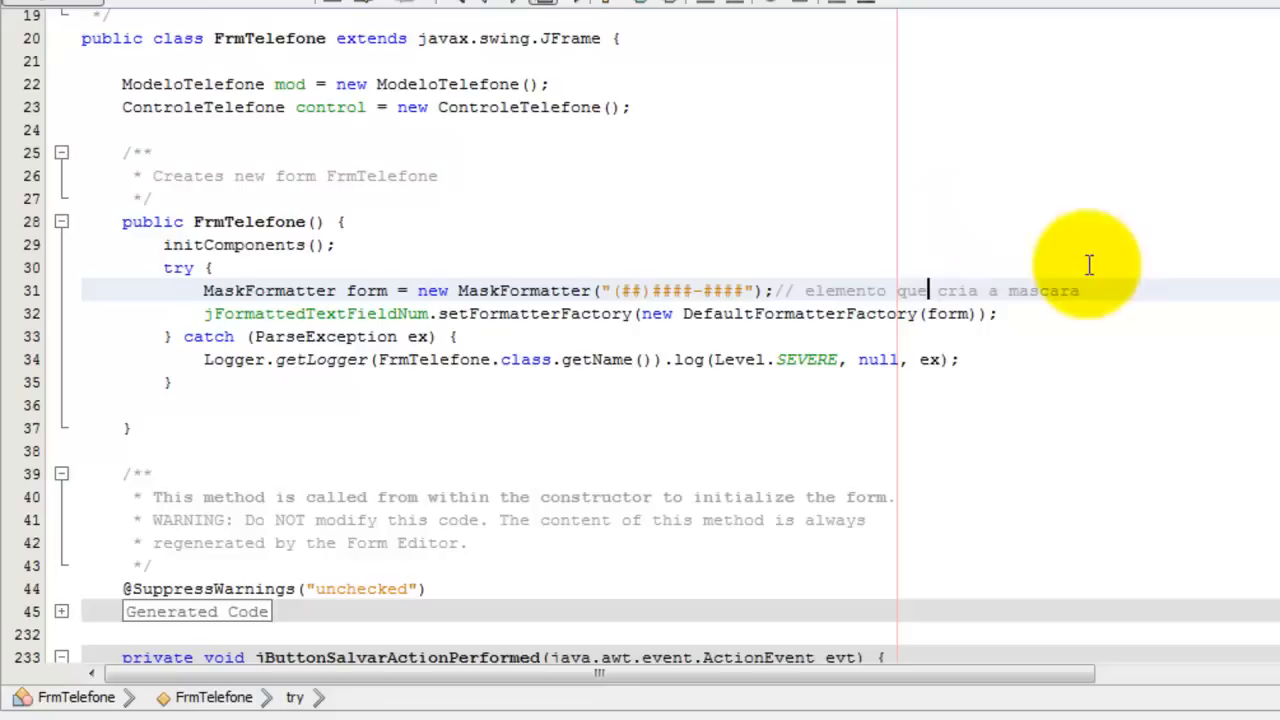
mouse_move(785, 300)
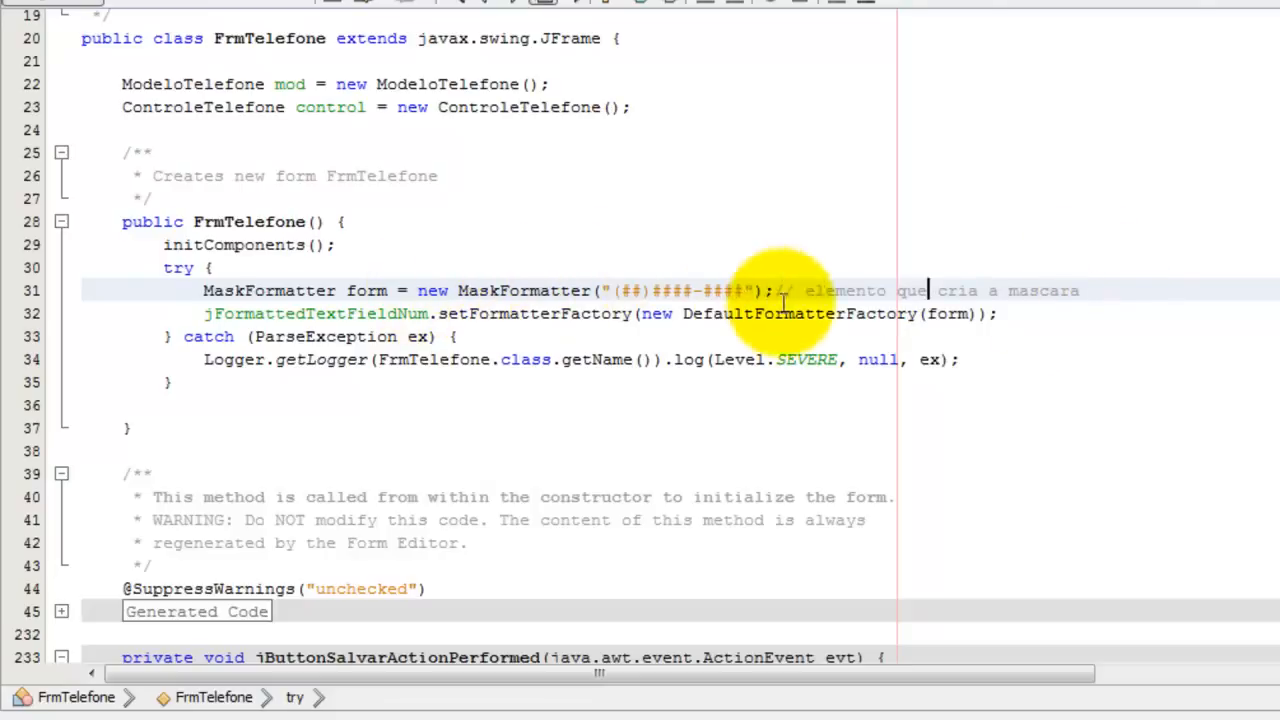
mouse_move(1063, 268)
type("o formato d")
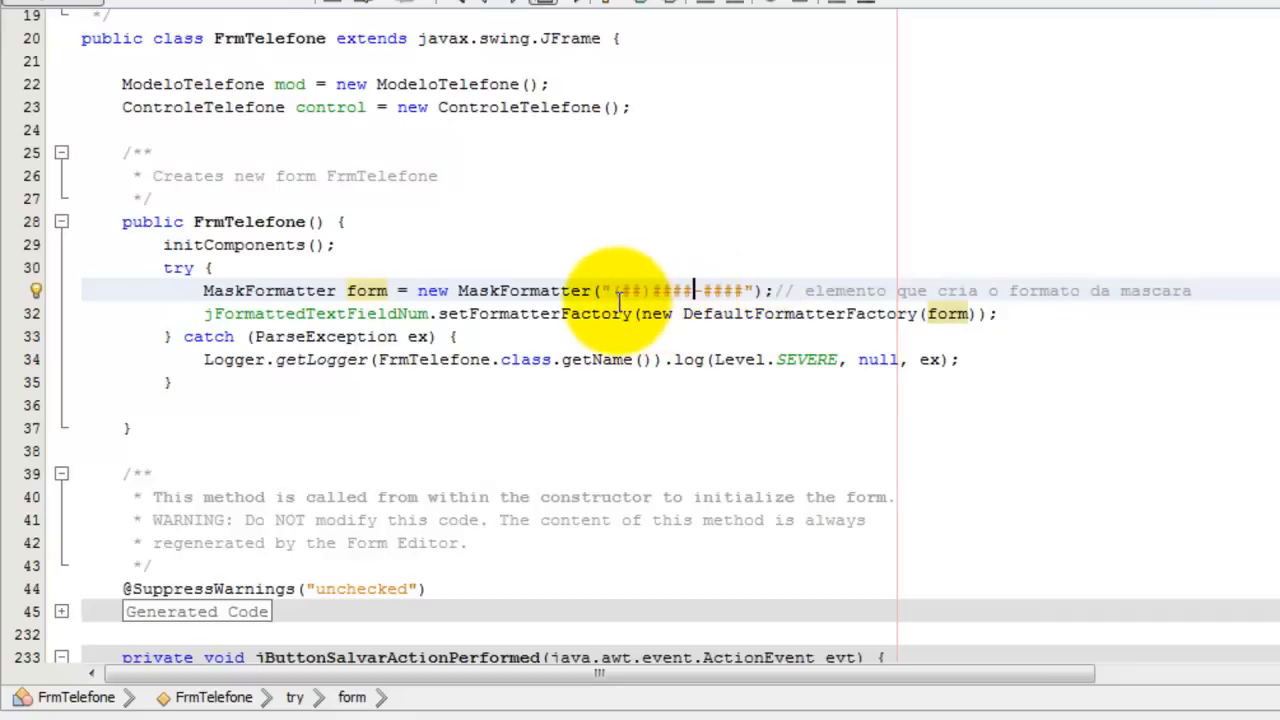
mouse_move(705, 282)
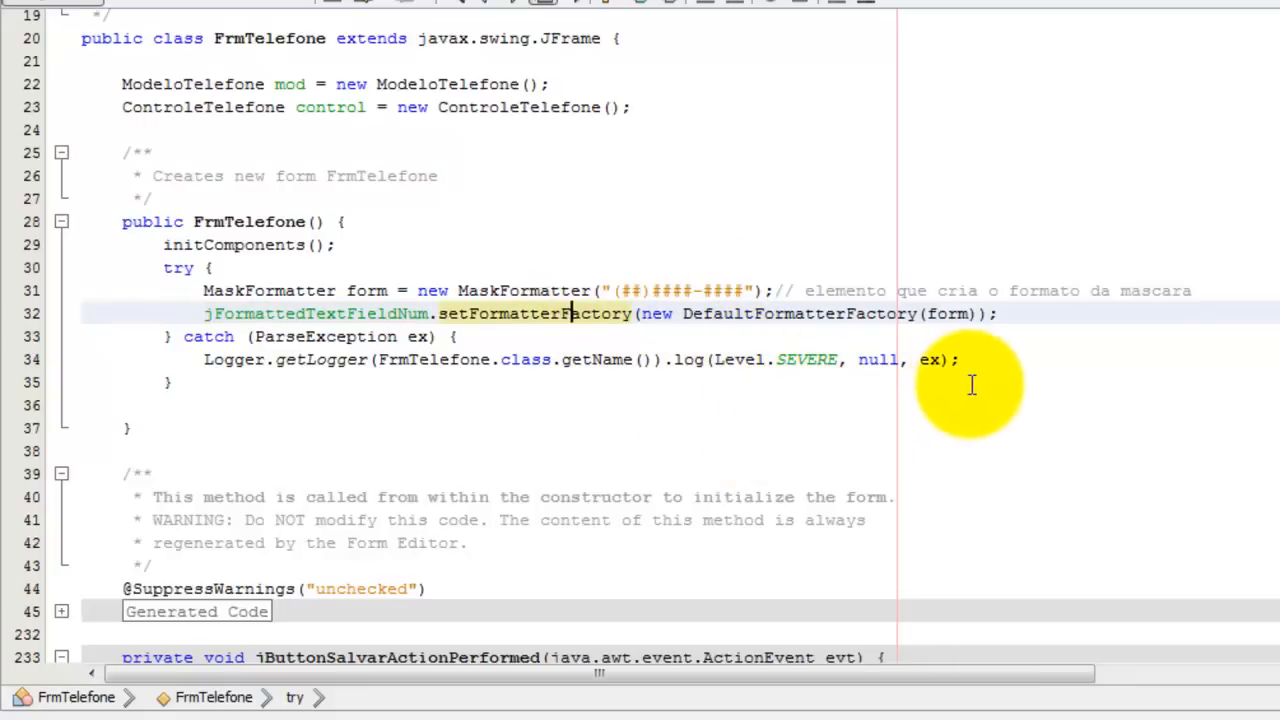
mouse_move(680, 320)
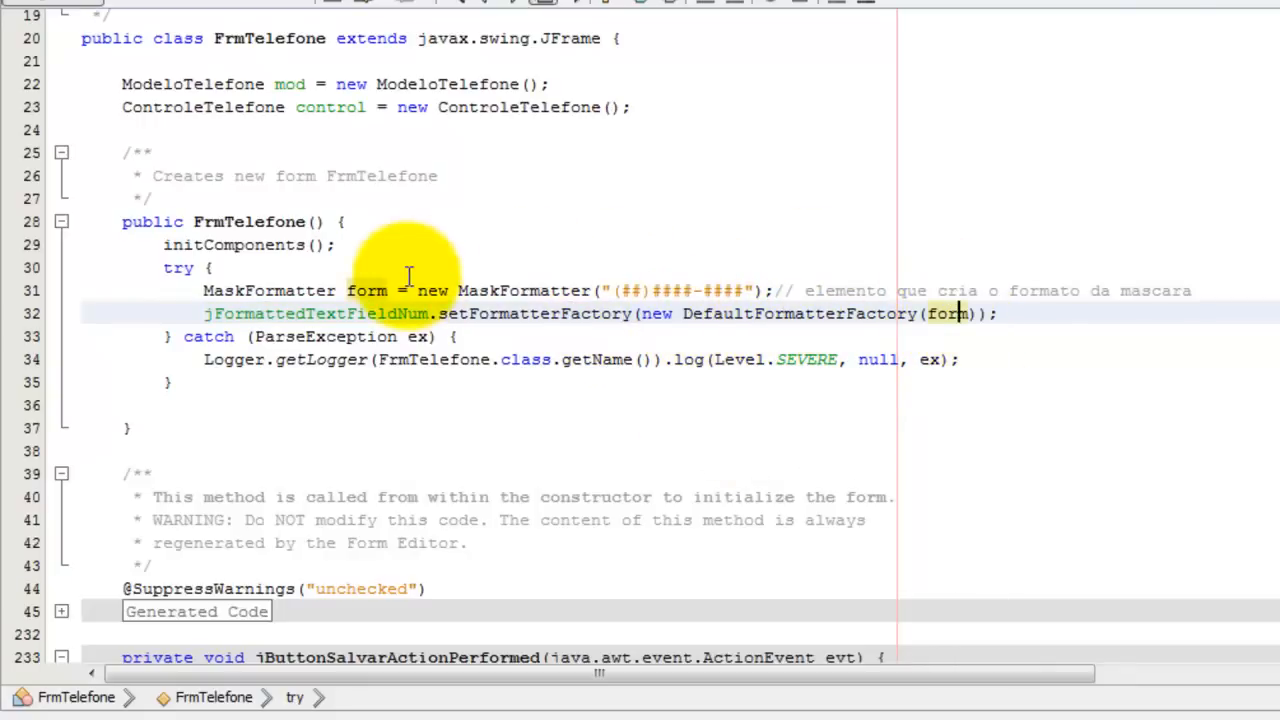
mouse_move(1033, 340)
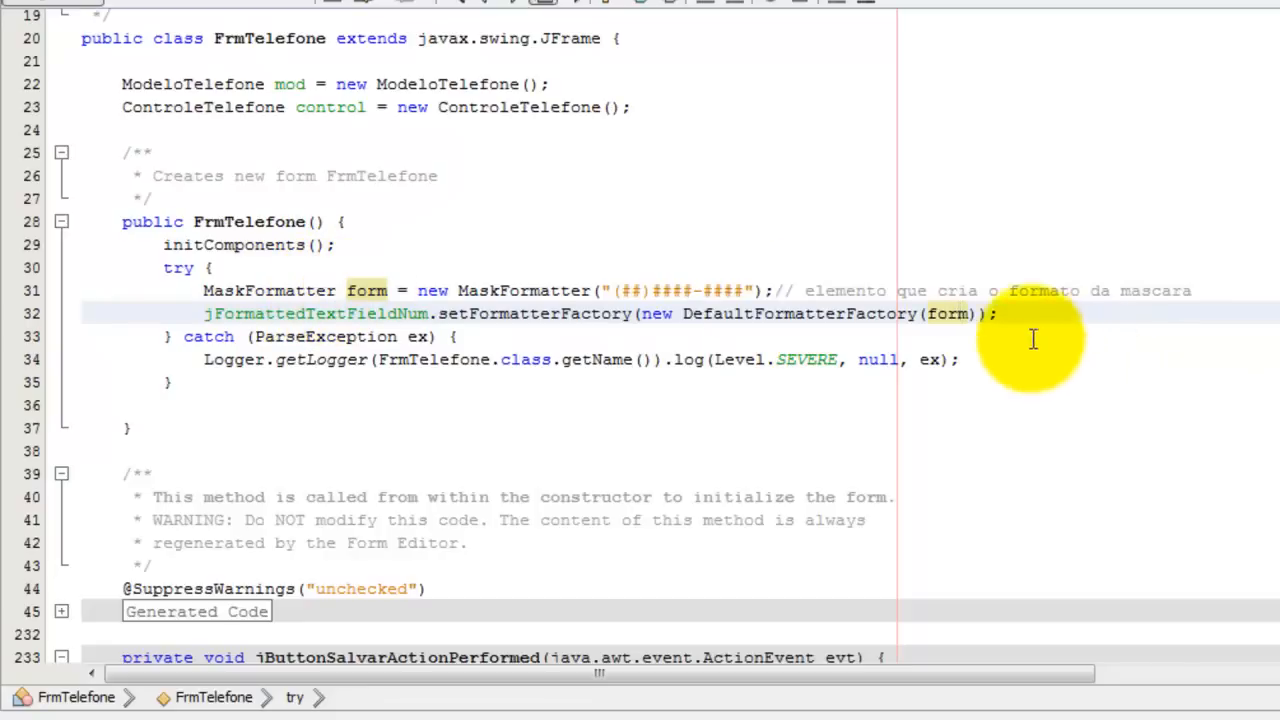
Add a // comment on the setFormatterFactory line about assigning the mask to the field.
type("//")
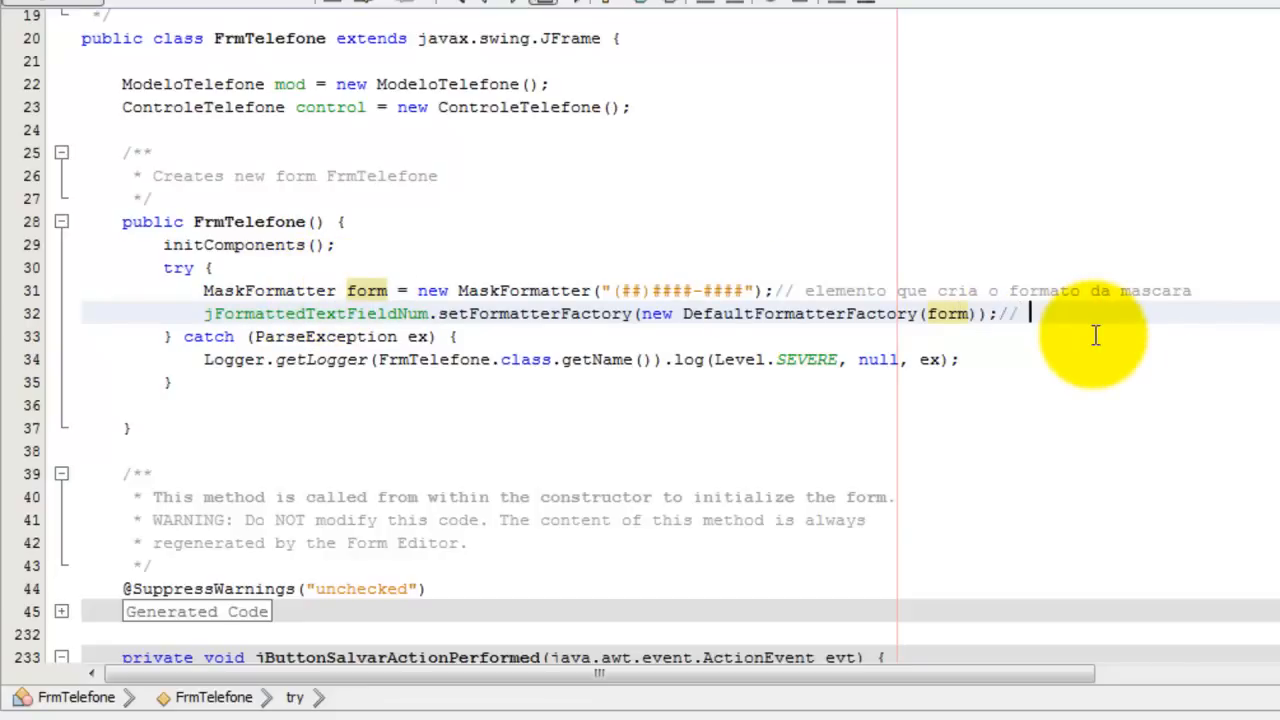
type("atribui a mascar")
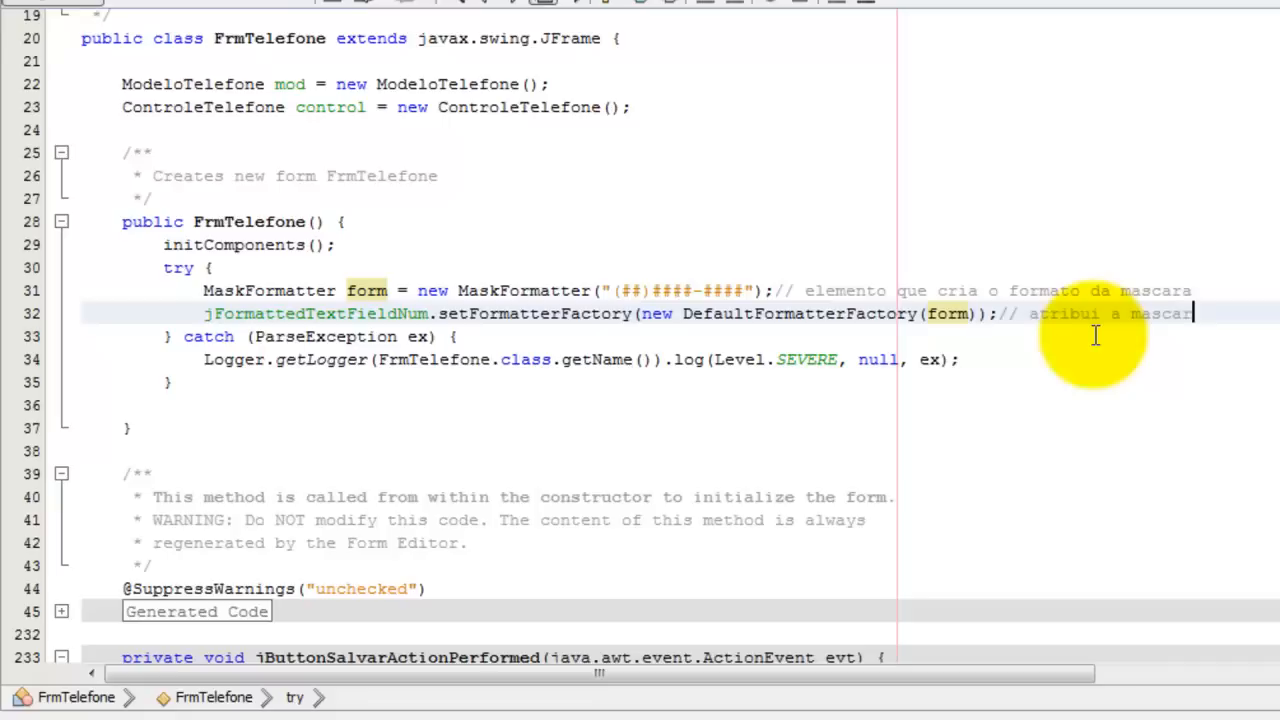
type("ao campo")
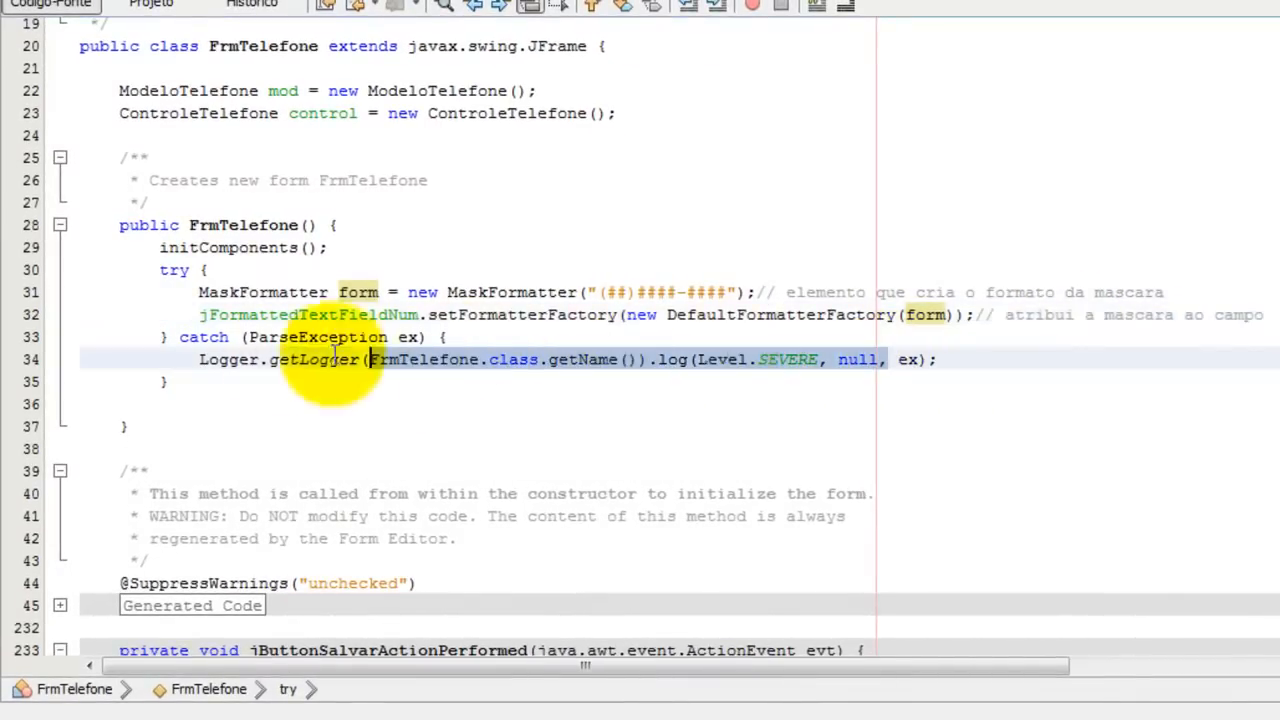
mouse_move(549, 443)
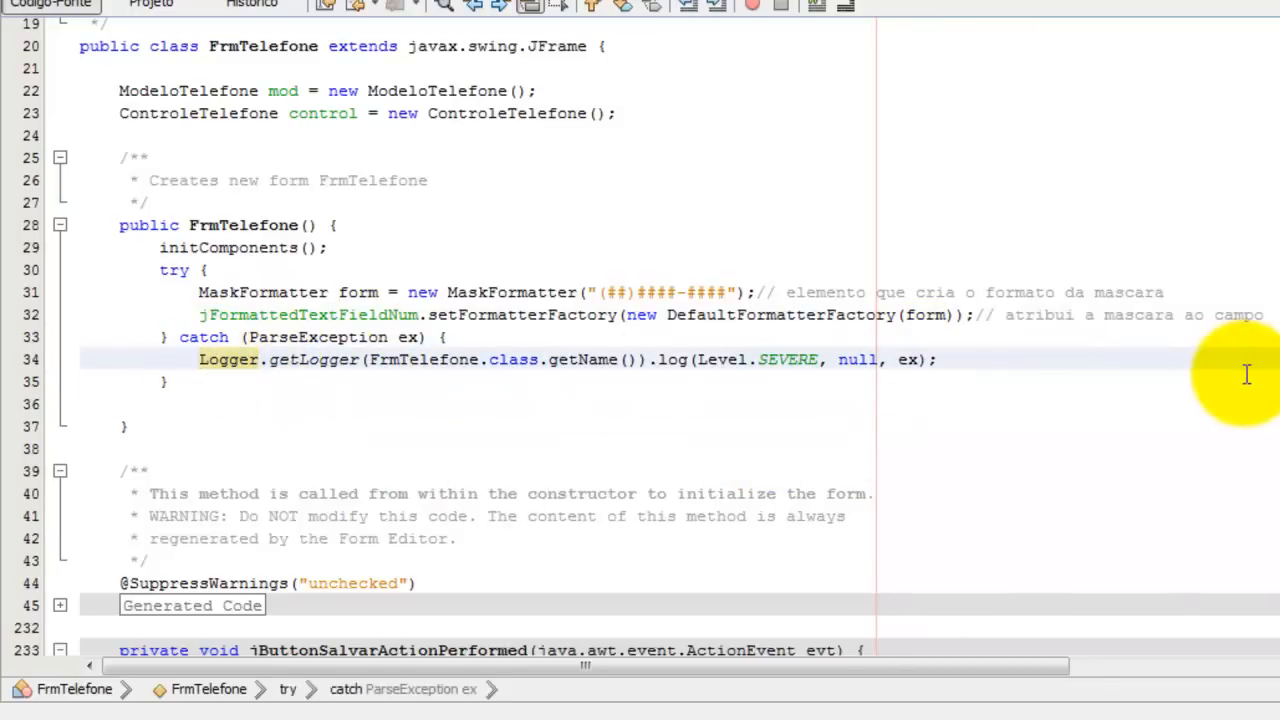
Scroll through FrmTelefone.java past the delete handler and main method.
scroll("down", 3)
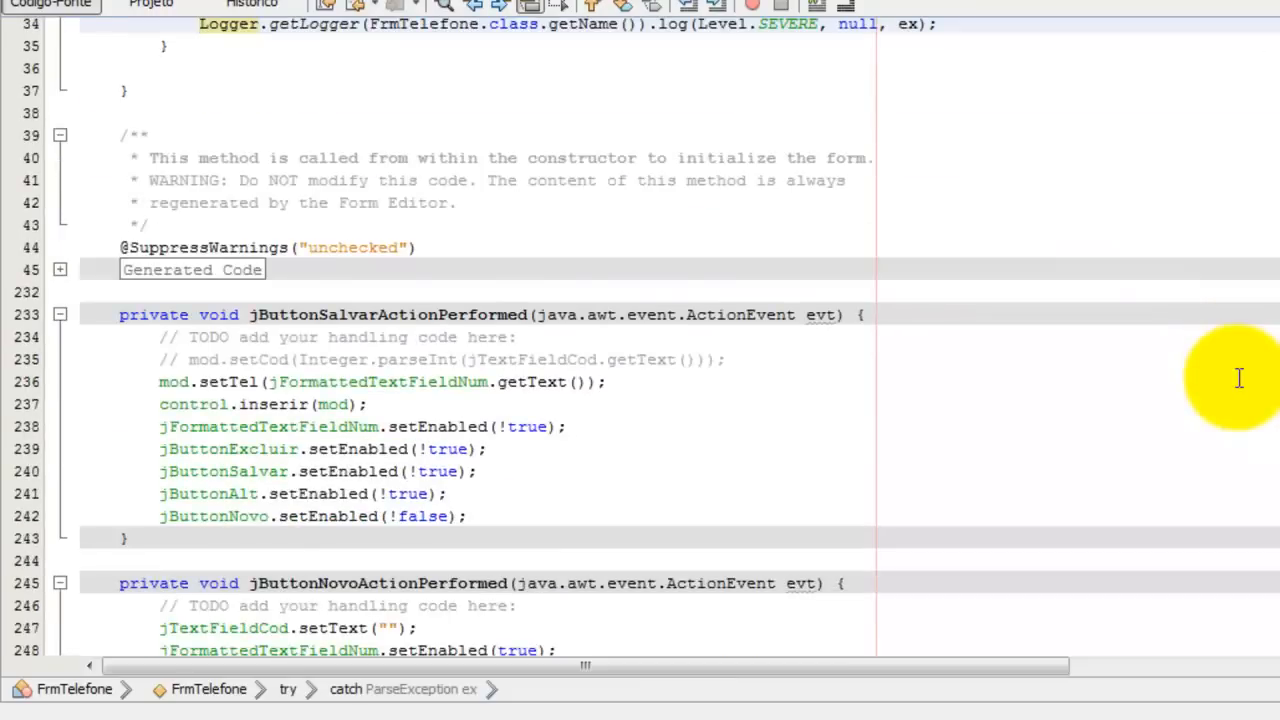
scroll("up", 3)
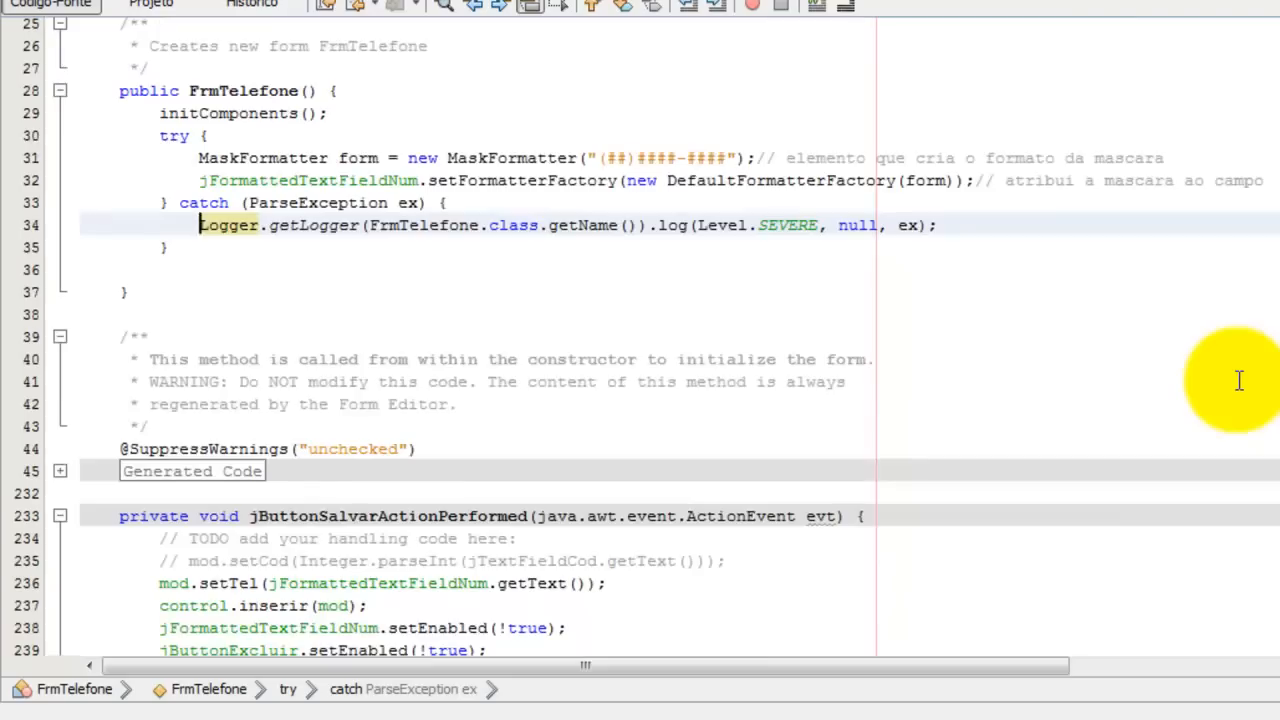
scroll("down", 3)
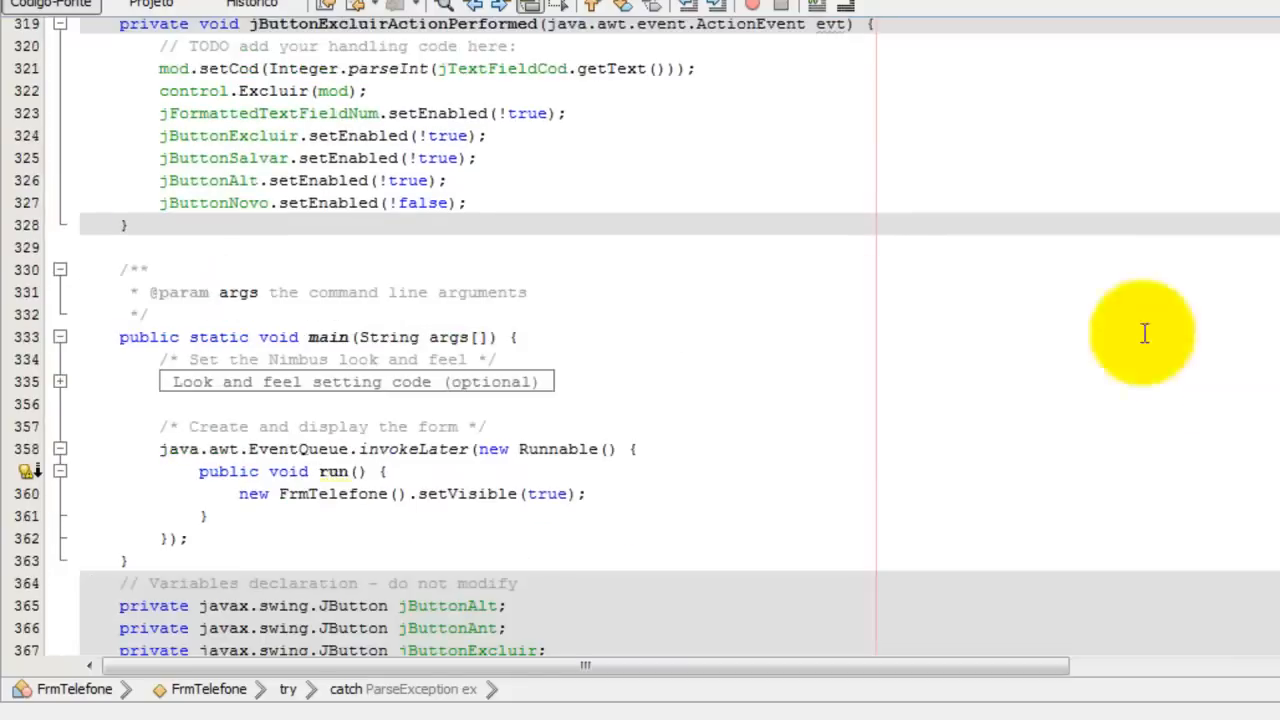
mouse_move(193, 24)
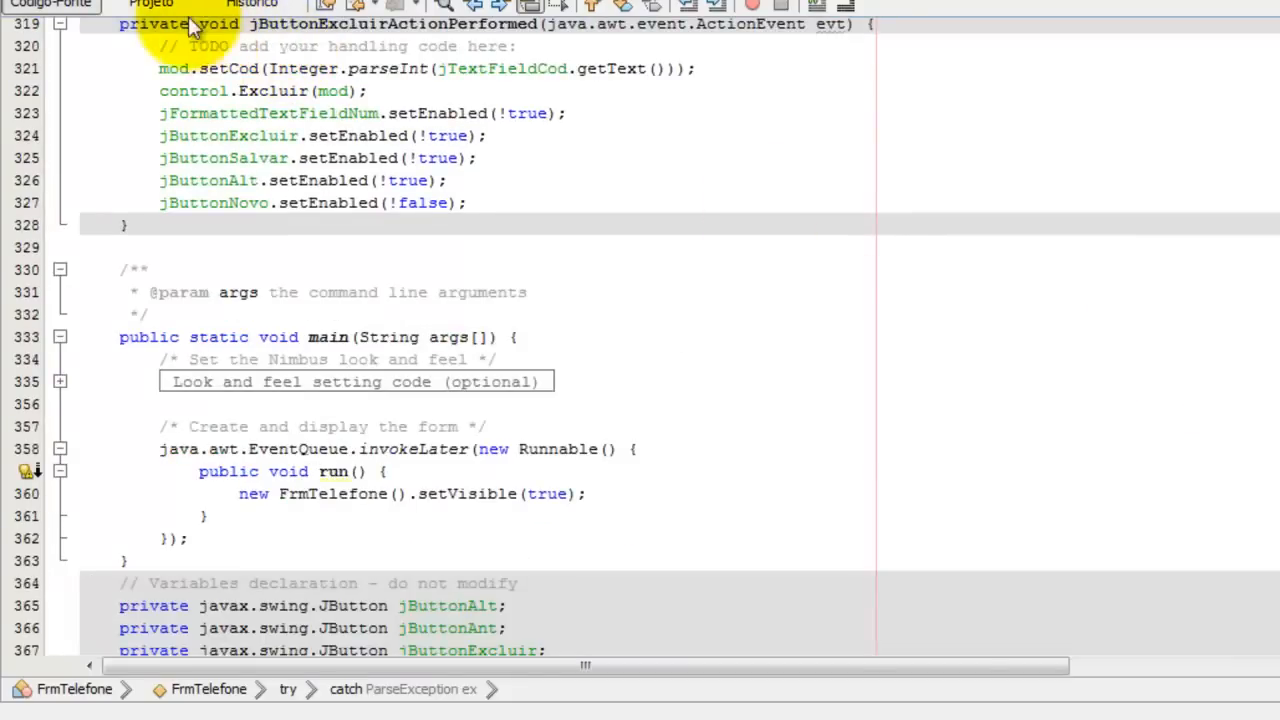
mouse_move(765, 280)
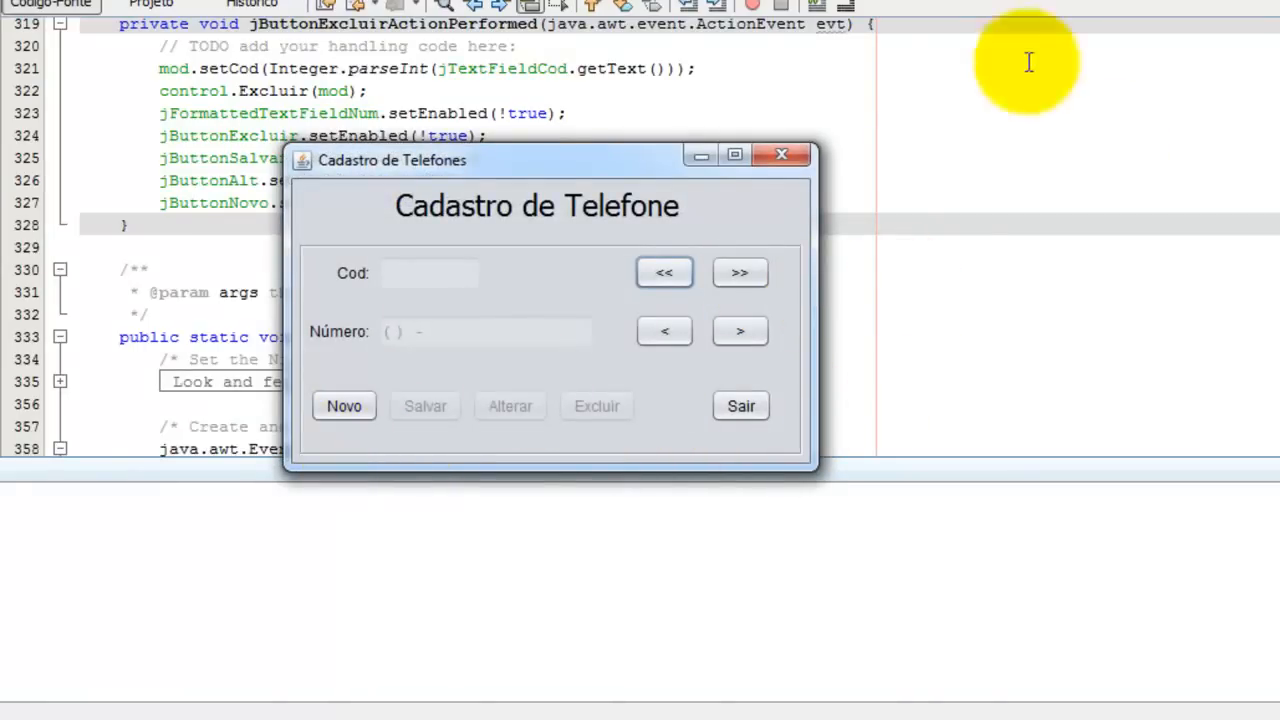
Add the new phone number 8888-8888 via Novo and dismiss the success message.
left_click_drag(392, 160, 372, 62)
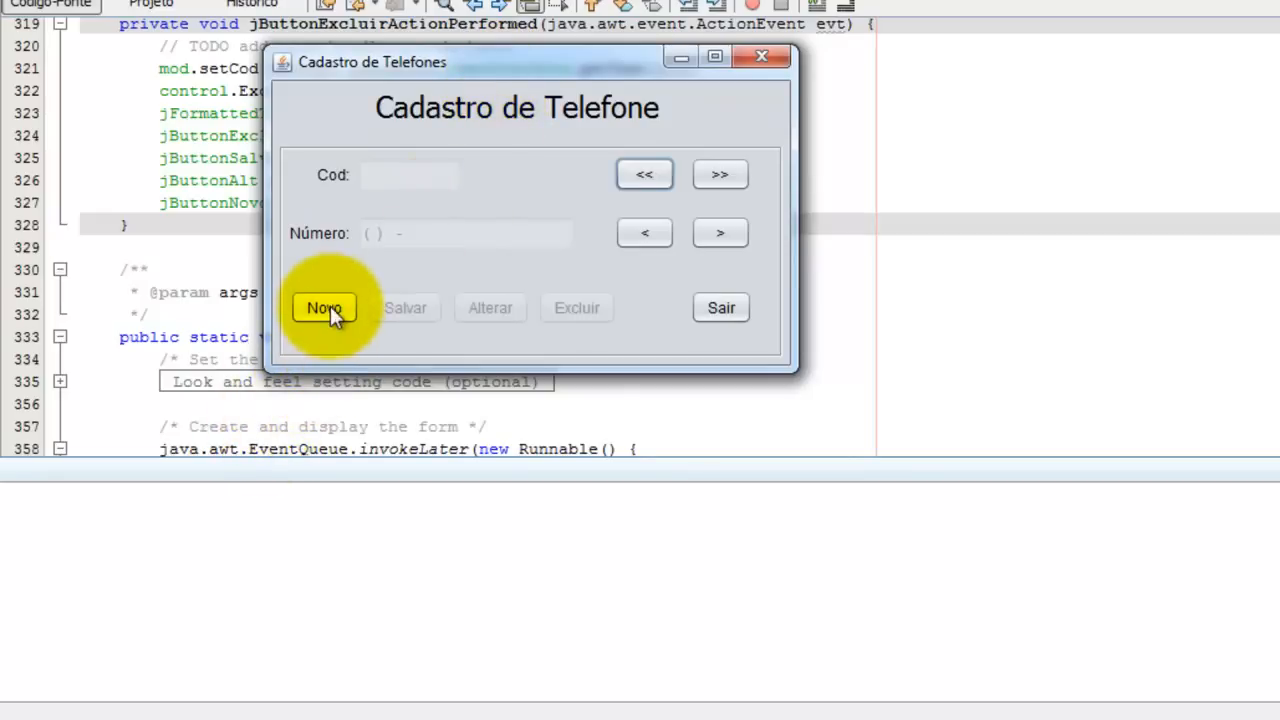
left_click(323, 307)
type("16")
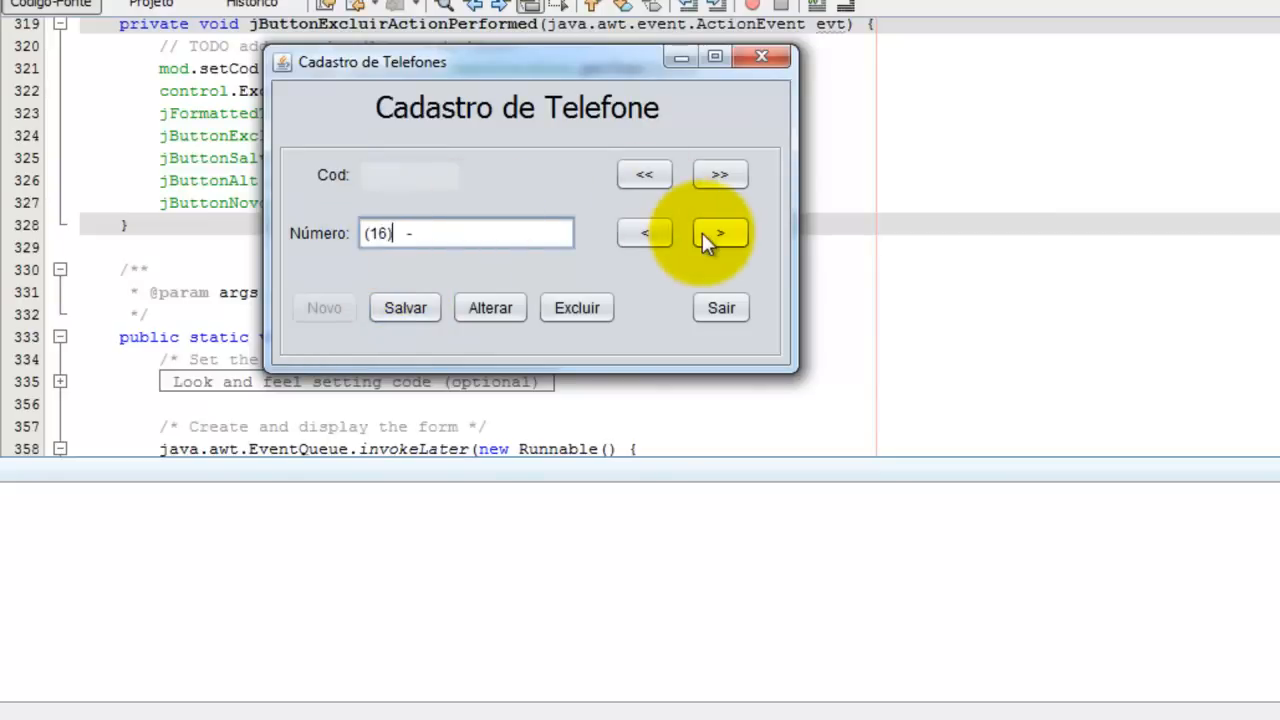
type("8888-8")
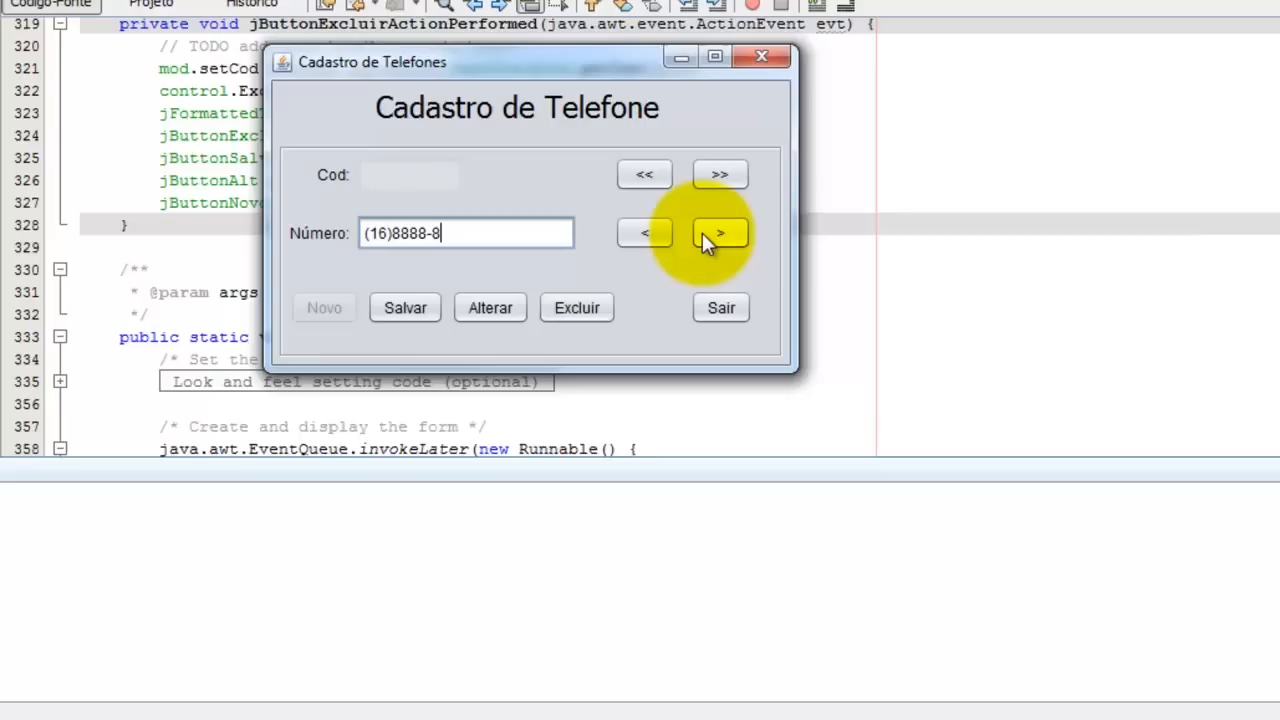
type("888")
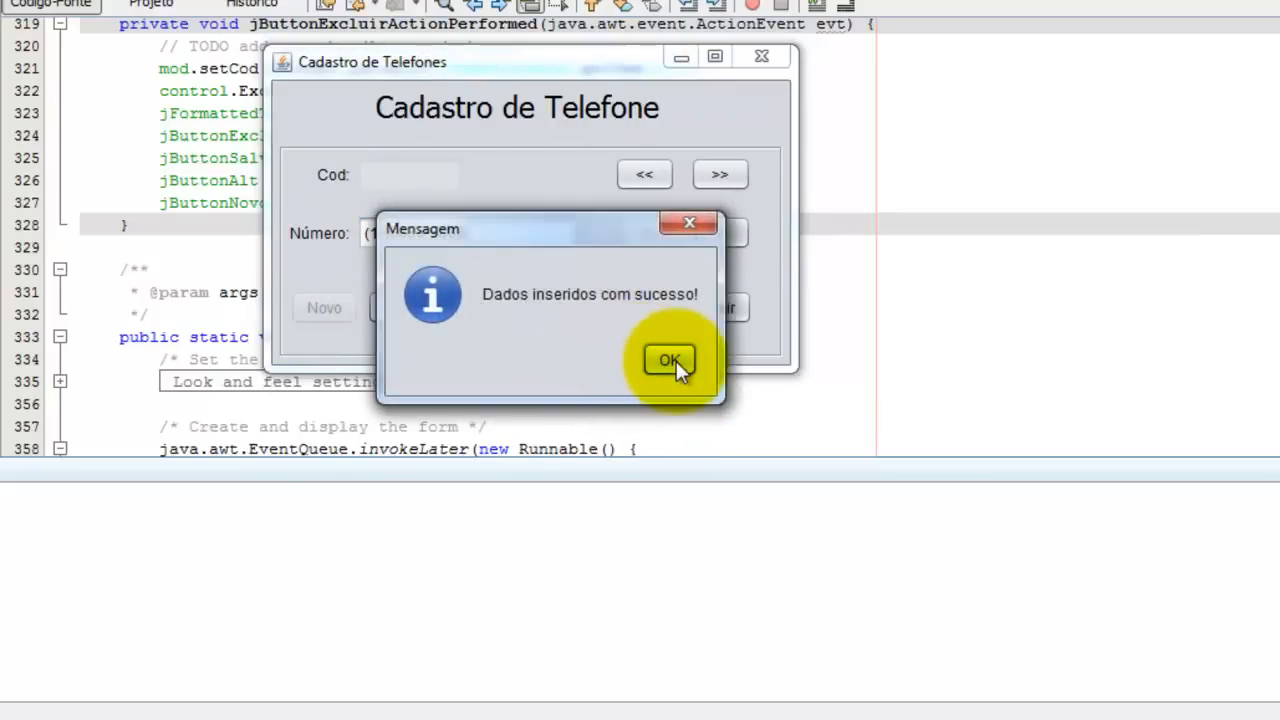
left_click(669, 360)
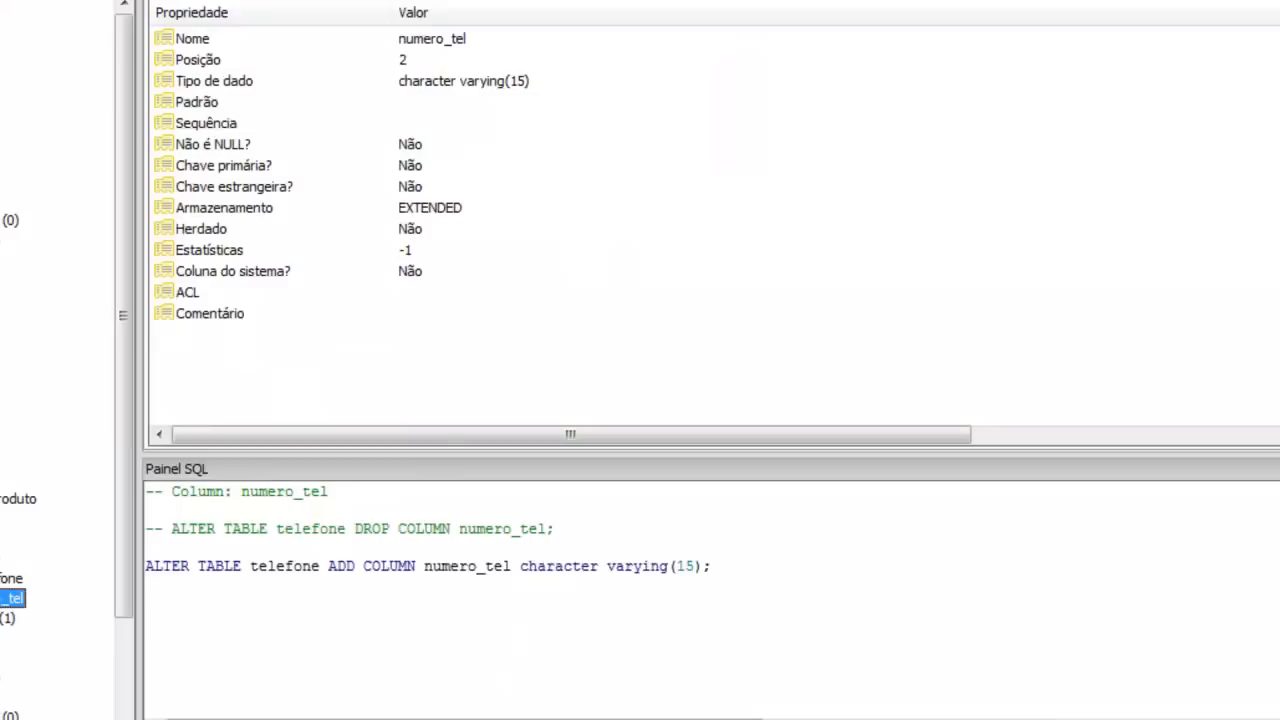
Check the telefone rows in pgAdmin, then jump to the last phone record in the form.
left_click(10, 578)
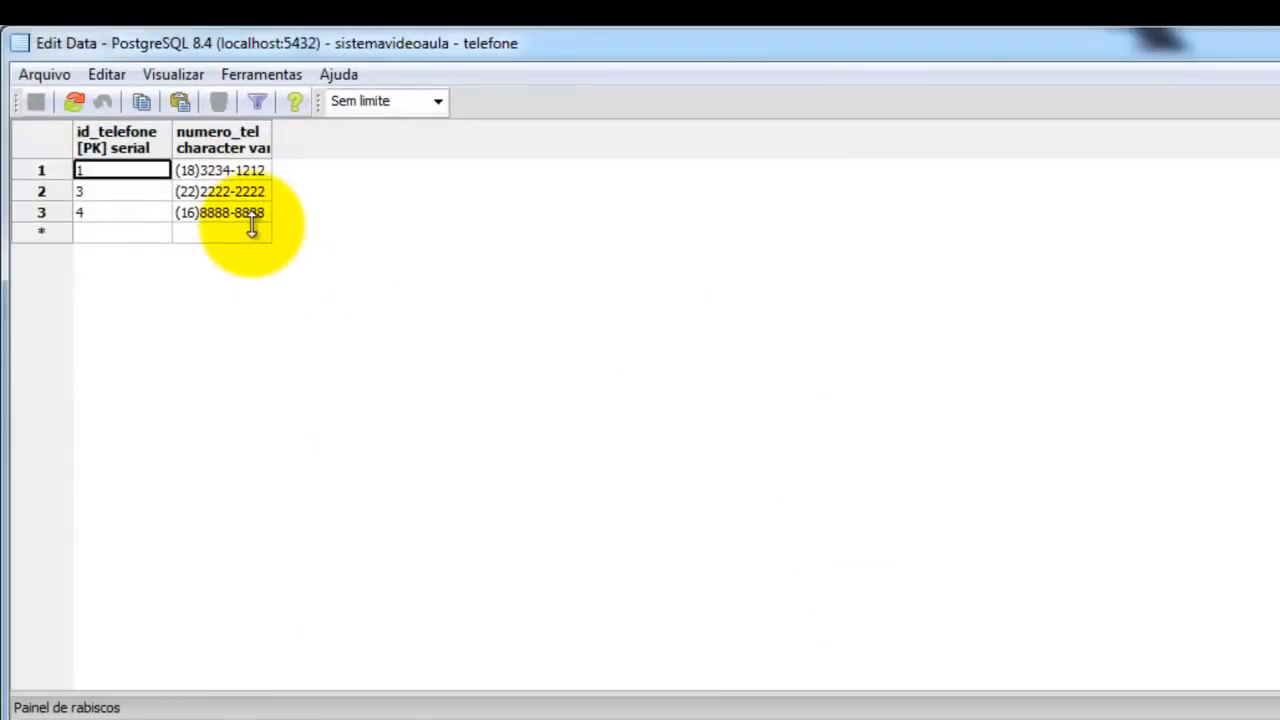
mouse_move(628, 556)
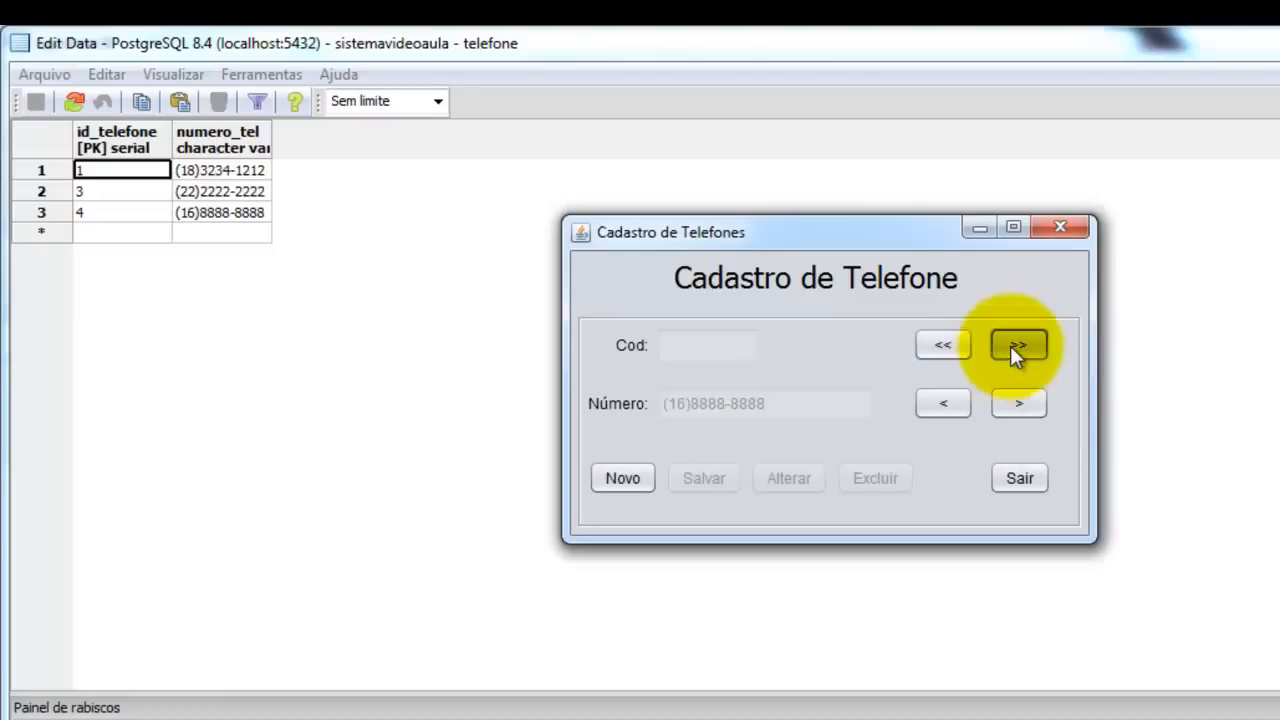
left_click(1018, 344)
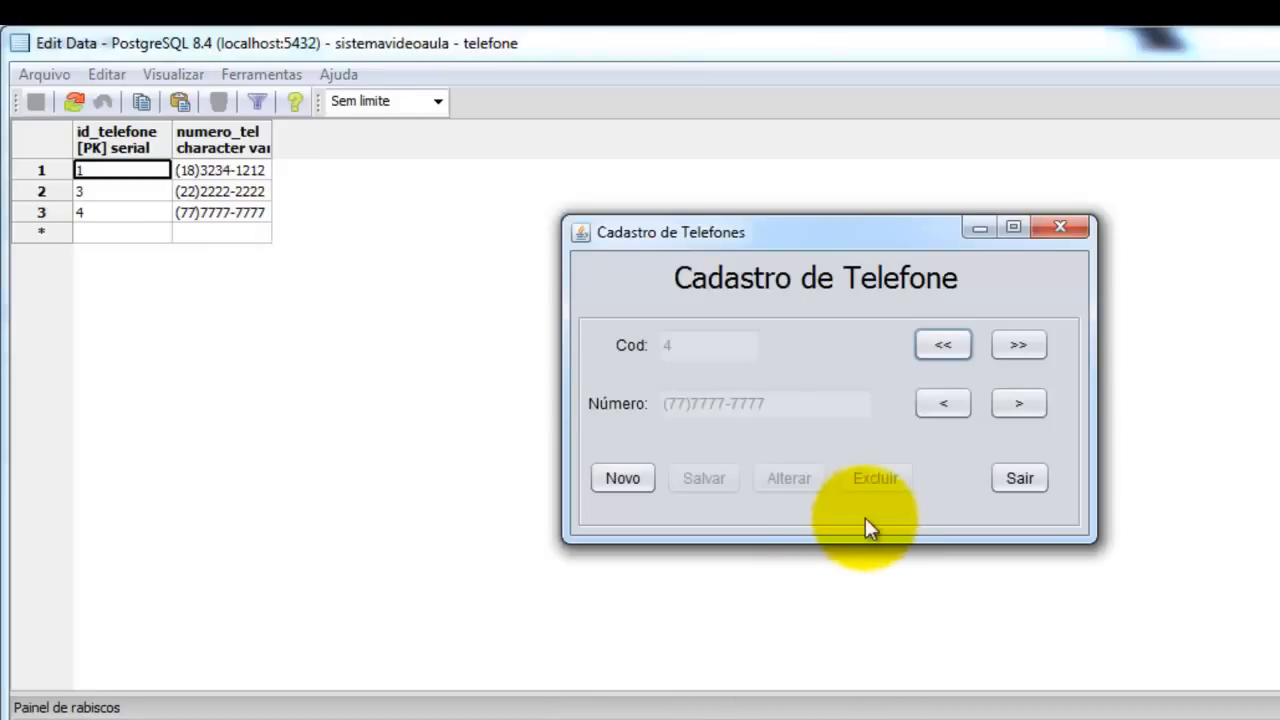
mouse_move(900, 417)
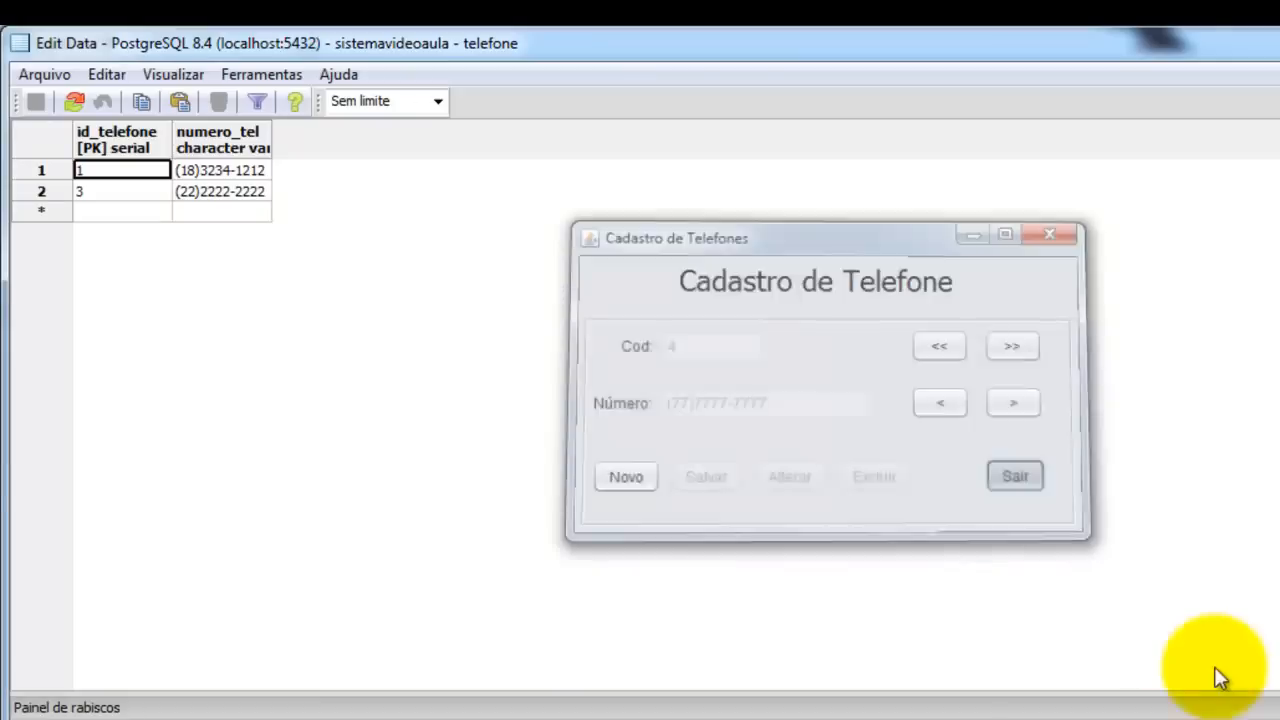
Close pgAdmin's telefone Edit Data window.
left_click(1014, 475)
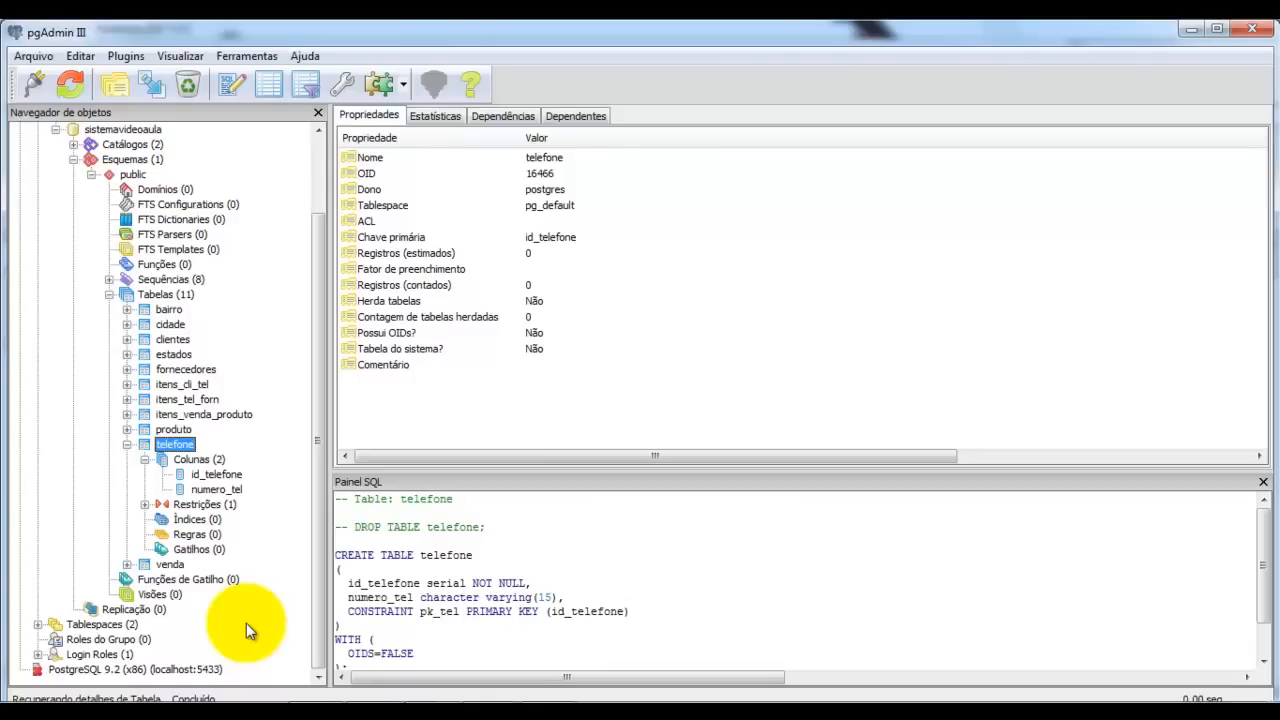
mouse_move(135, 473)
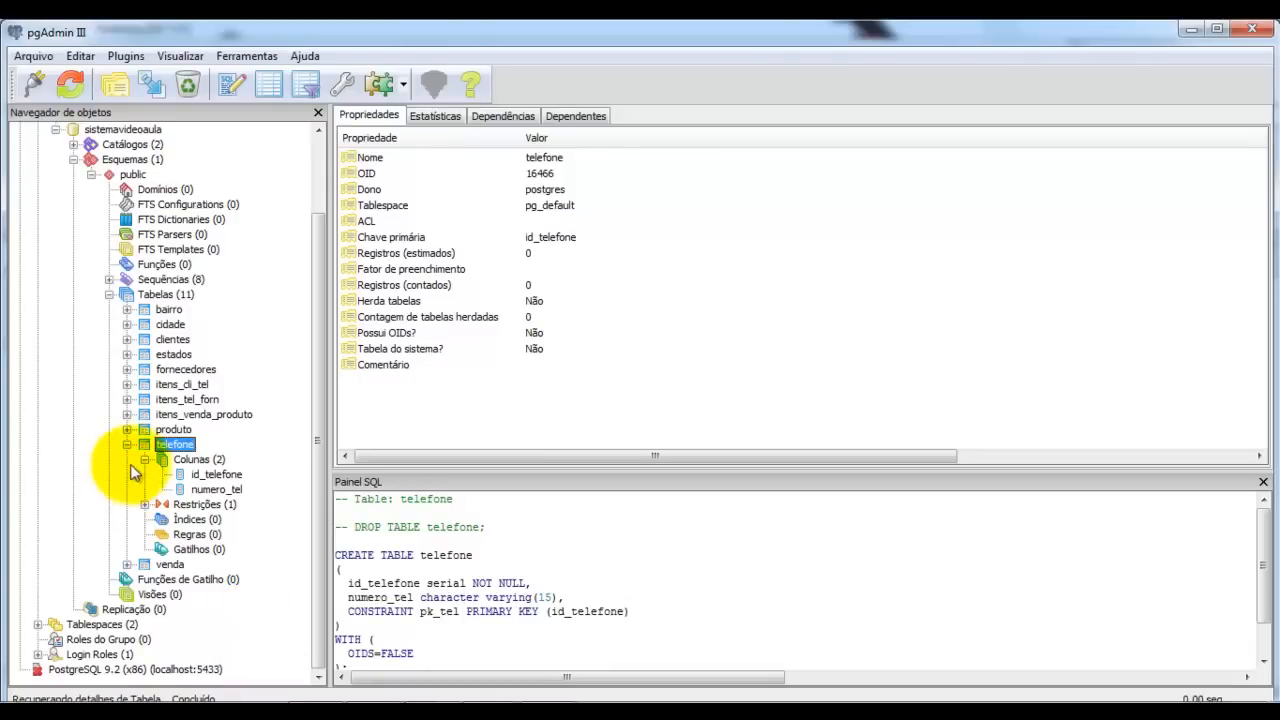
mouse_move(98, 400)
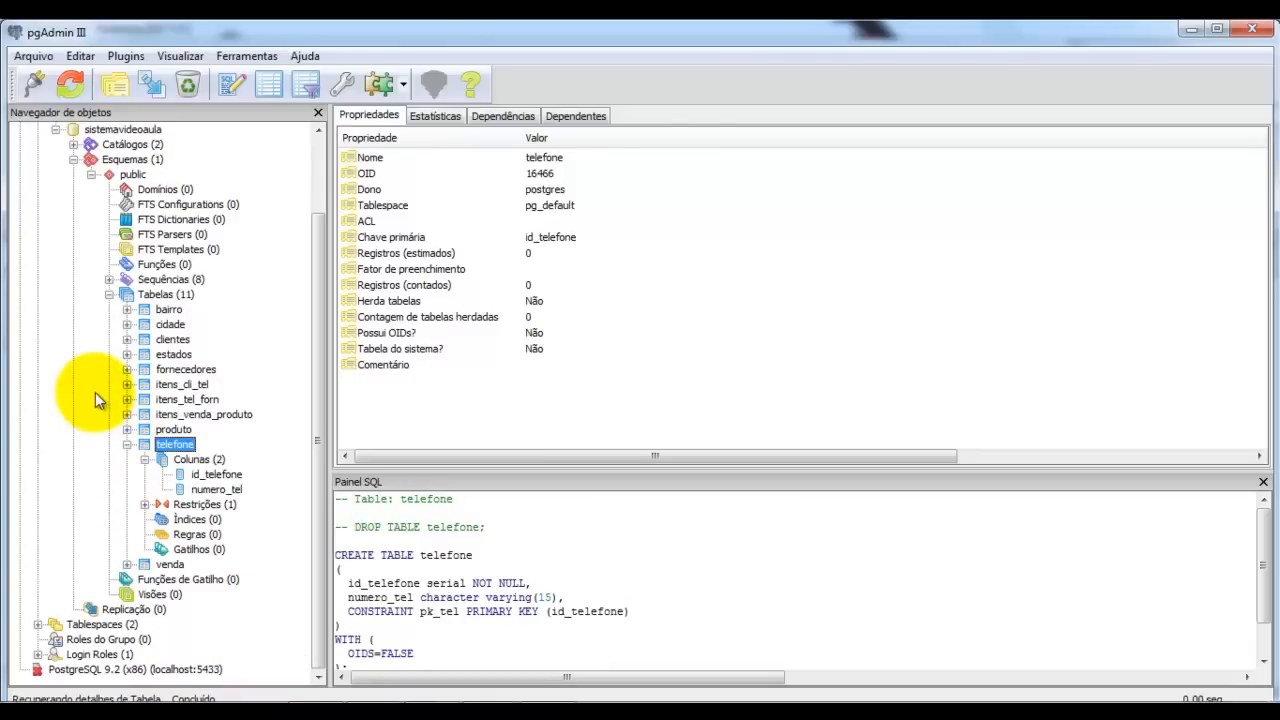
mouse_move(215, 405)
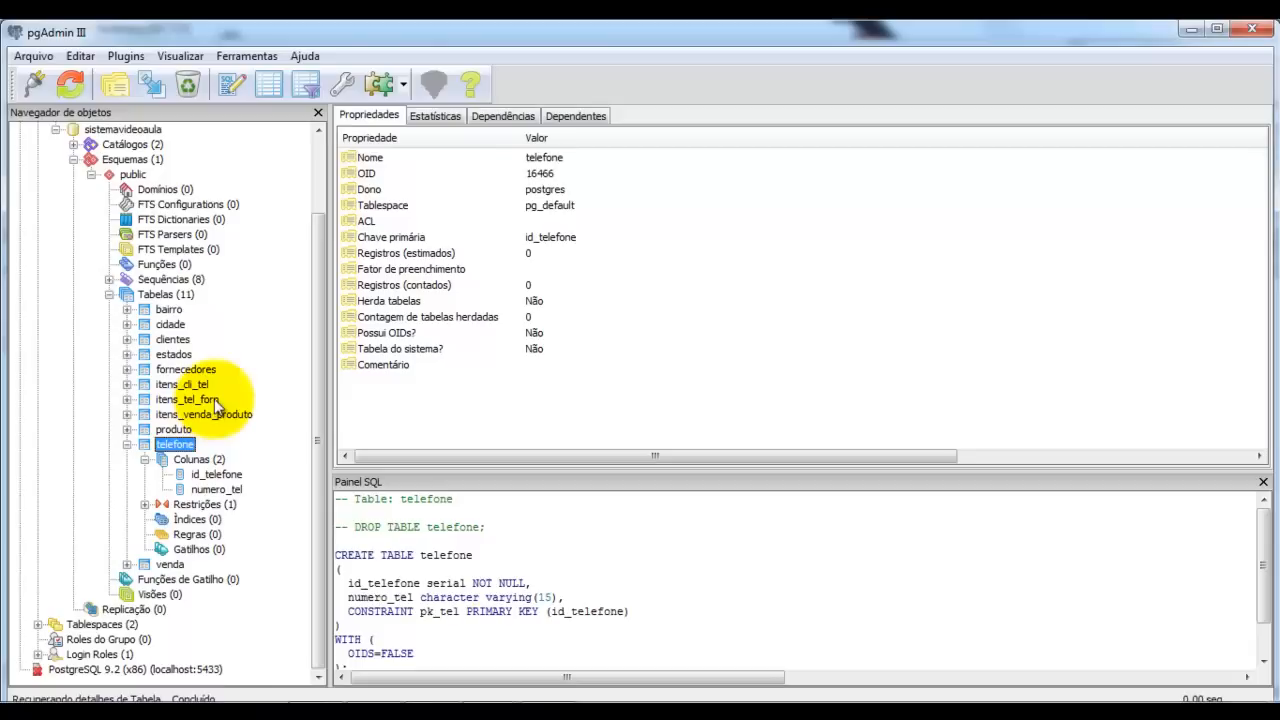
mouse_move(303, 460)
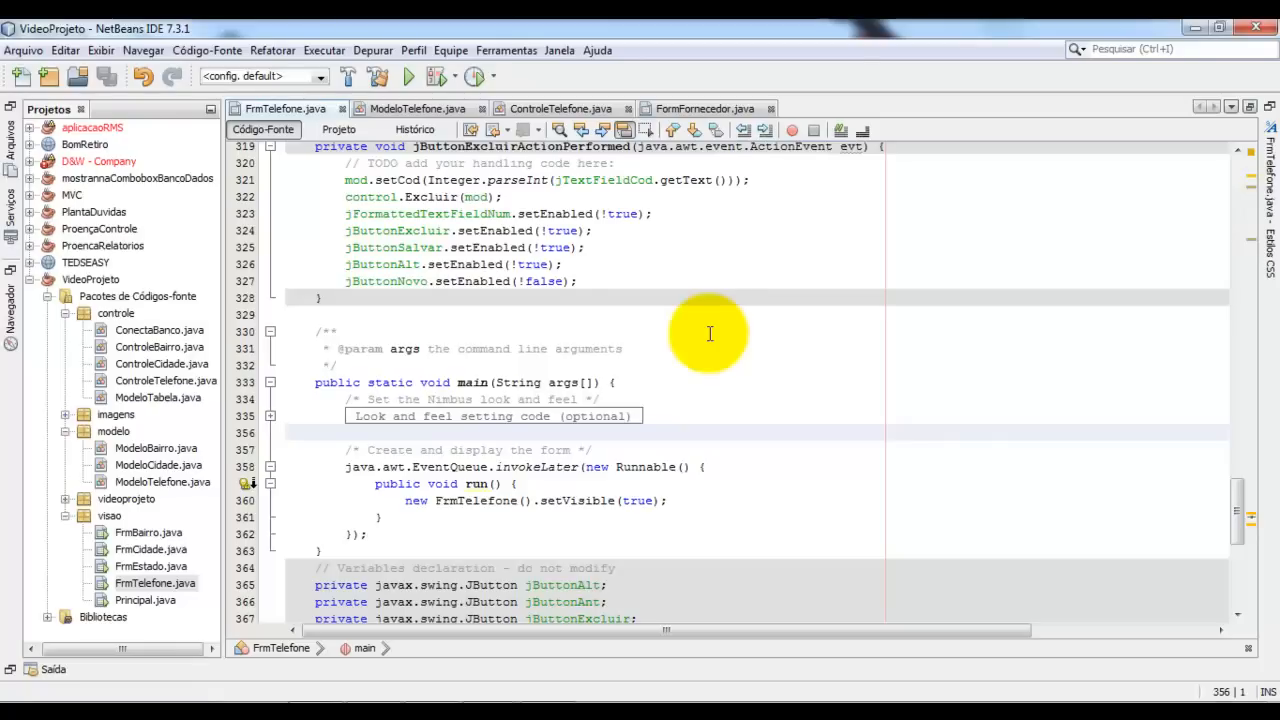
left_click(290, 432)
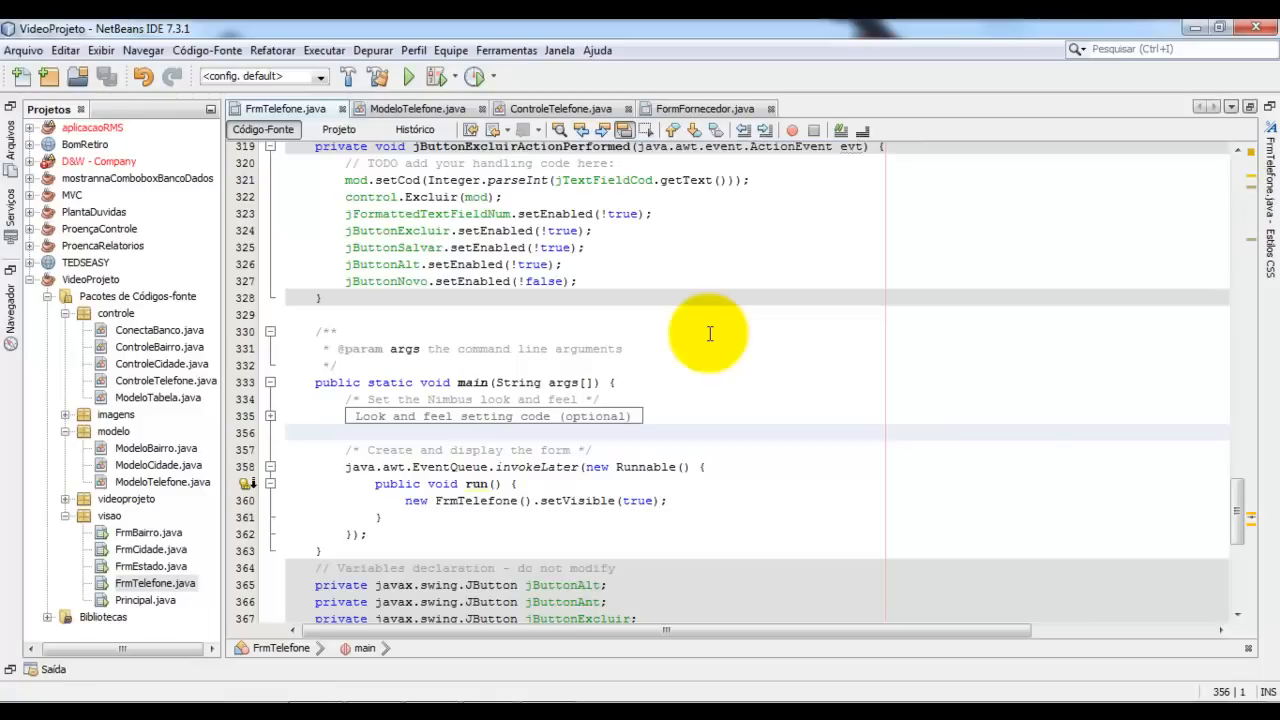
left_click(315, 432)
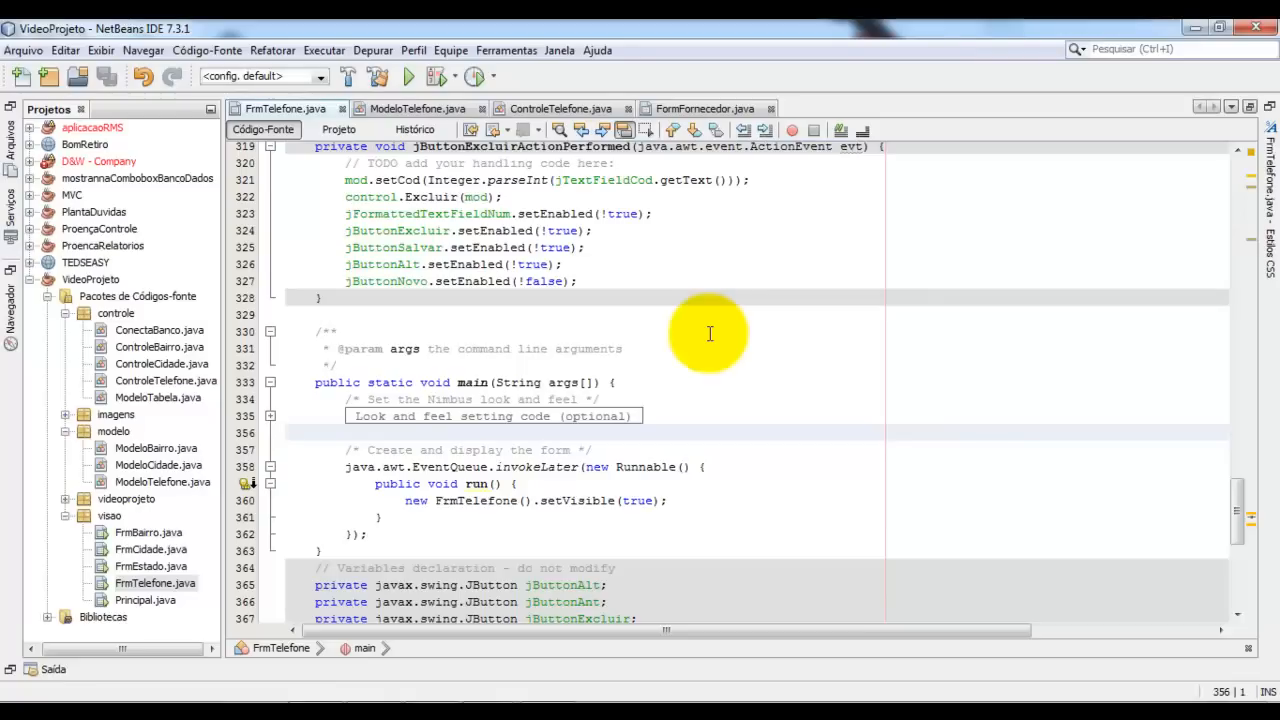
left_click(287, 432)
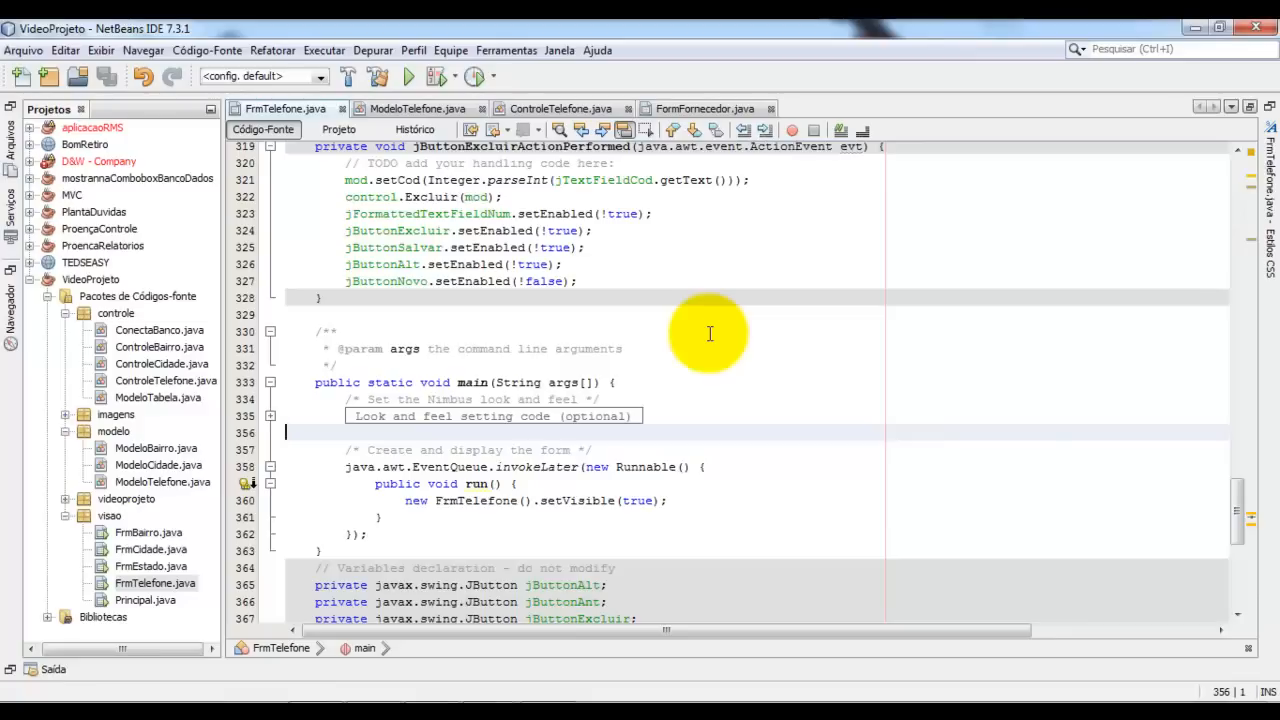